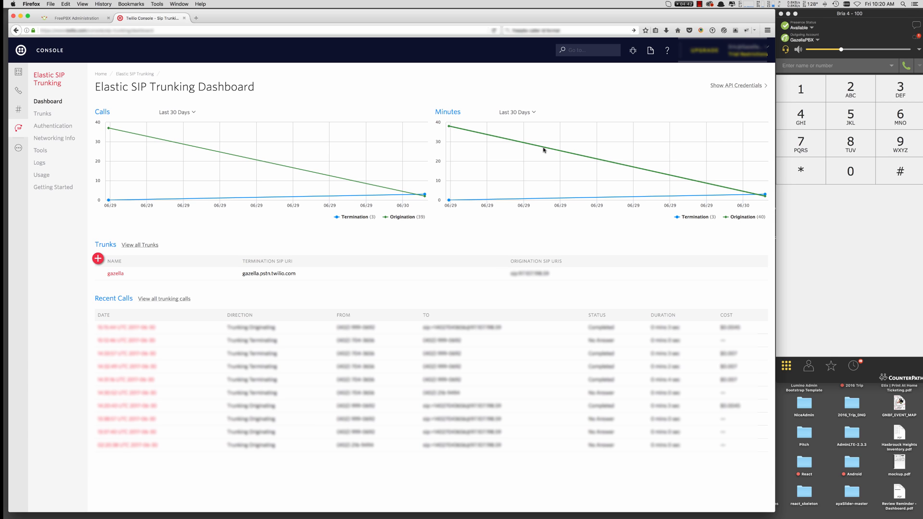
pyautogui.moveTo(449, 127)
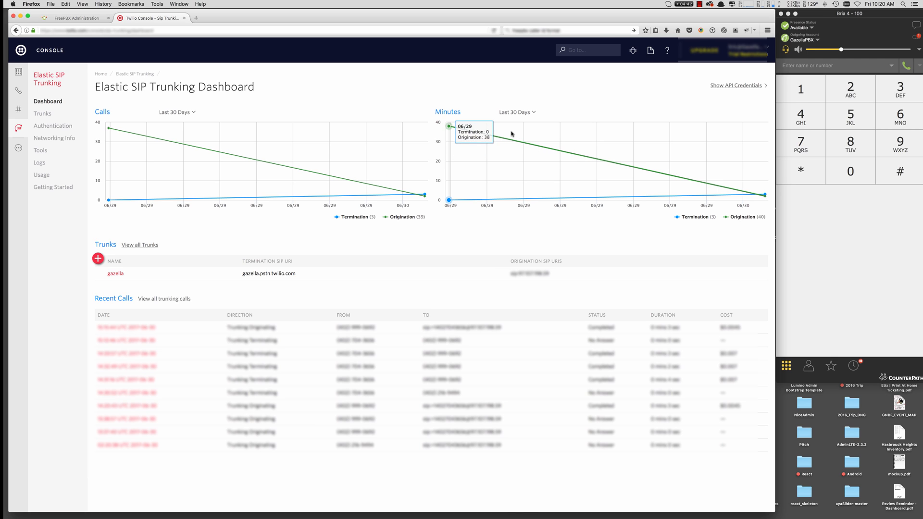
pyautogui.moveTo(251, 77)
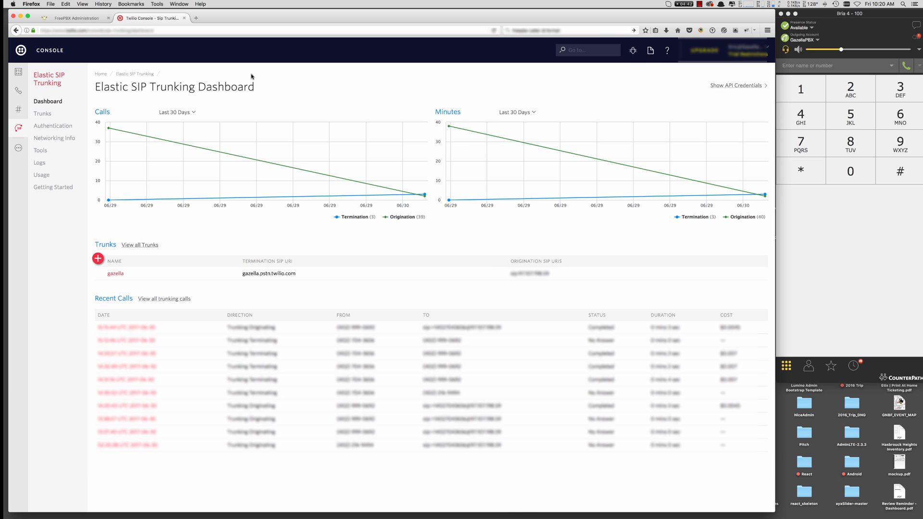
pyautogui.moveTo(264, 81)
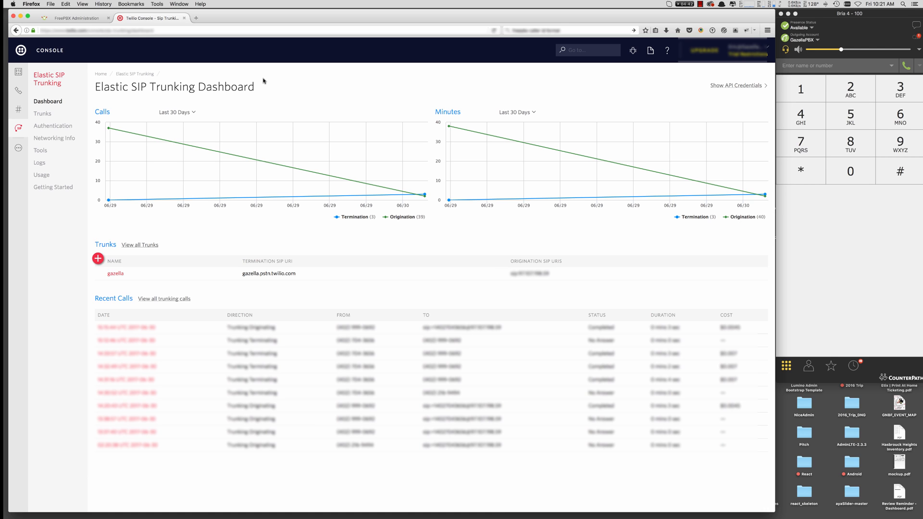
pyautogui.moveTo(831, 30)
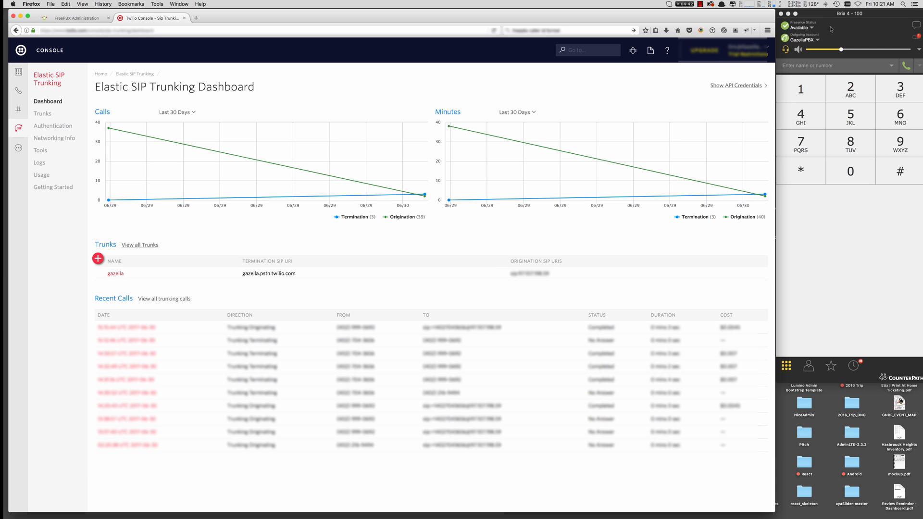
pyautogui.moveTo(862, 16)
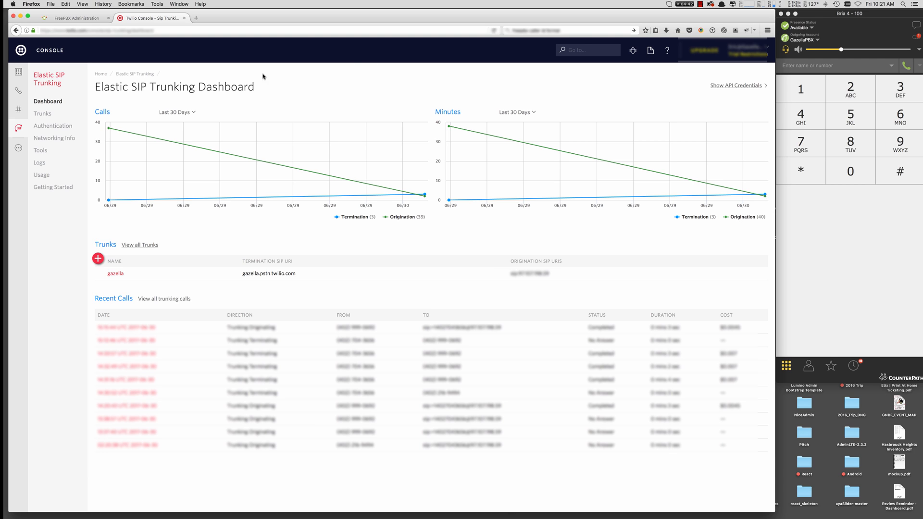
pyautogui.moveTo(49, 113)
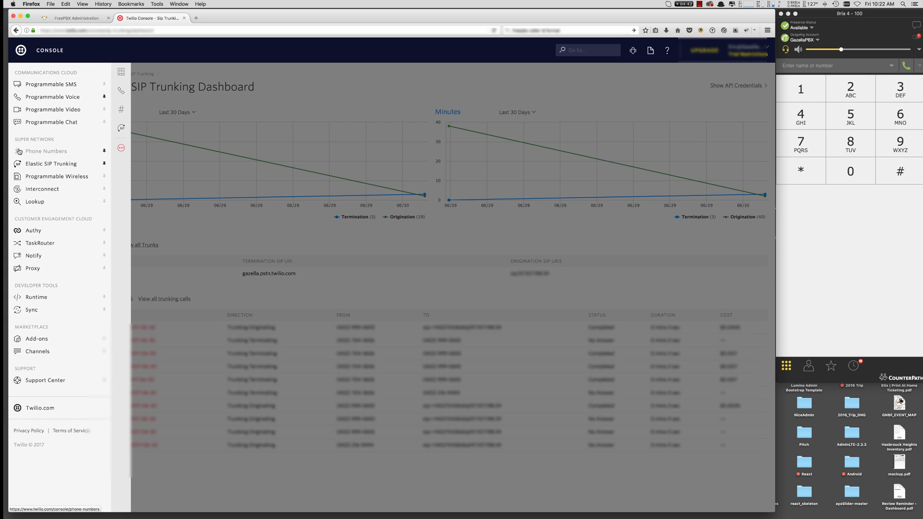
# Go to the SIP Trunks list, cancel creating a new trunk, and reach the gazella trunk's General settings
pyautogui.click(51, 163)
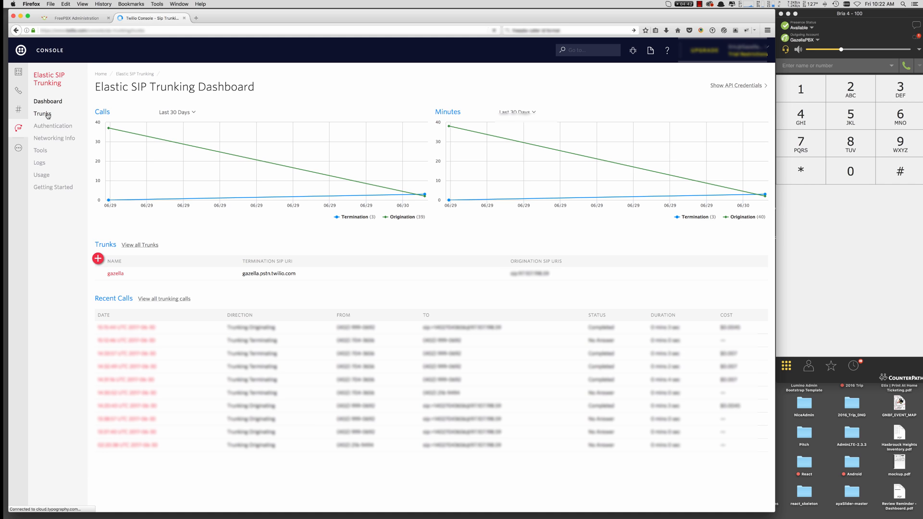
pyautogui.click(41, 114)
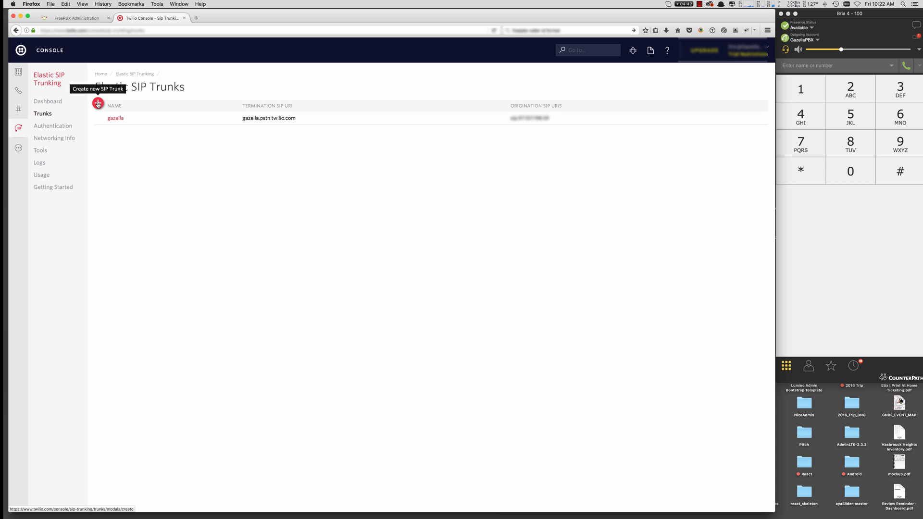
pyautogui.click(98, 104)
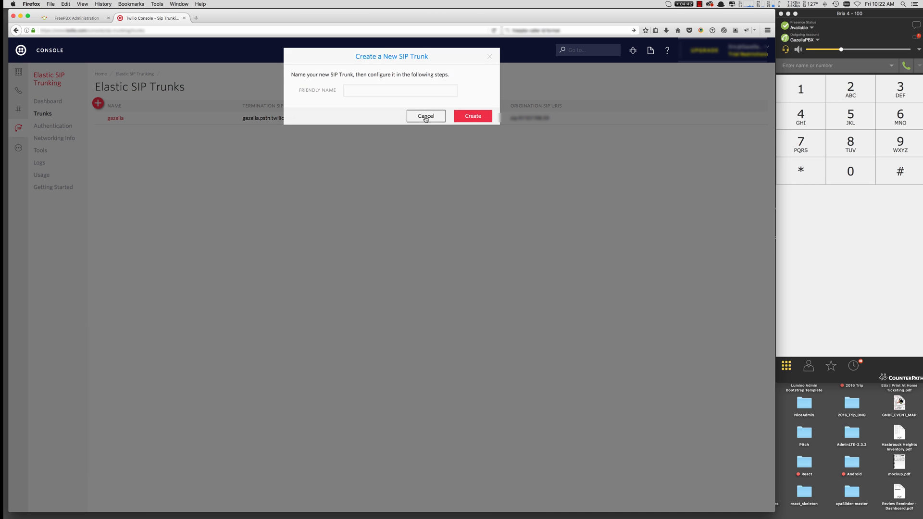
pyautogui.click(426, 116)
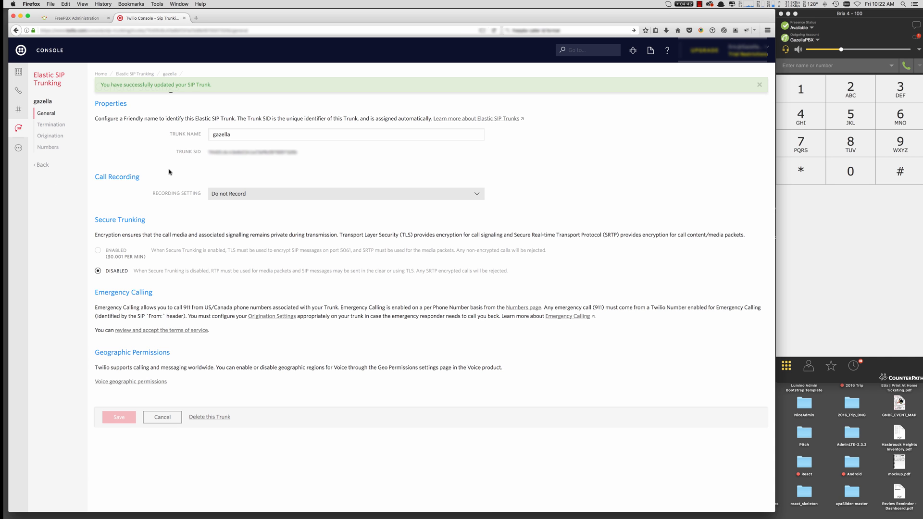
pyautogui.click(760, 84)
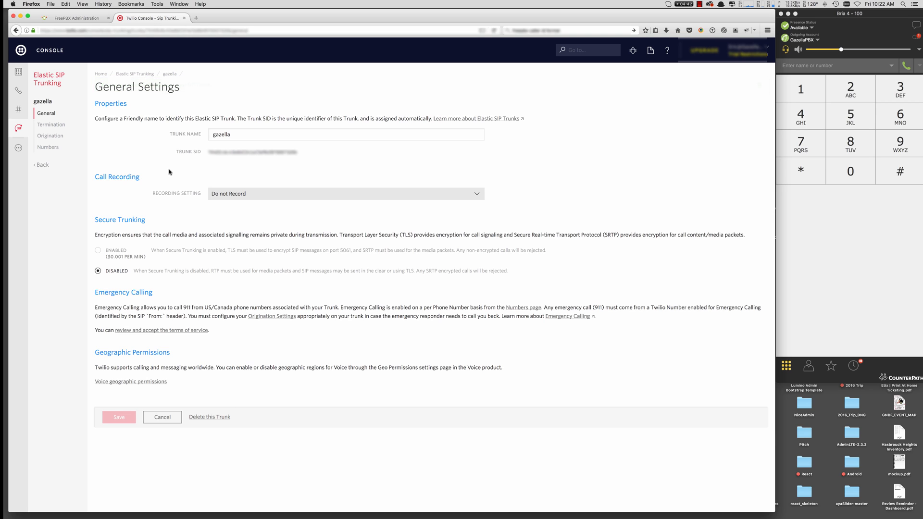
pyautogui.moveTo(150, 178)
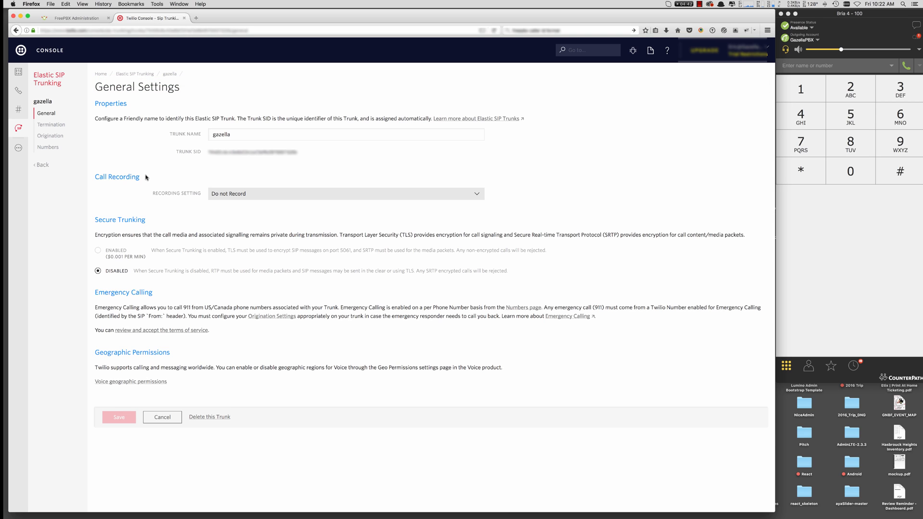
pyautogui.moveTo(152, 201)
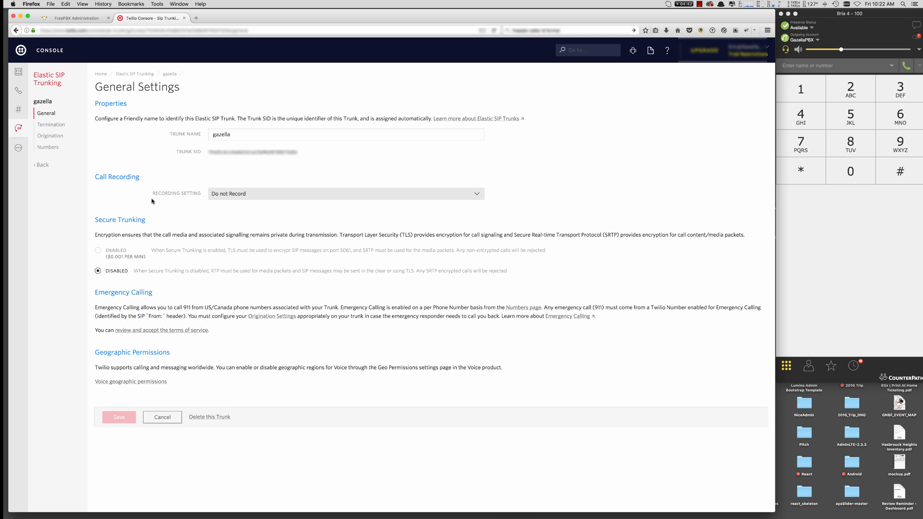
pyautogui.moveTo(156, 222)
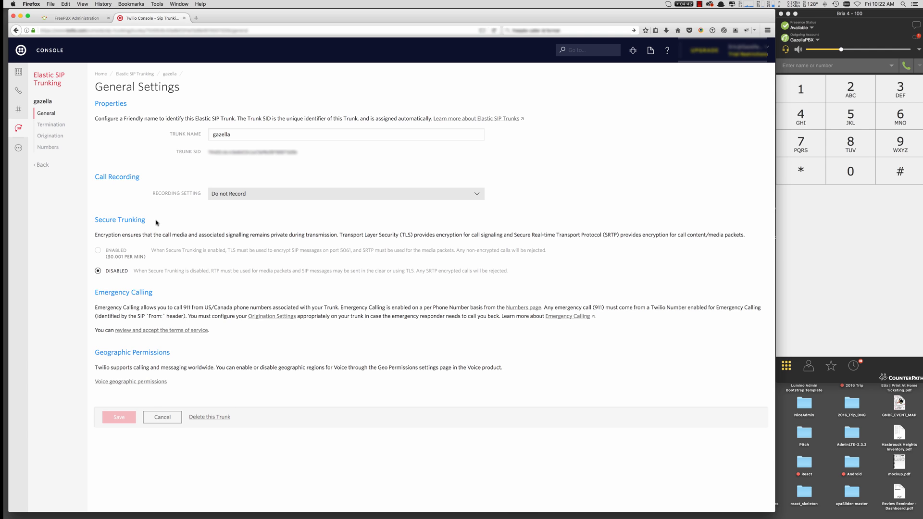
pyautogui.moveTo(50, 136)
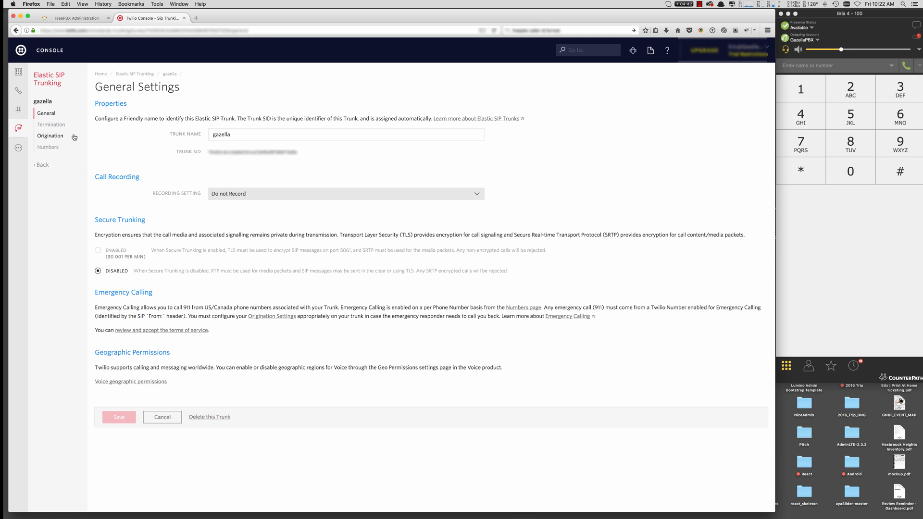
pyautogui.moveTo(51, 124)
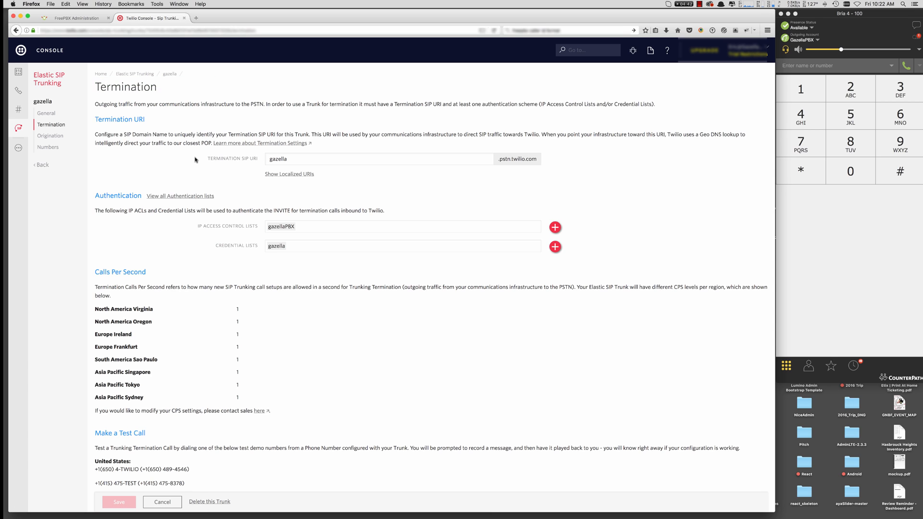
pyautogui.moveTo(196, 161)
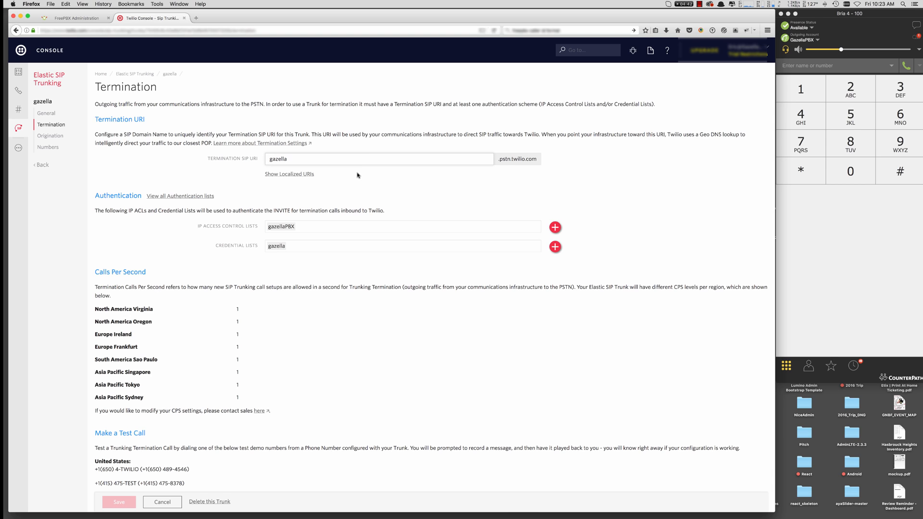
pyautogui.moveTo(570, 162)
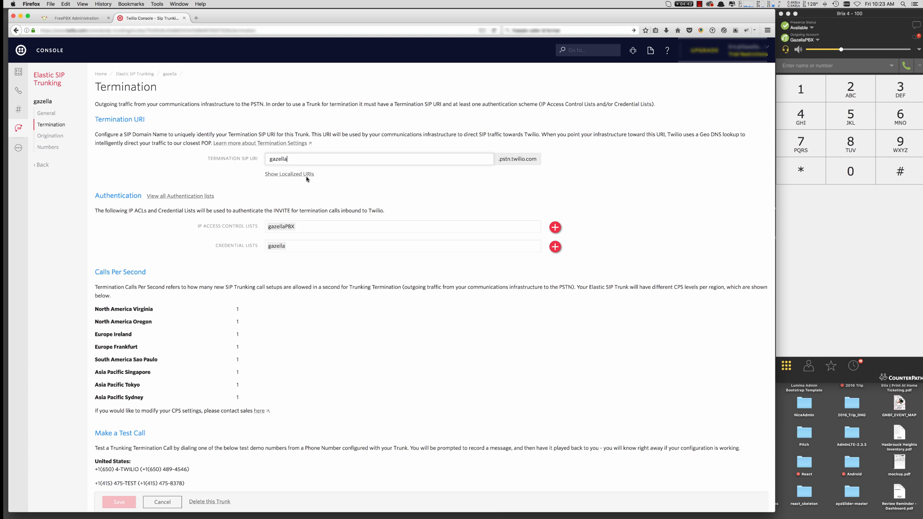
pyautogui.moveTo(342, 191)
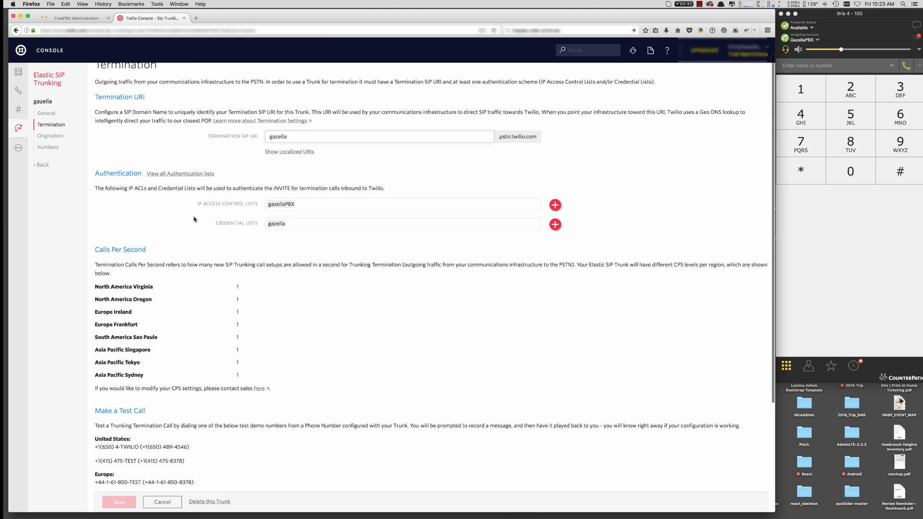
# Review the gazella trunk's Termination SIP URI and authentication lists
pyautogui.scroll(-3)
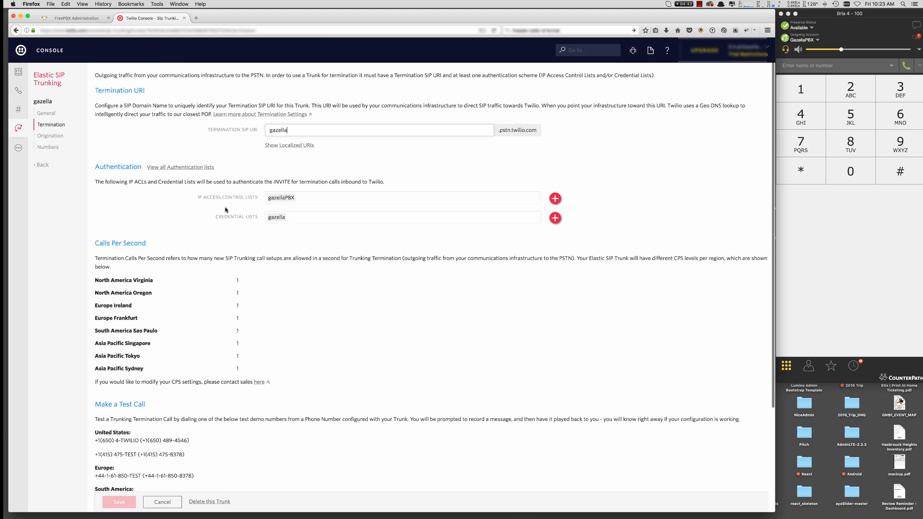
pyautogui.moveTo(236, 199)
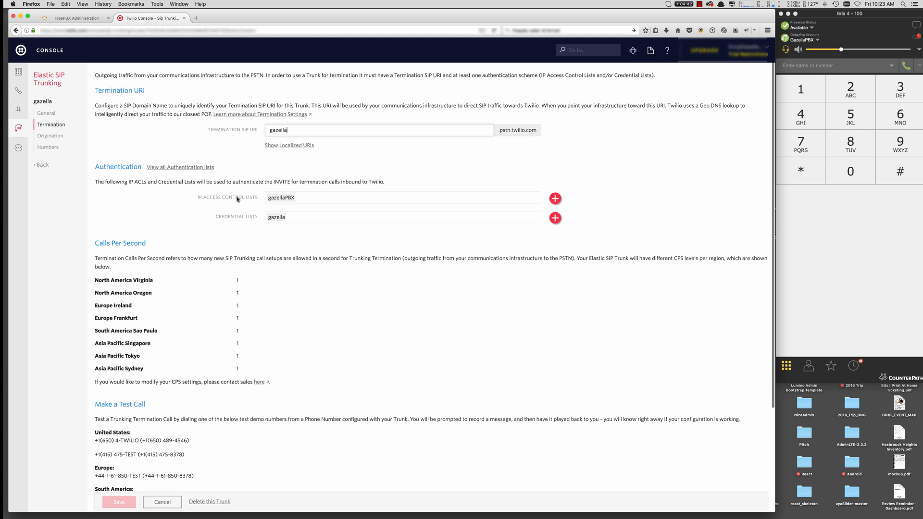
pyautogui.moveTo(231, 230)
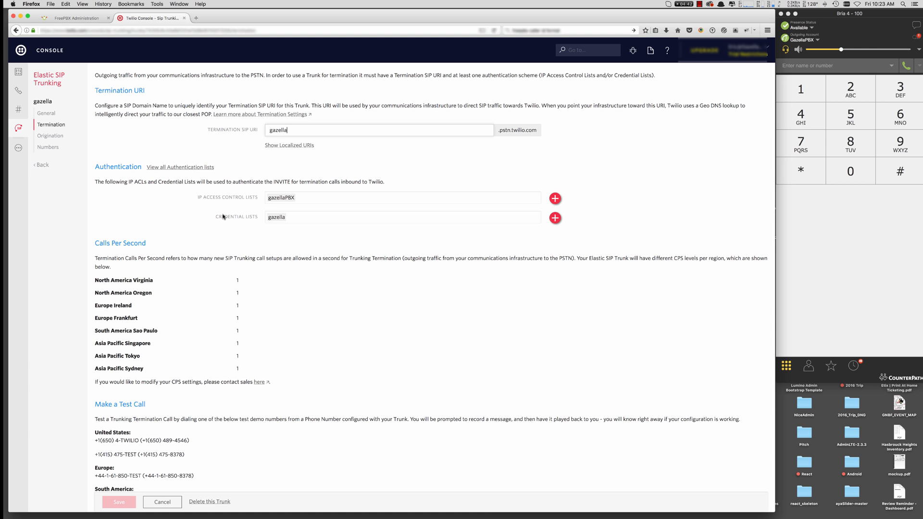
pyautogui.moveTo(383, 244)
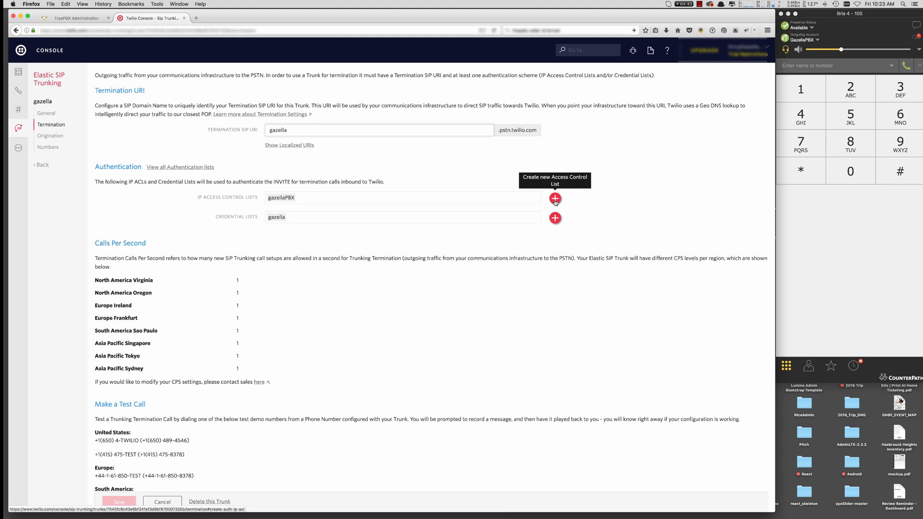
pyautogui.click(554, 198)
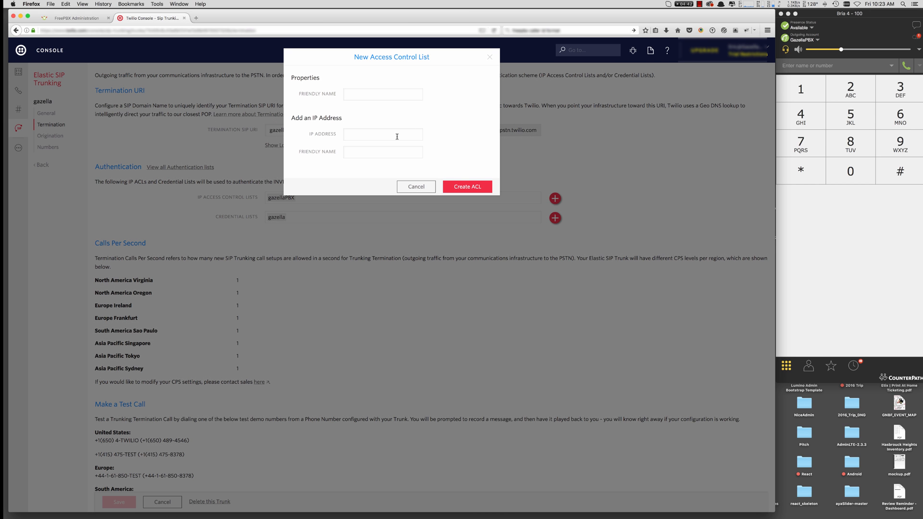
pyautogui.moveTo(401, 152)
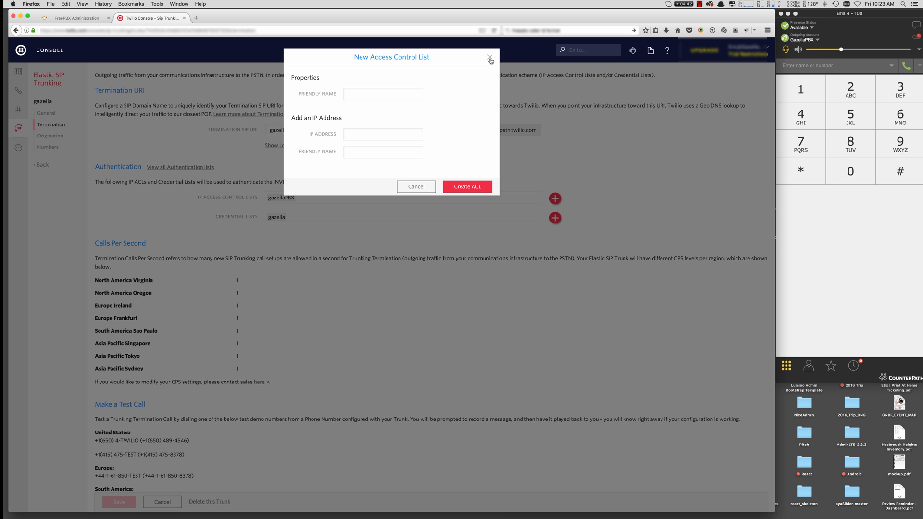
pyautogui.click(490, 59)
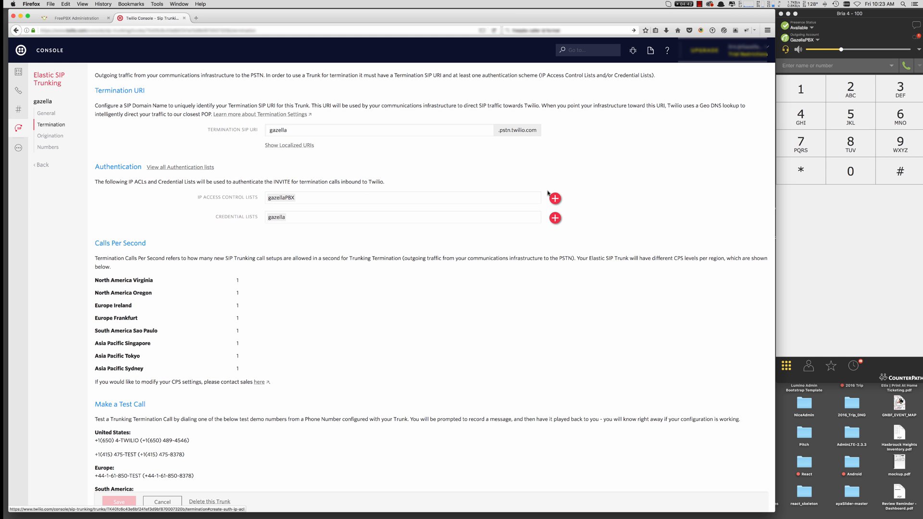
pyautogui.moveTo(554, 218)
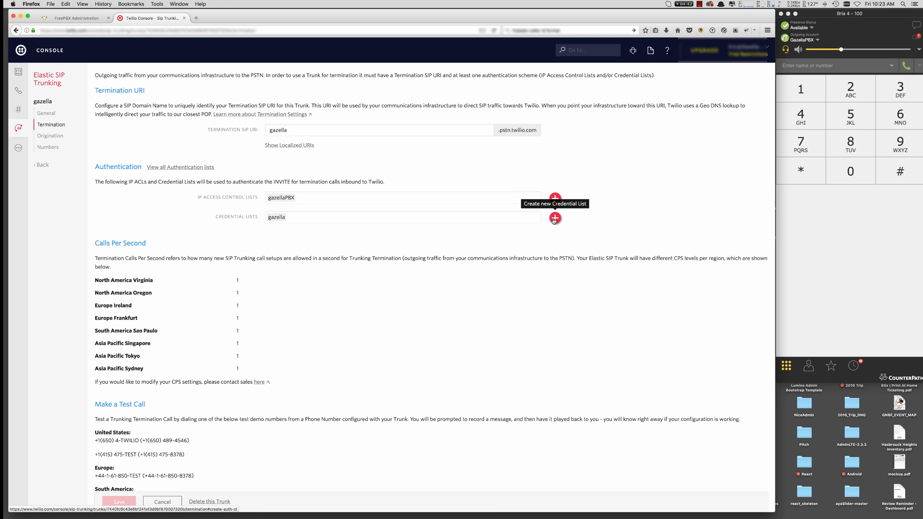
pyautogui.click(554, 218)
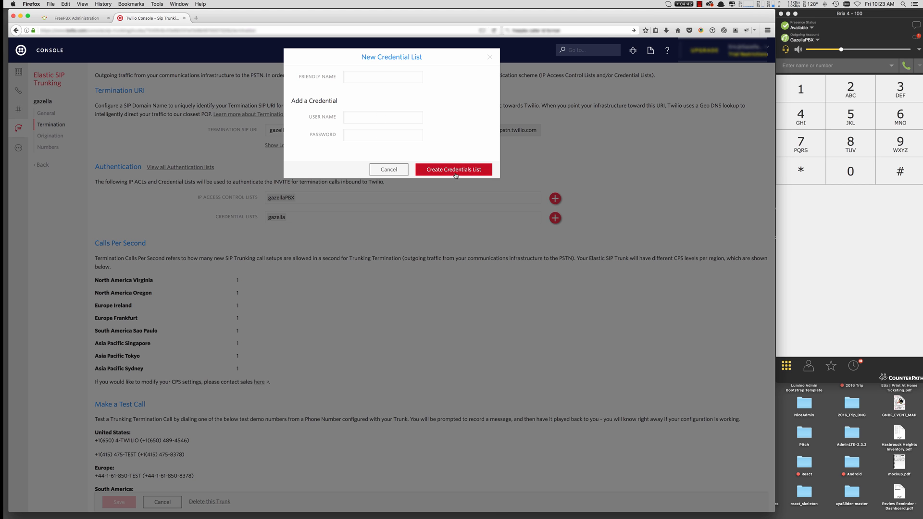
pyautogui.click(453, 169)
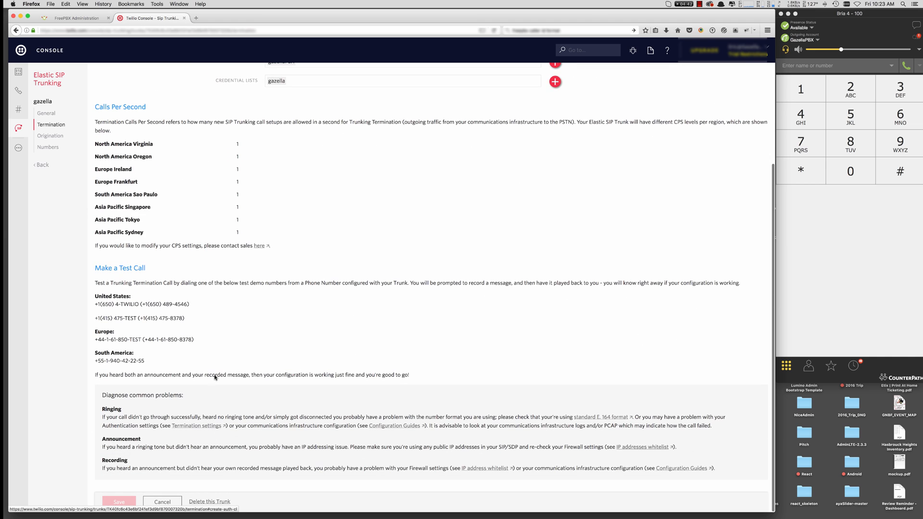
pyautogui.moveTo(406, 314)
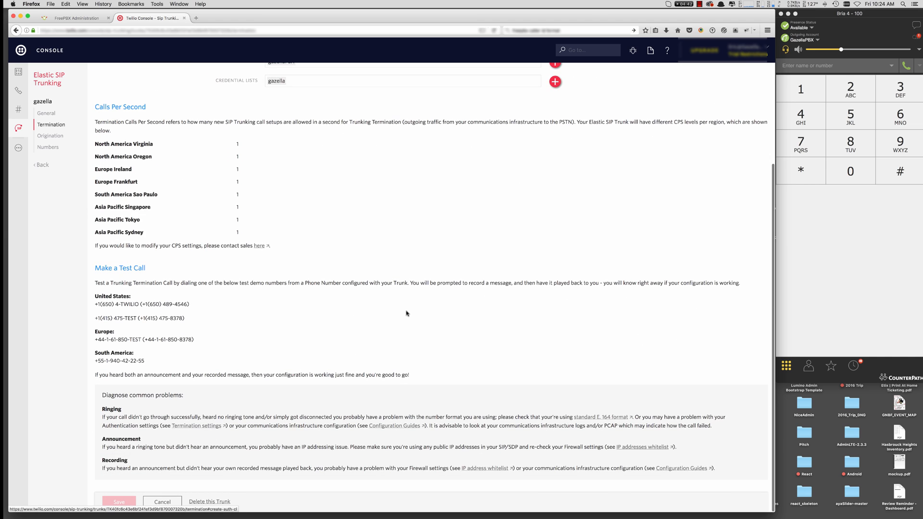
pyautogui.scroll(3)
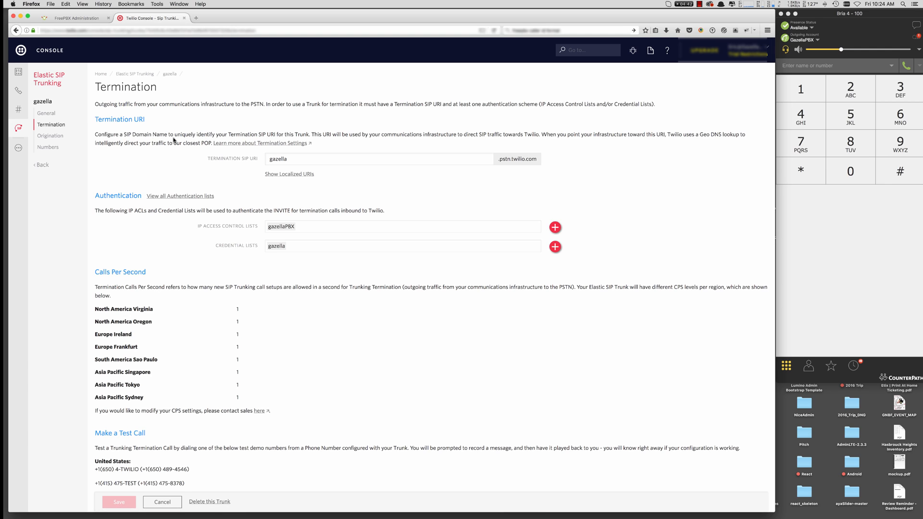
# View the gazella trunk's Origination settings, start an Add Origination URI with 'sip', then dismiss it unchanged
pyautogui.click(50, 135)
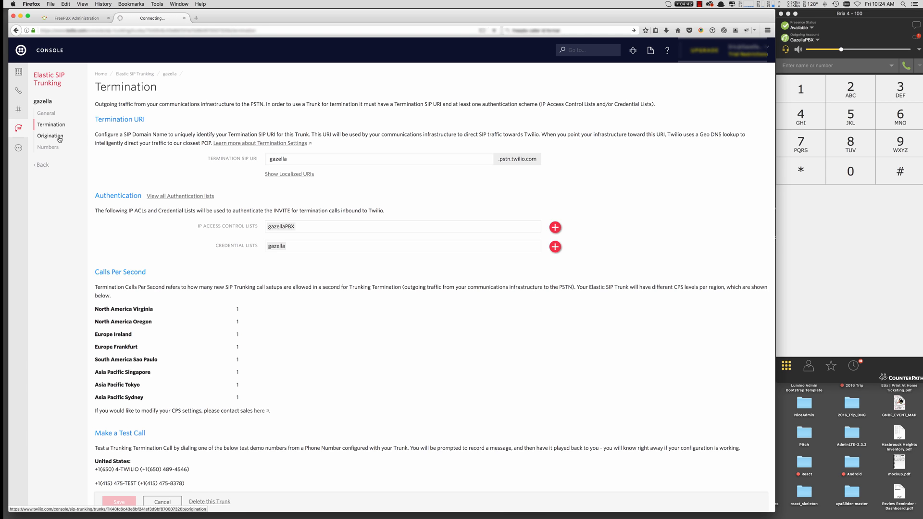
pyautogui.click(50, 135)
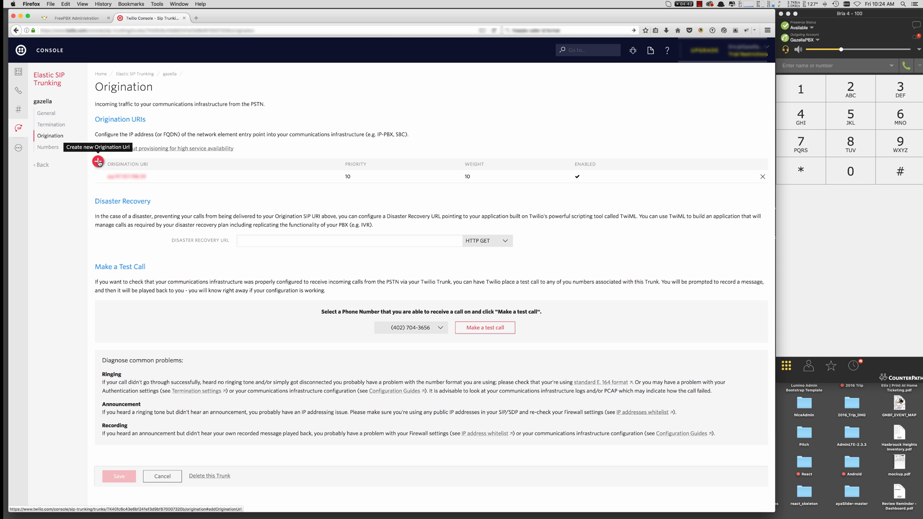
pyautogui.click(98, 162)
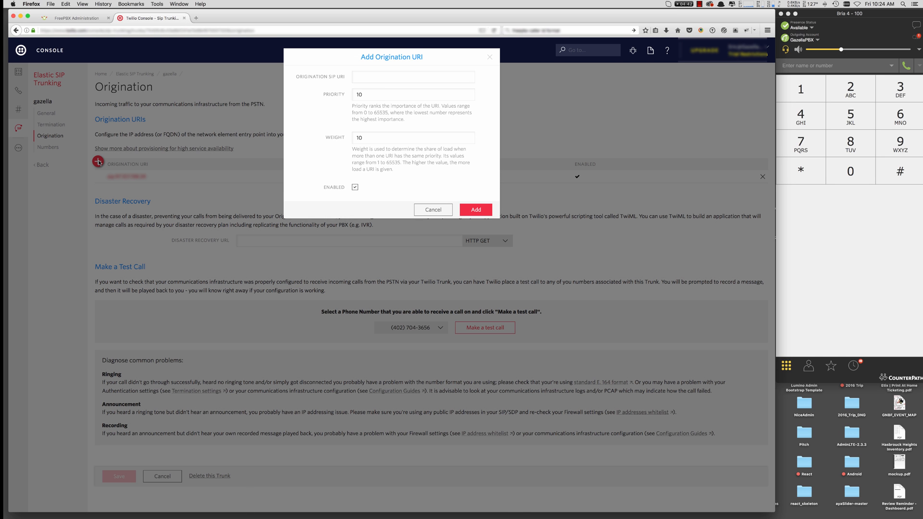
pyautogui.click(412, 77)
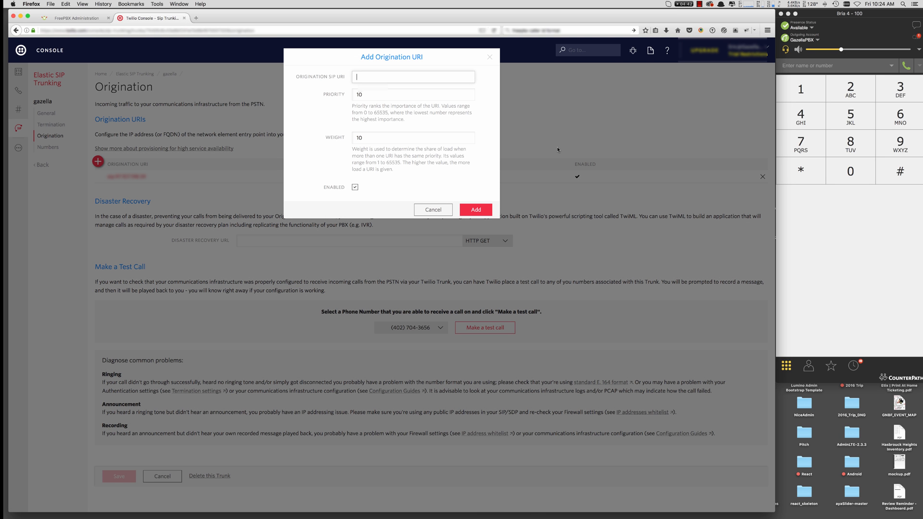
pyautogui.write('sip')
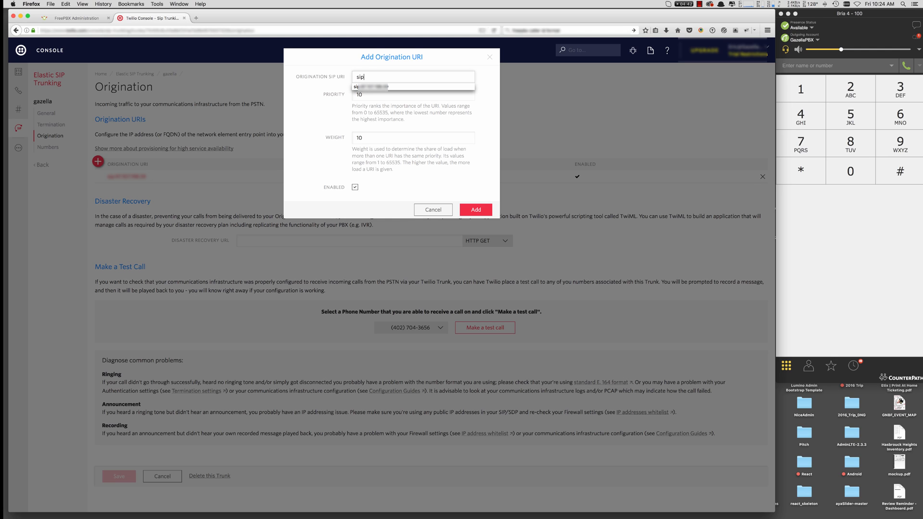
pyautogui.click(413, 86)
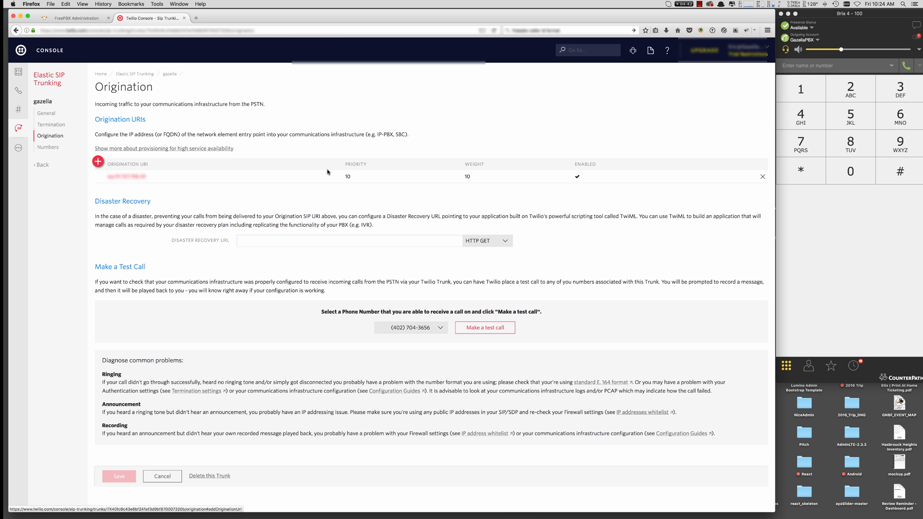
pyautogui.moveTo(136, 425)
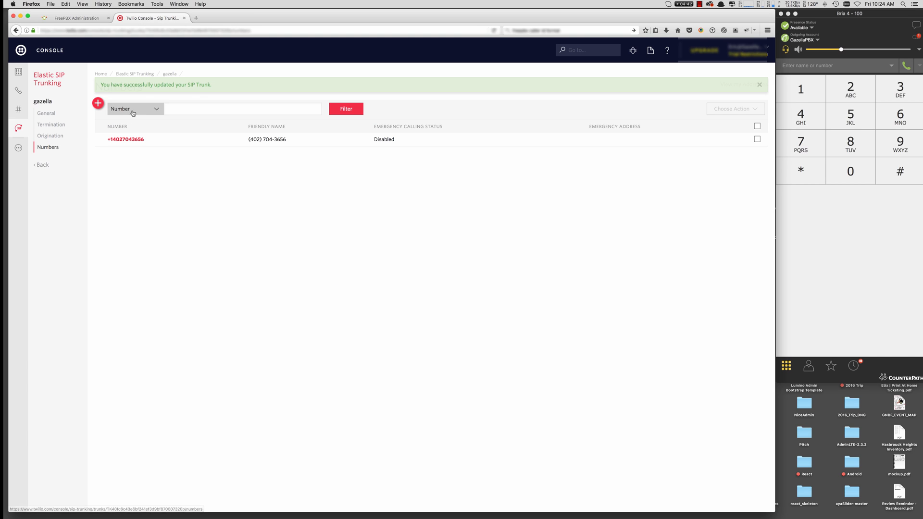
pyautogui.moveTo(168, 119)
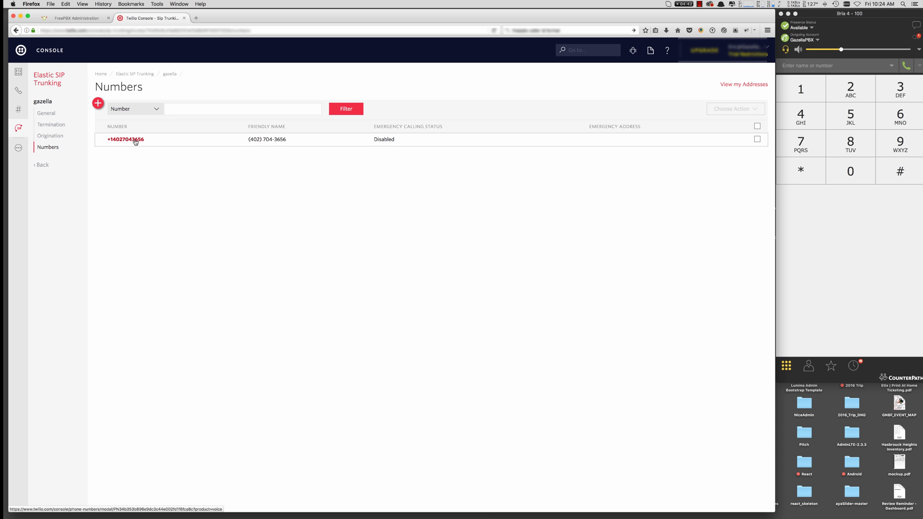
pyautogui.moveTo(140, 245)
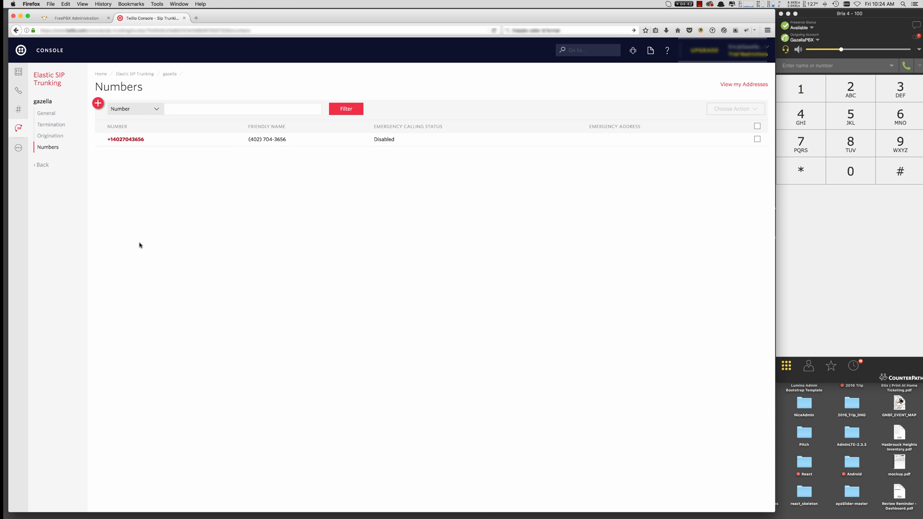
pyautogui.click(125, 139)
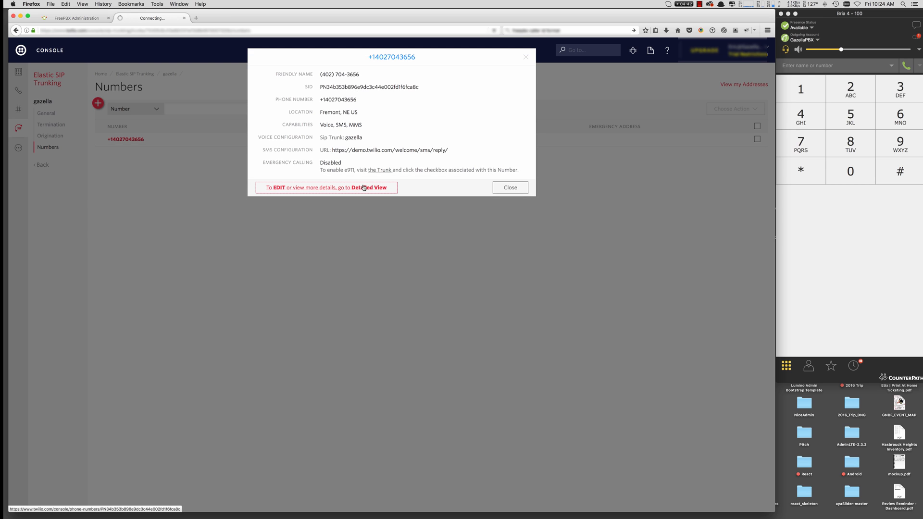
pyautogui.click(370, 188)
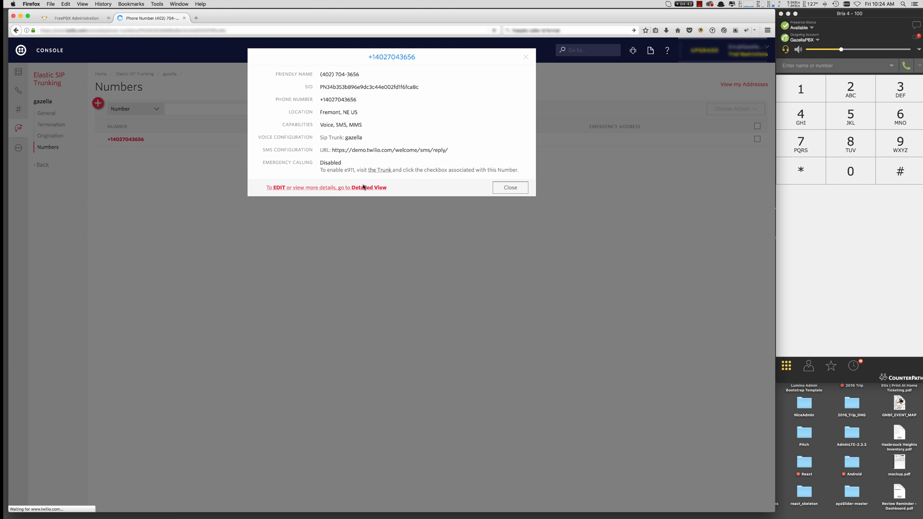
pyautogui.click(370, 188)
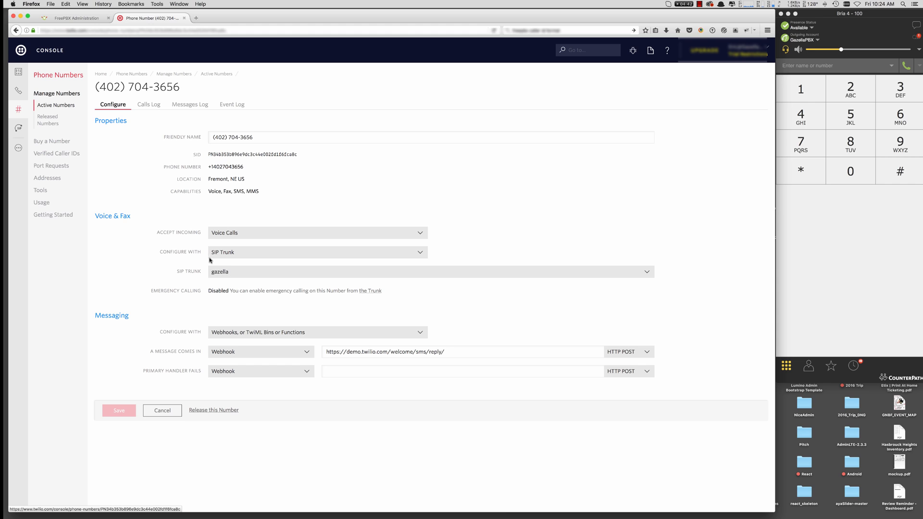
pyautogui.moveTo(135, 365)
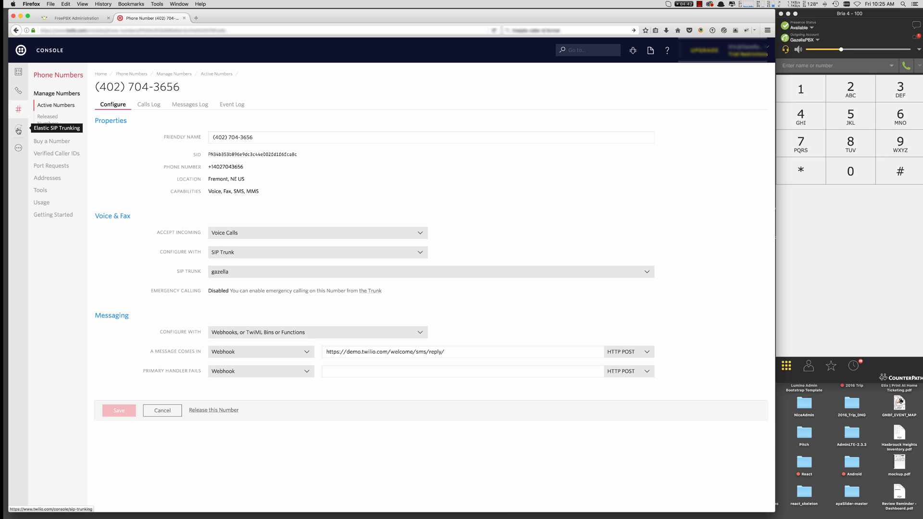
# View Twilio's Elastic SIP Trunking networking information with signaling IPs
pyautogui.click(118, 411)
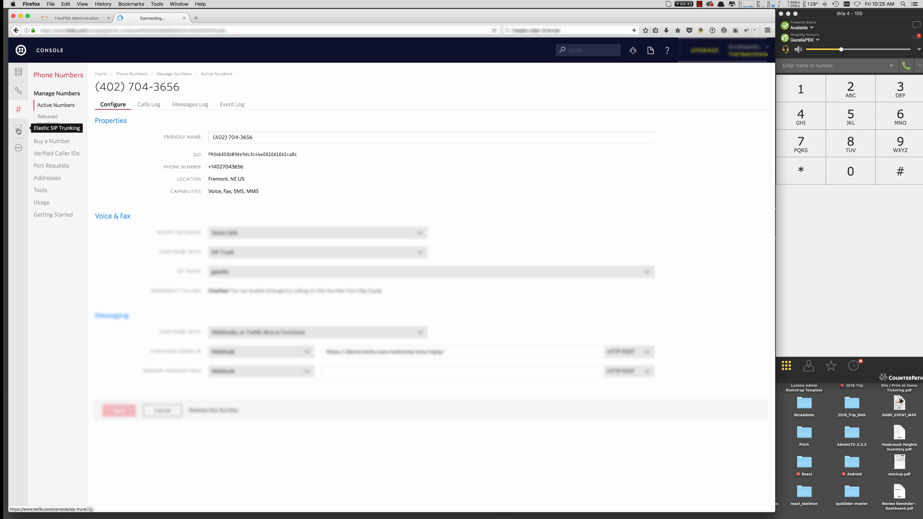
pyautogui.click(119, 411)
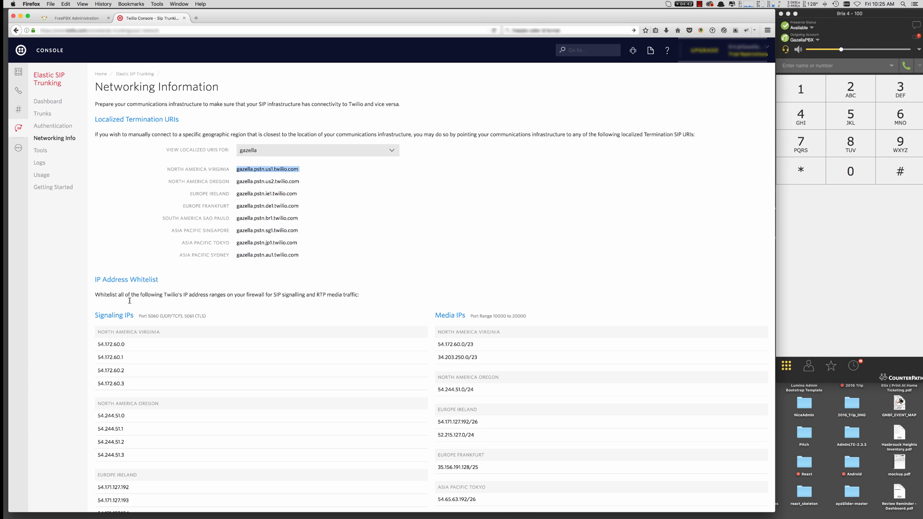
pyautogui.moveTo(124, 381)
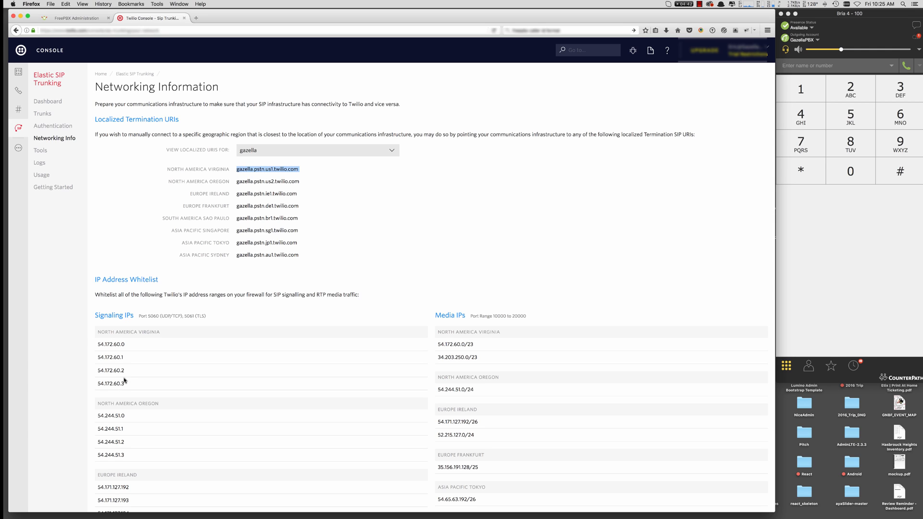
pyautogui.moveTo(121, 384)
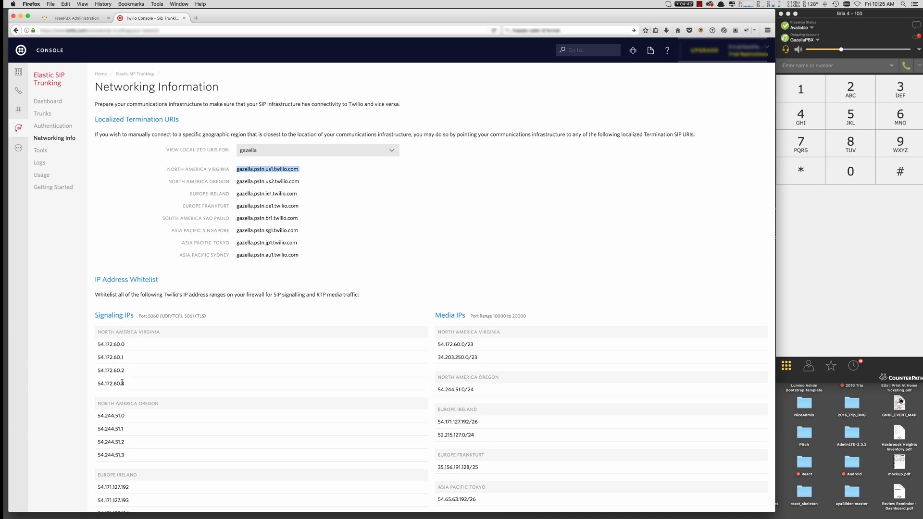
pyautogui.moveTo(93, 179)
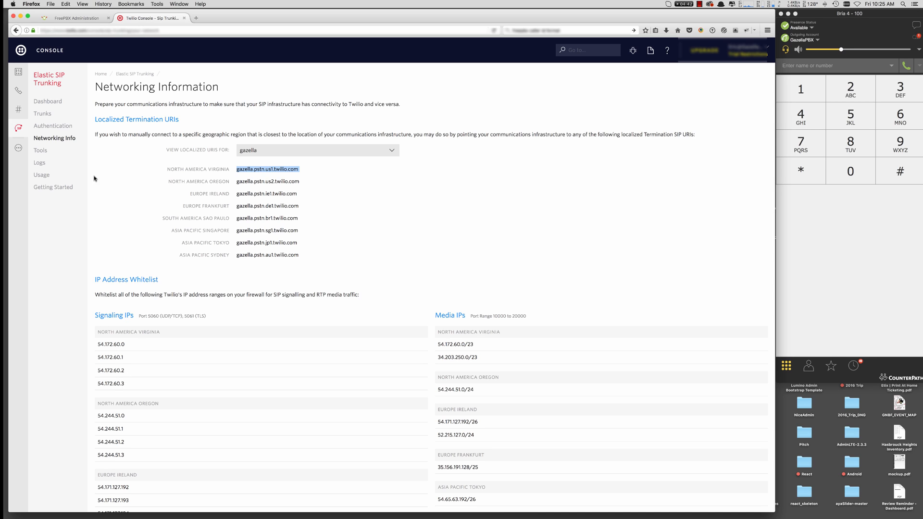
pyautogui.moveTo(64, 136)
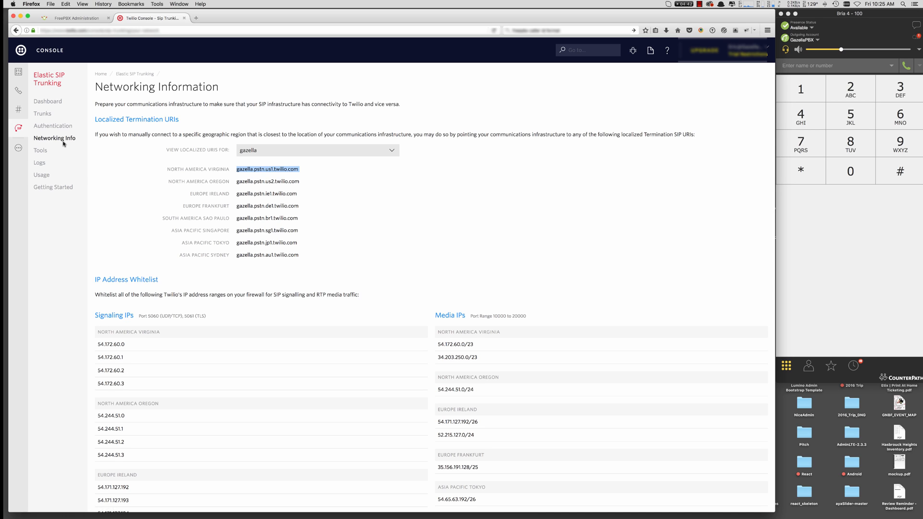
pyautogui.moveTo(169, 237)
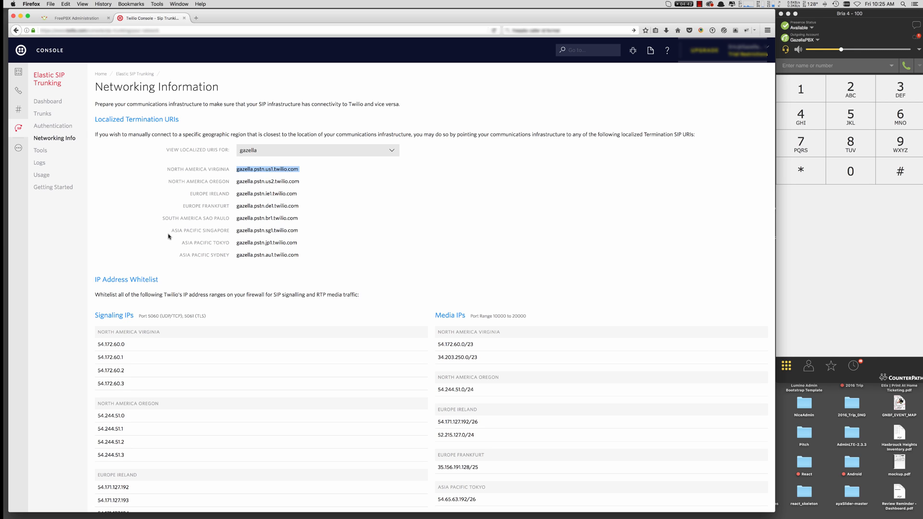
pyautogui.moveTo(69, 108)
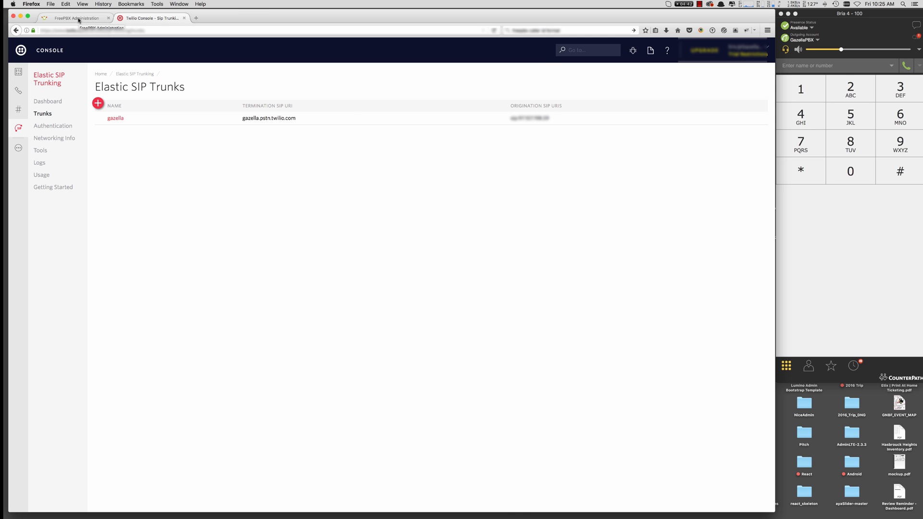
# Switch to FreePBX Connectivity > Trunks and choose TwilioTrunk for editing
pyautogui.click(74, 17)
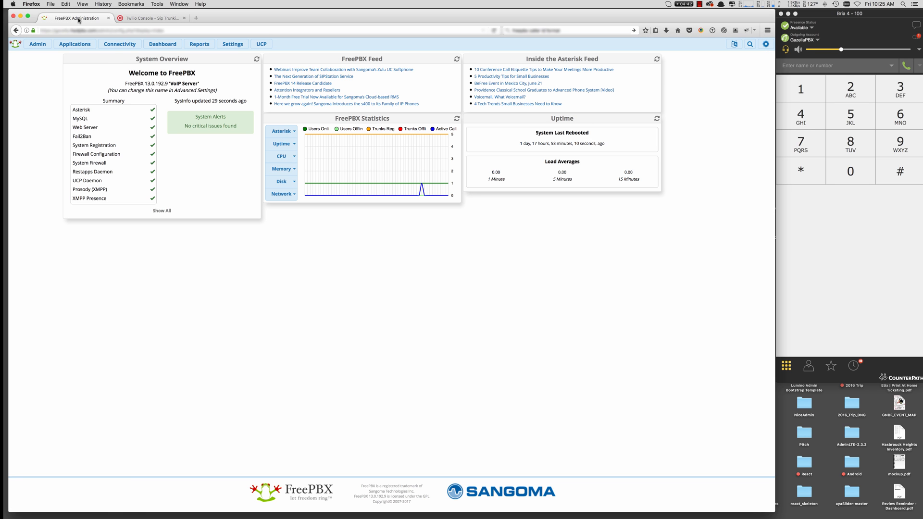
pyautogui.click(120, 43)
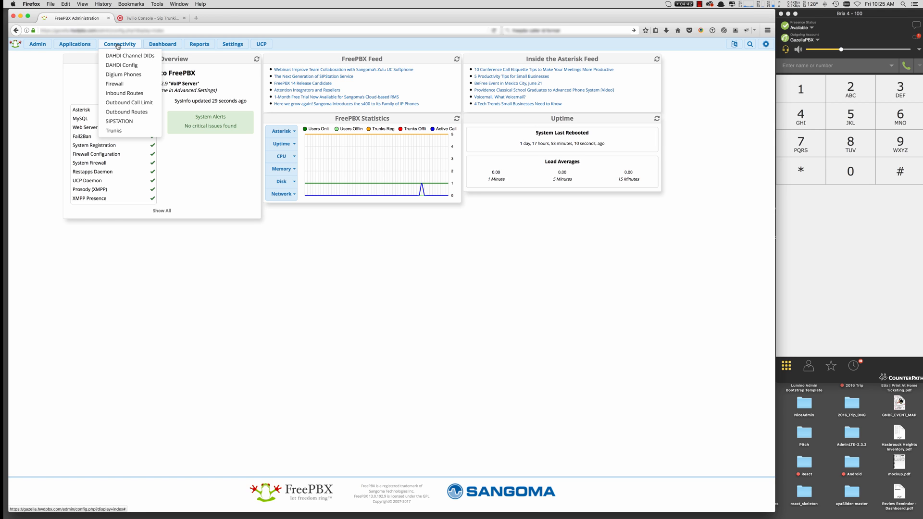
pyautogui.moveTo(114, 130)
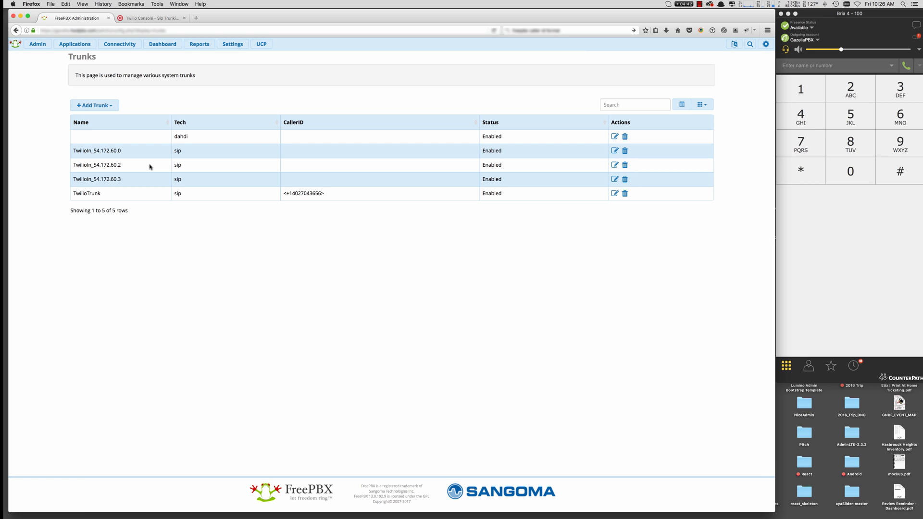
pyautogui.moveTo(122, 135)
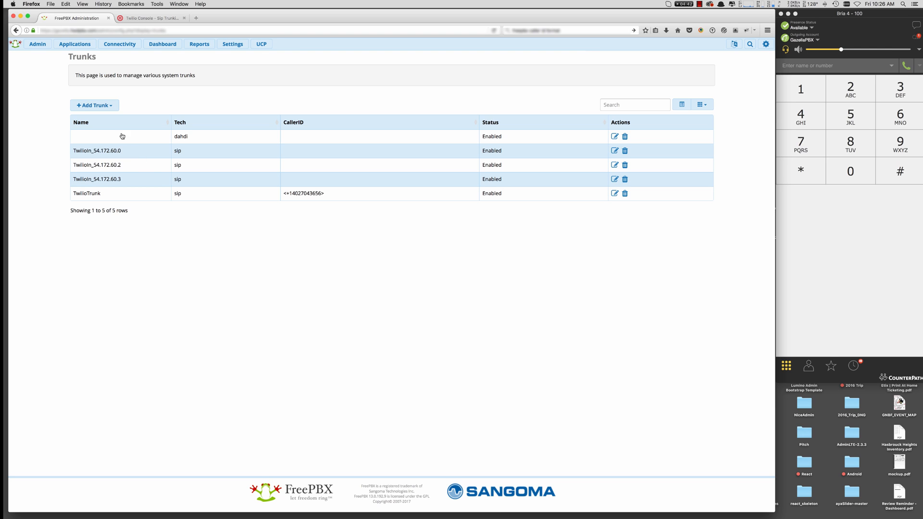
pyautogui.click(93, 105)
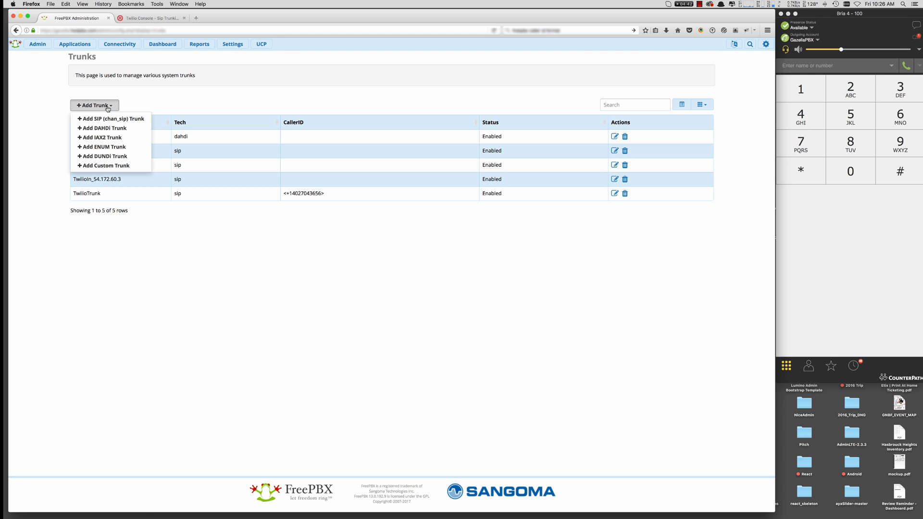
pyautogui.moveTo(111, 119)
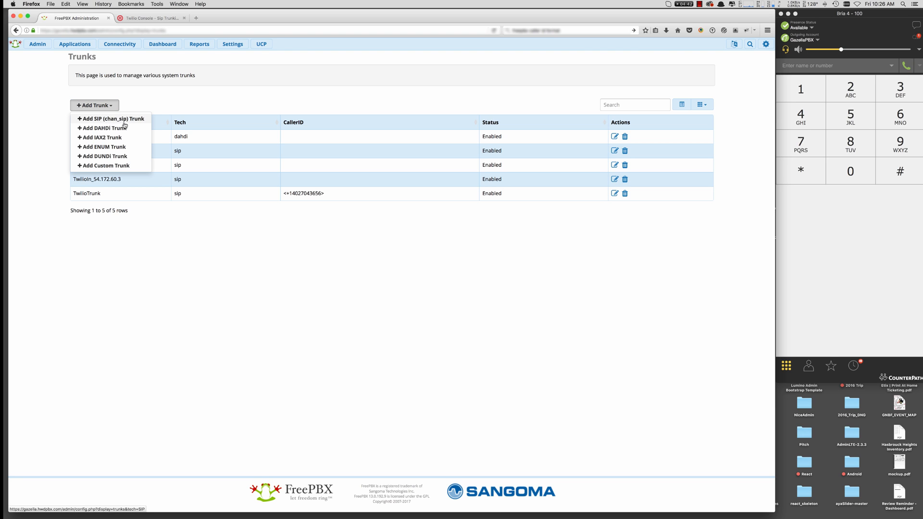
pyautogui.click(93, 105)
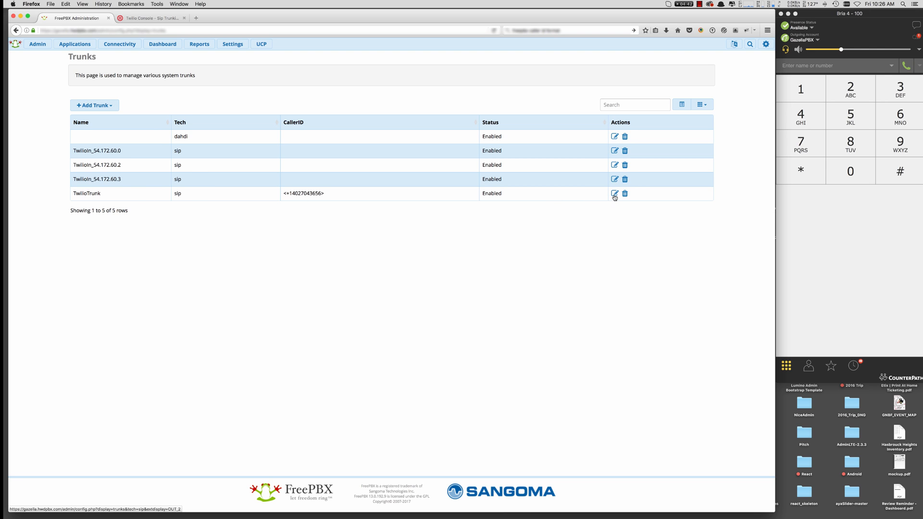
pyautogui.click(615, 193)
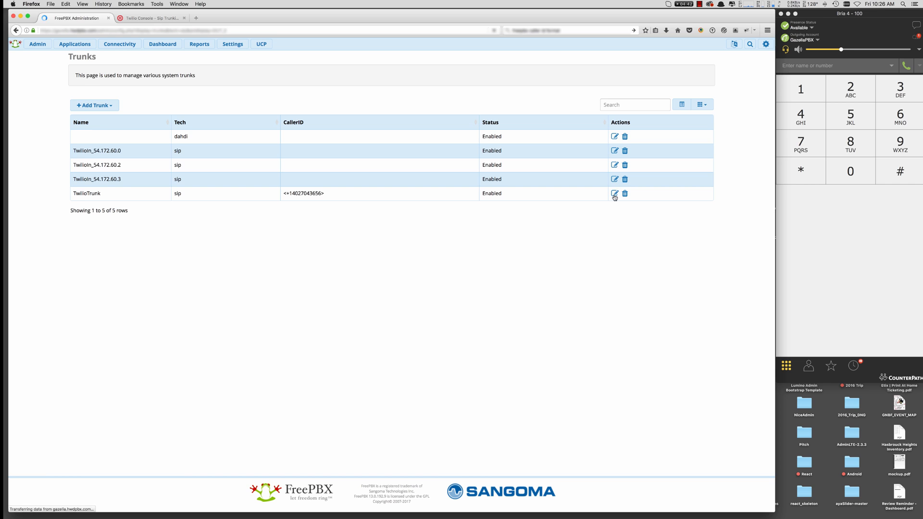
pyautogui.click(614, 193)
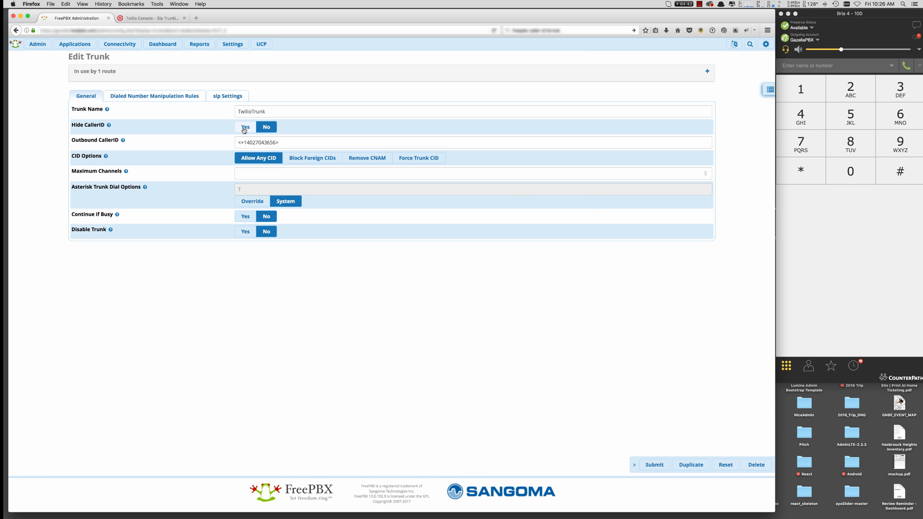
pyautogui.click(280, 112)
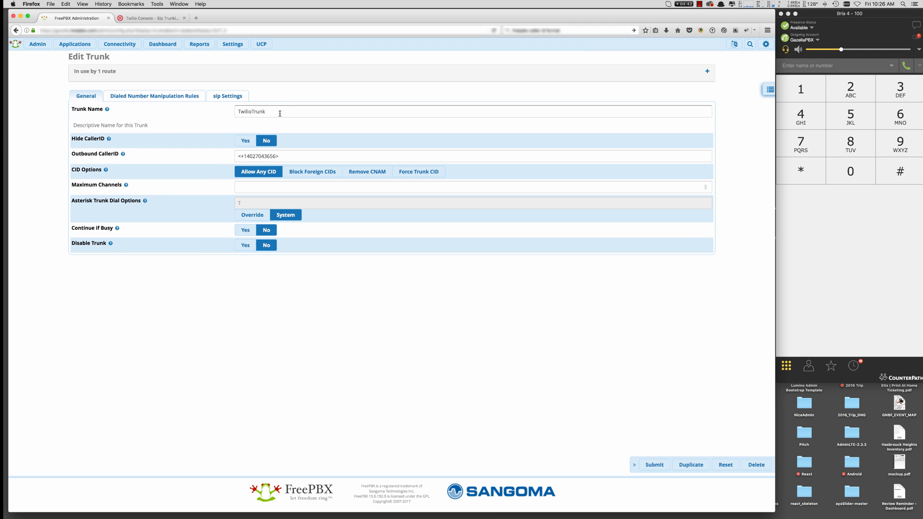
pyautogui.moveTo(211, 151)
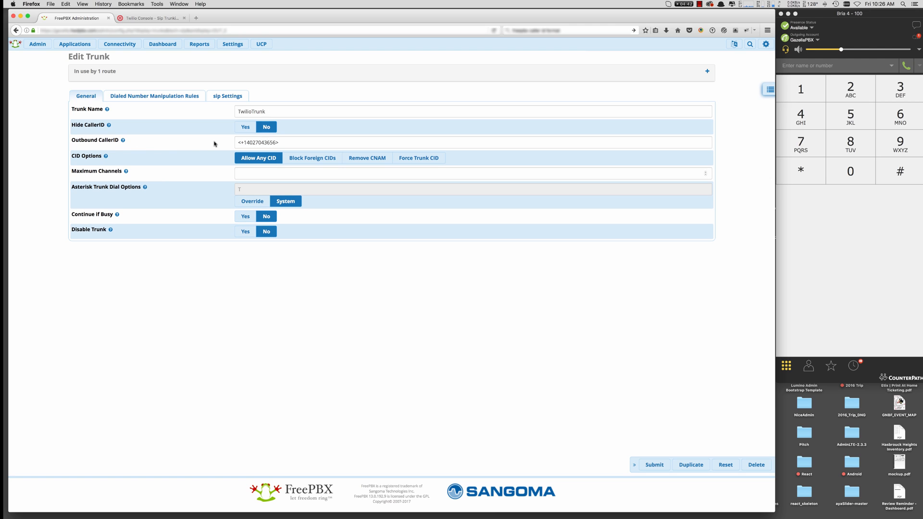
pyautogui.click(258, 142)
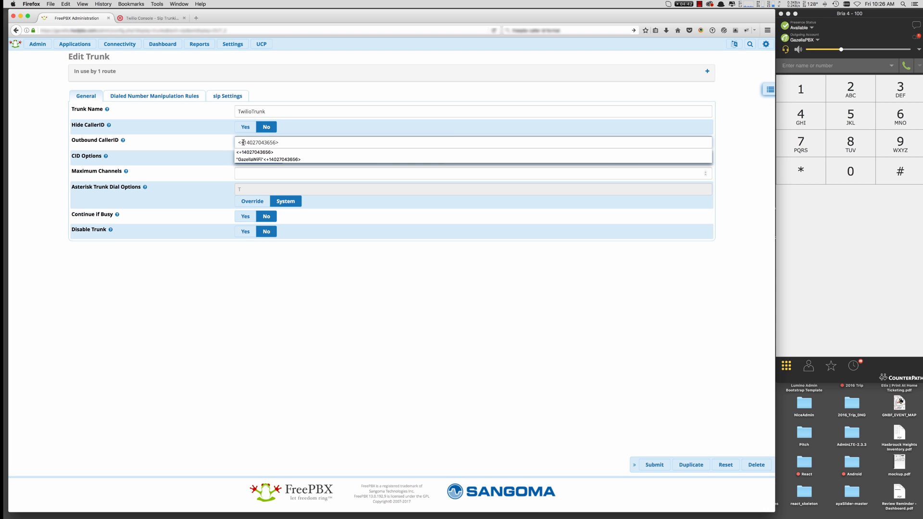
pyautogui.click(253, 152)
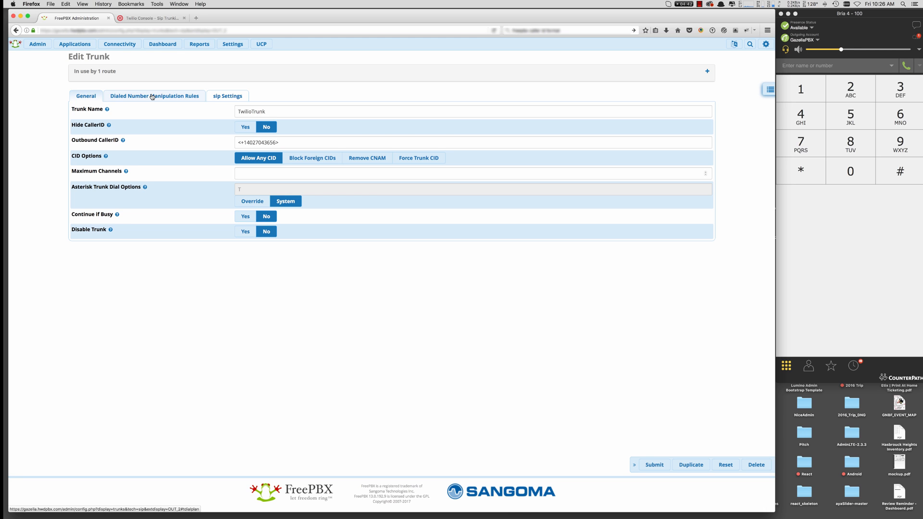
# Set TwilioTrunk's outbound dial prefix to + and view its SIP peer settings
pyautogui.click(154, 95)
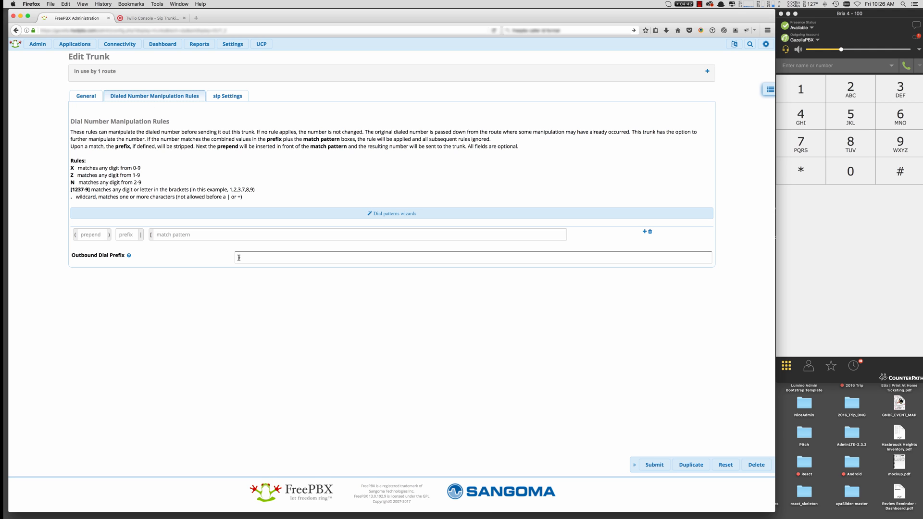
pyautogui.write('+')
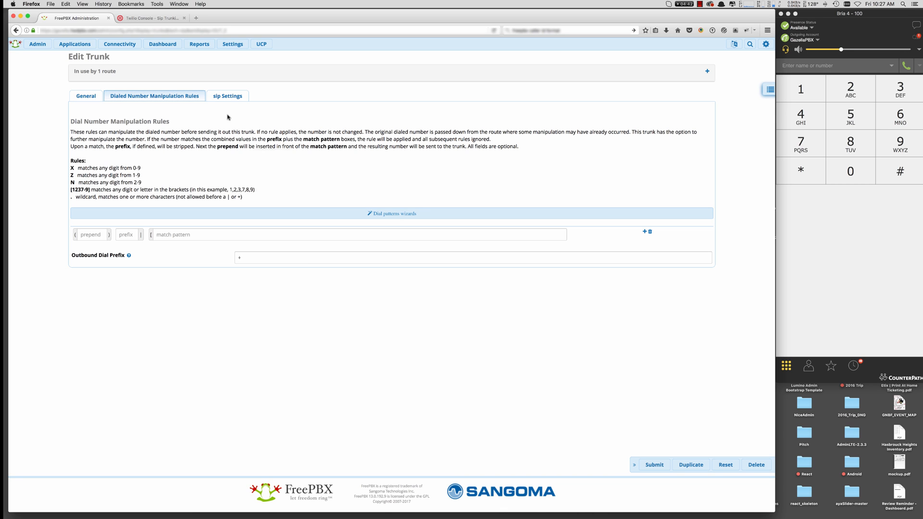
pyautogui.click(227, 95)
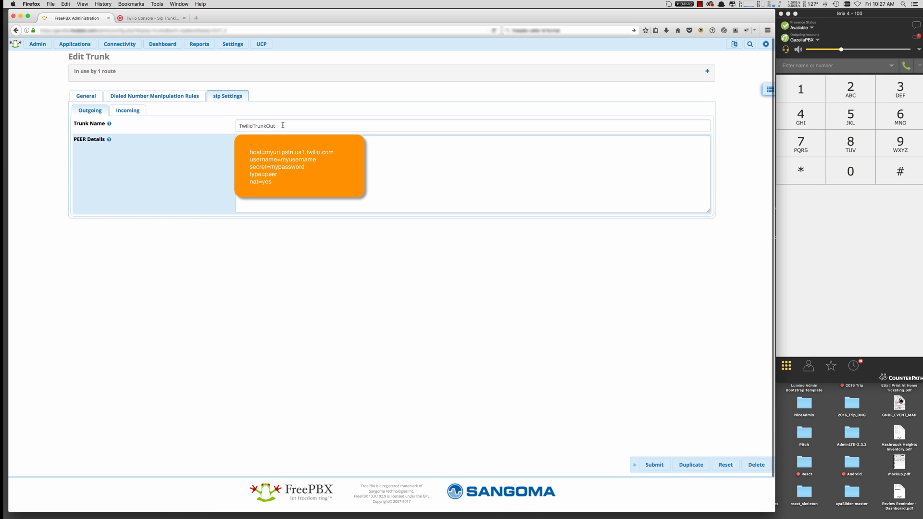
pyautogui.moveTo(167, 147)
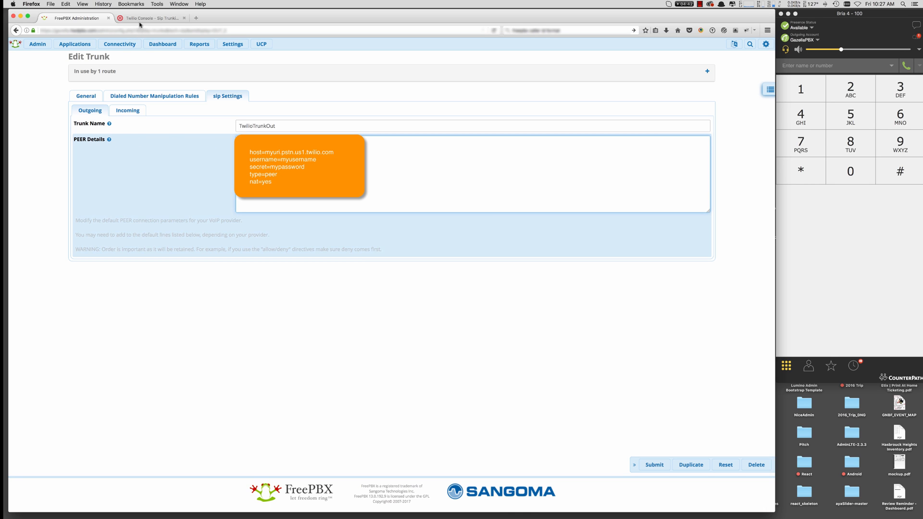
# Check the North America Virginia termination URI in Twilio's Networking Info, then return to FreePBX
pyautogui.click(152, 17)
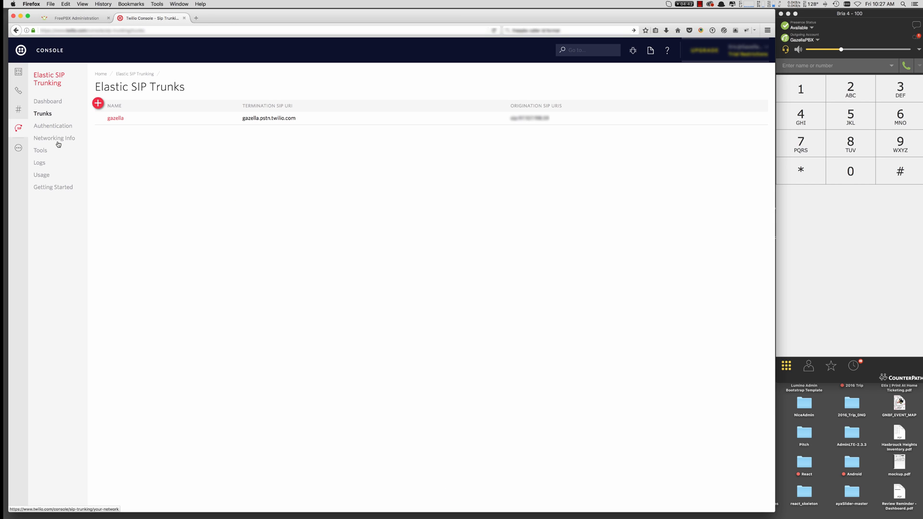
pyautogui.click(54, 138)
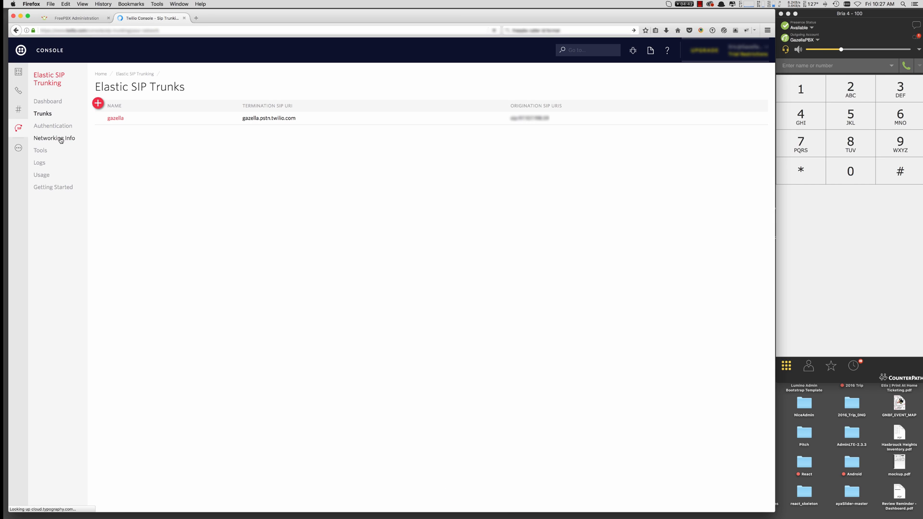
pyautogui.click(54, 137)
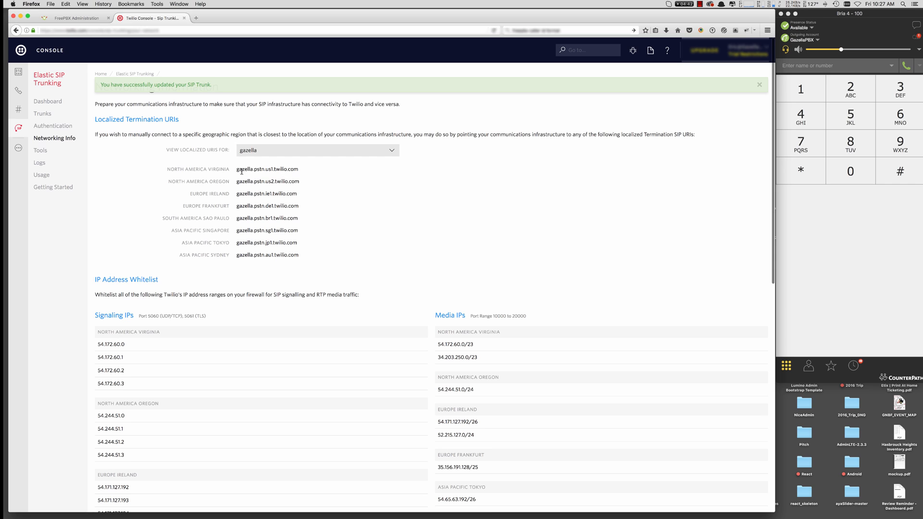
pyautogui.doubleClick(266, 169)
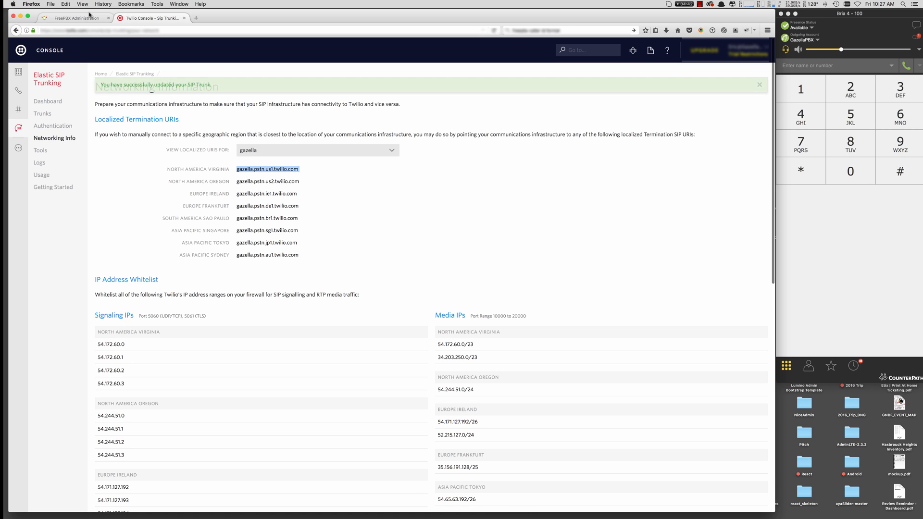
pyautogui.click(74, 19)
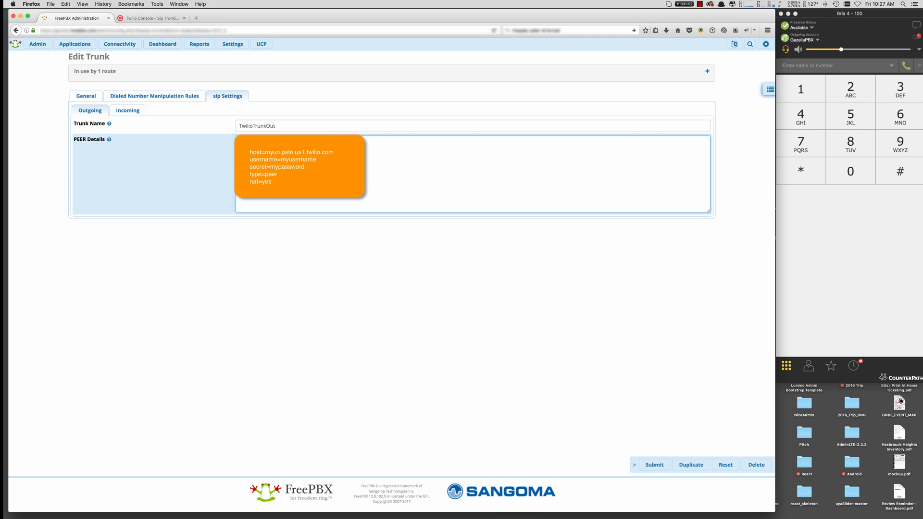
pyautogui.moveTo(279, 242)
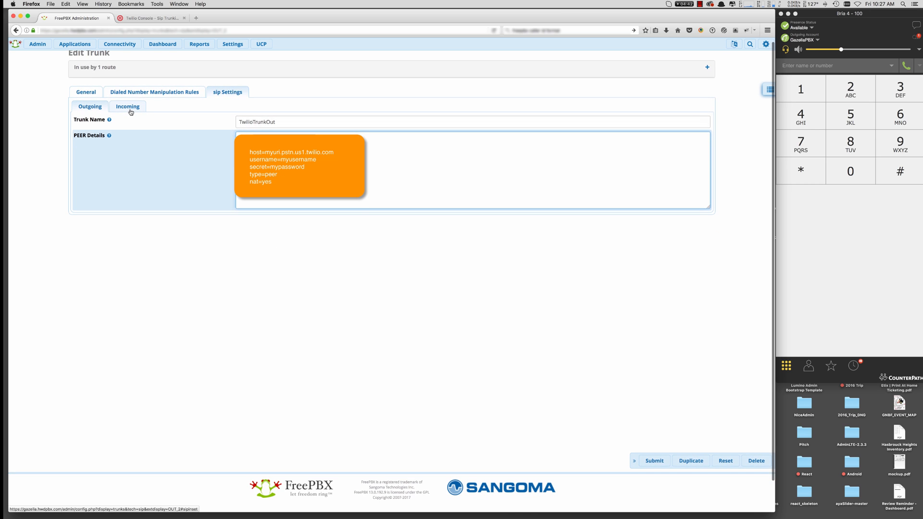
# View the trunk's incoming SIP settings with user context TTIN1, then return to Twilio's networking info
pyautogui.click(127, 104)
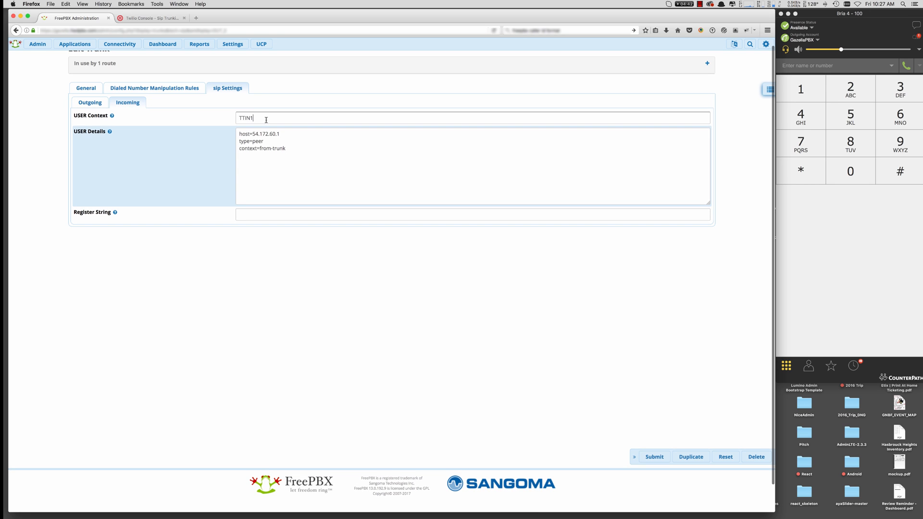
pyautogui.doubleClick(246, 119)
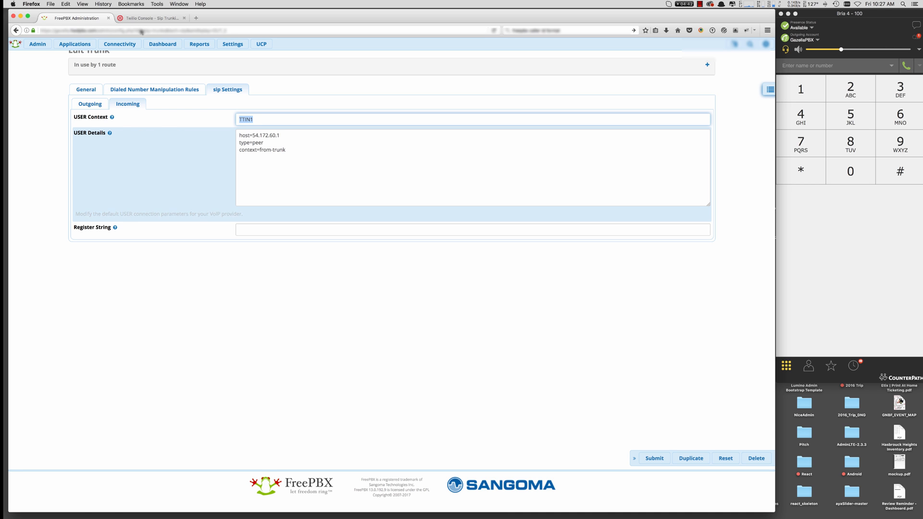
pyautogui.click(150, 18)
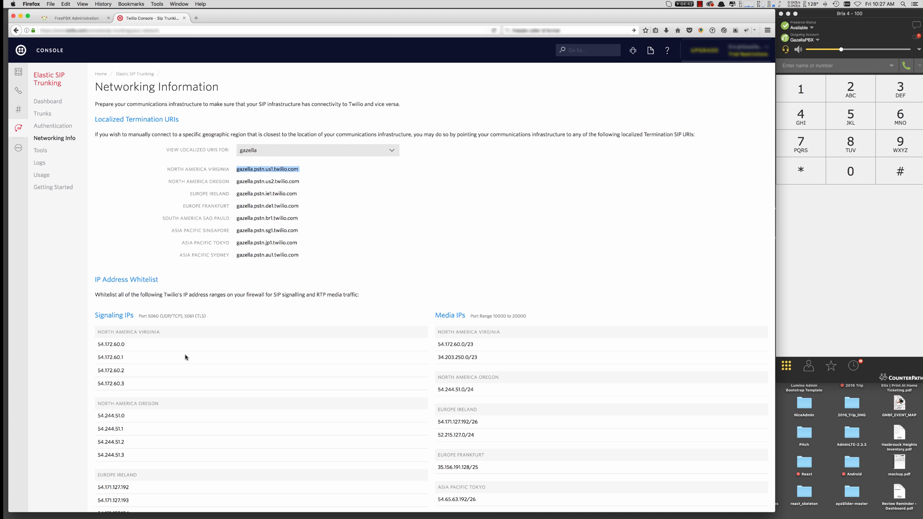
pyautogui.scroll(-3)
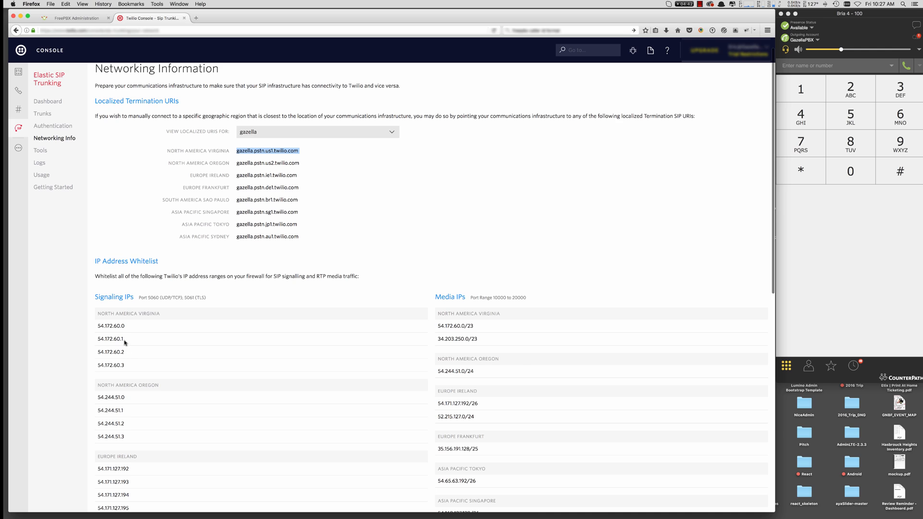
pyautogui.moveTo(125, 366)
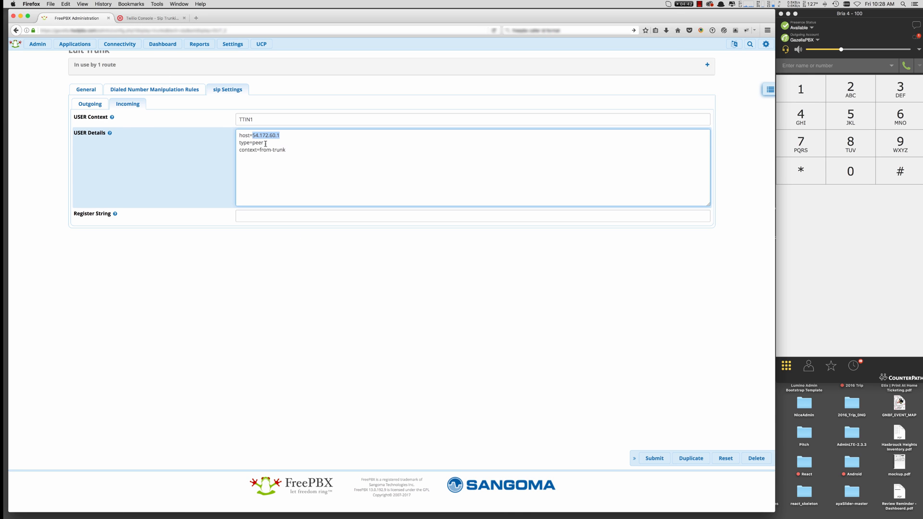
pyautogui.moveTo(520, 344)
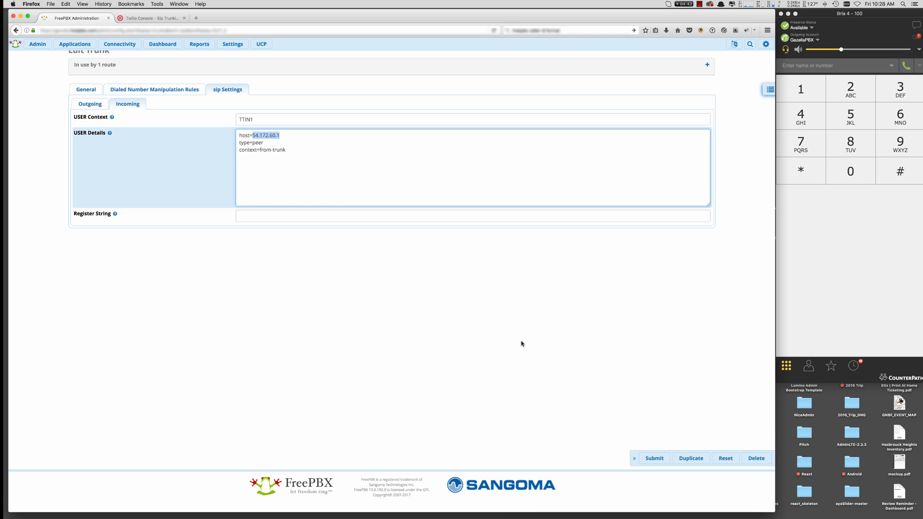
pyautogui.moveTo(687, 48)
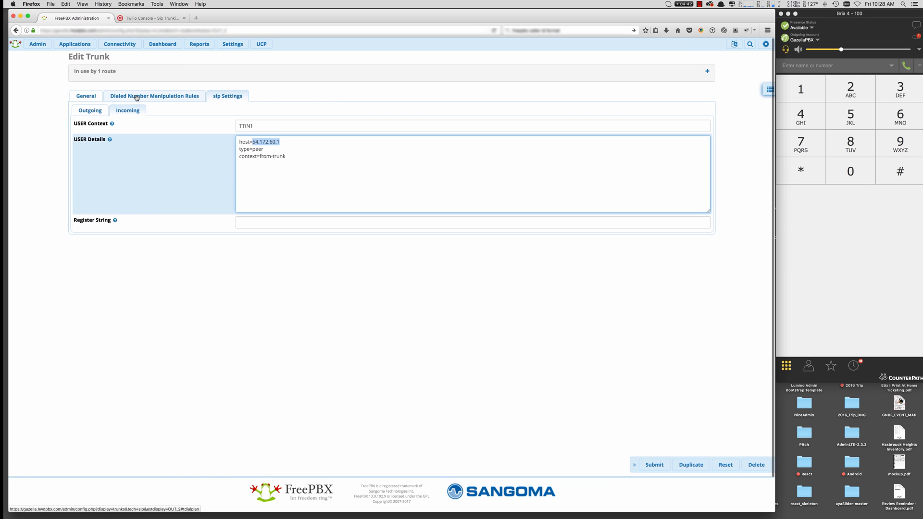
# Navigate via Connectivity to the Trunks list showing the TwilioIn trunks and TwilioTrunk
pyautogui.click(120, 43)
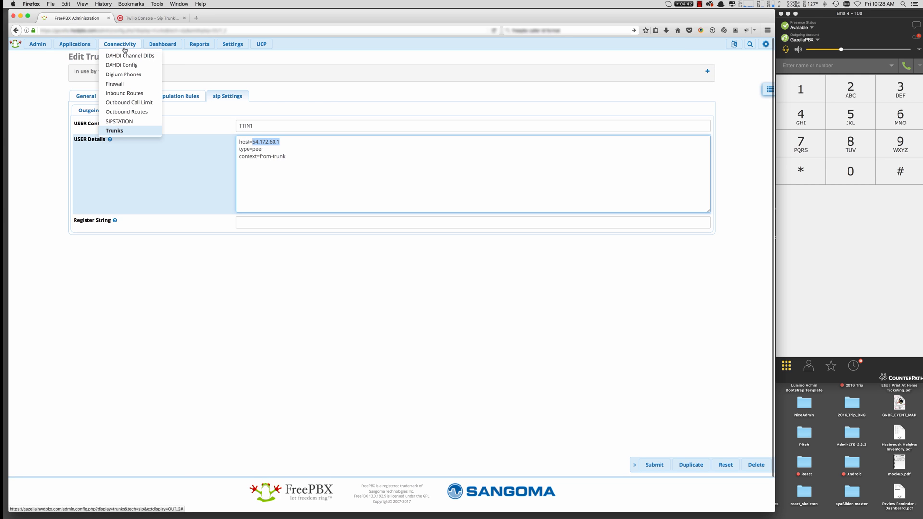
pyautogui.moveTo(115, 130)
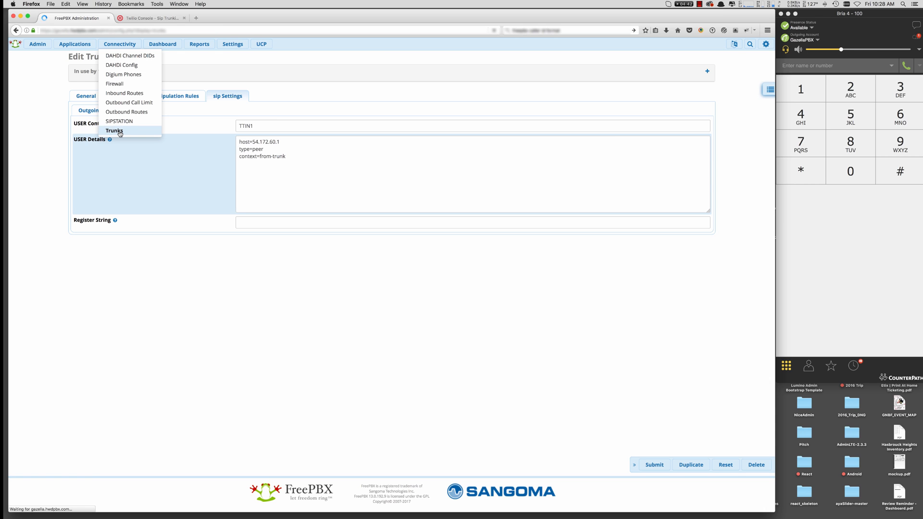
pyautogui.click(115, 130)
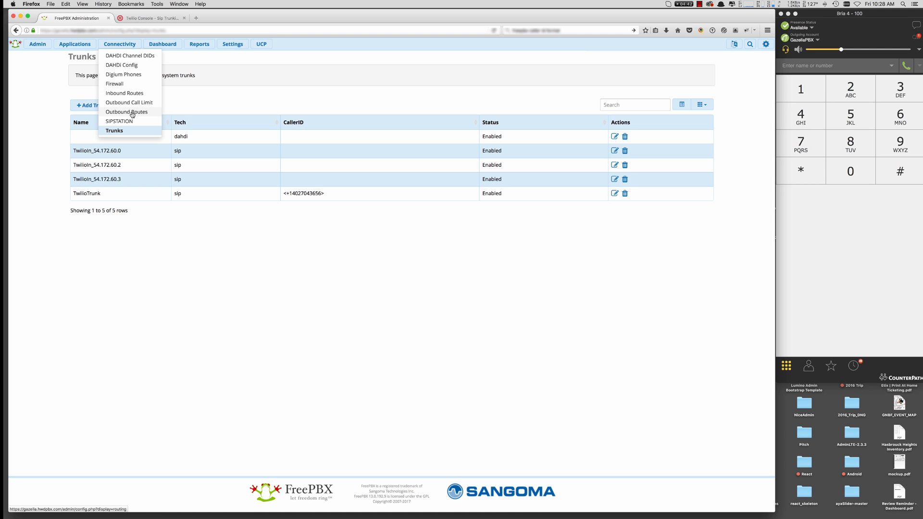
# Edit TwilioOutRoute and keep TwilioTrunk as its Trunk Sequence for matched routes
pyautogui.click(126, 111)
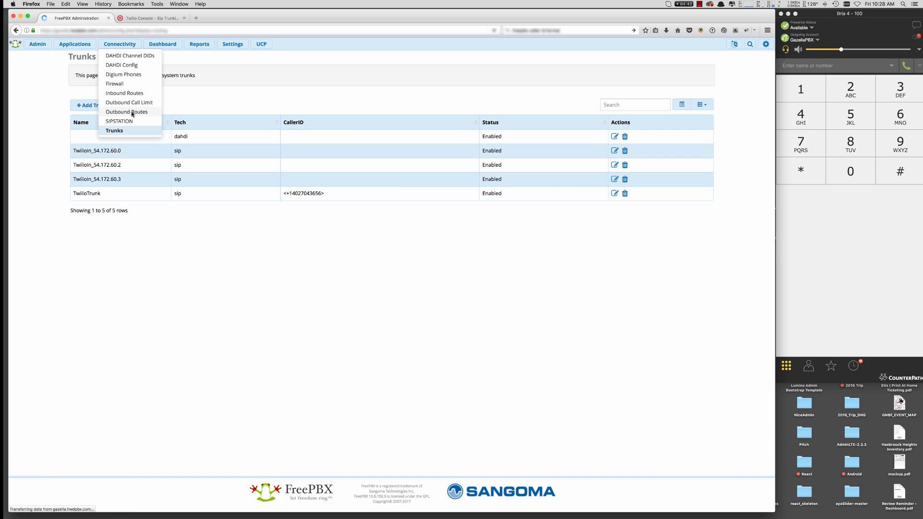
pyautogui.click(126, 112)
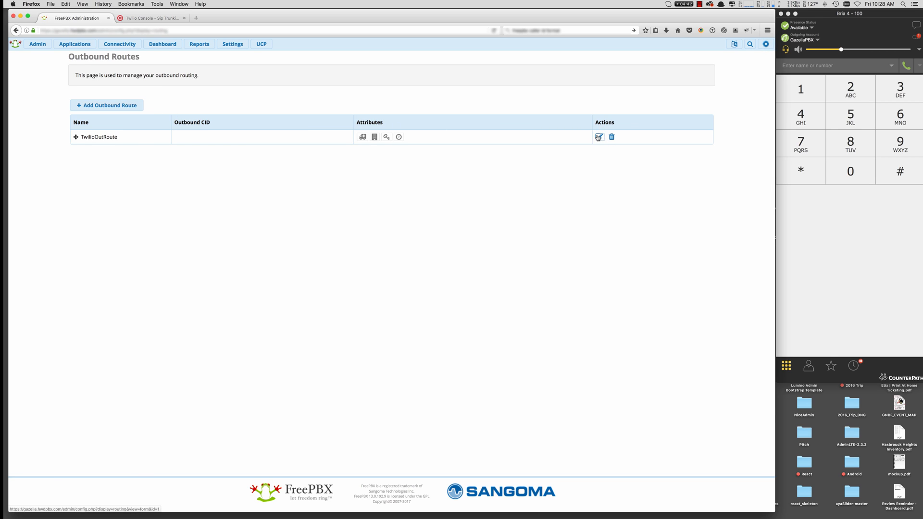
pyautogui.click(599, 137)
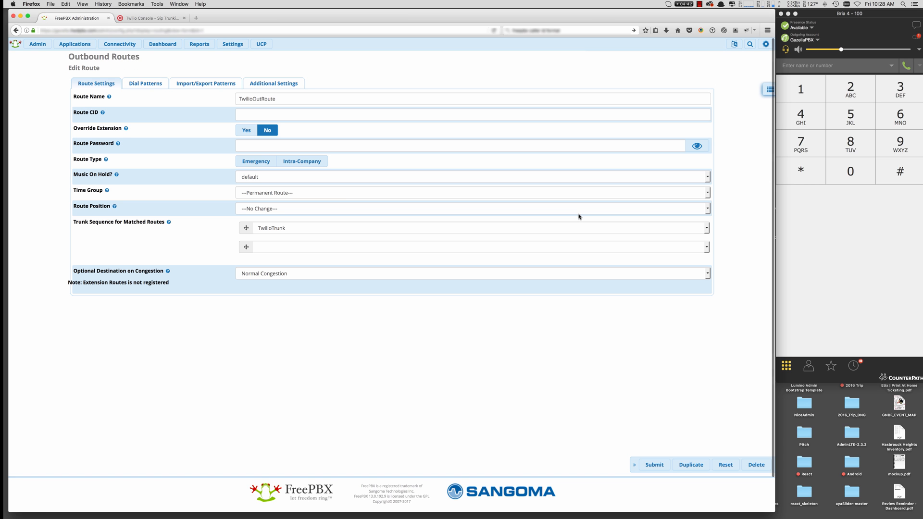
pyautogui.moveTo(526, 197)
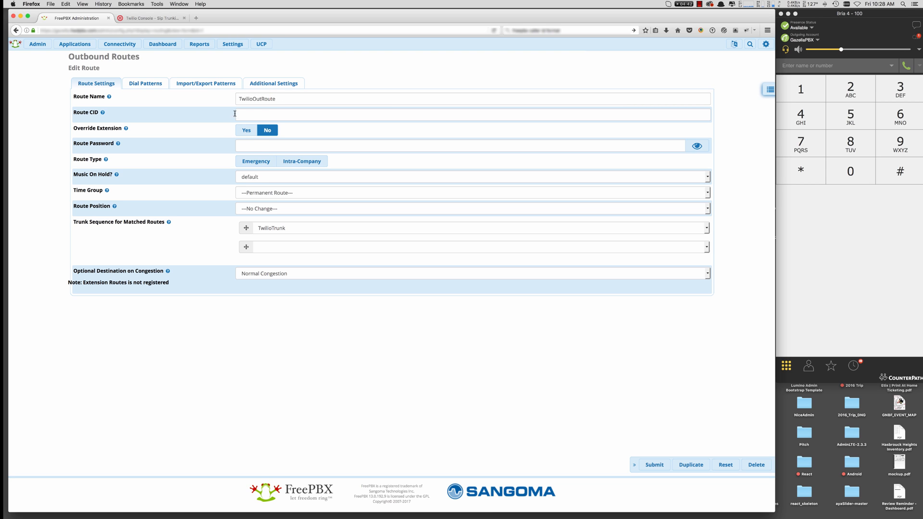
pyautogui.moveTo(216, 225)
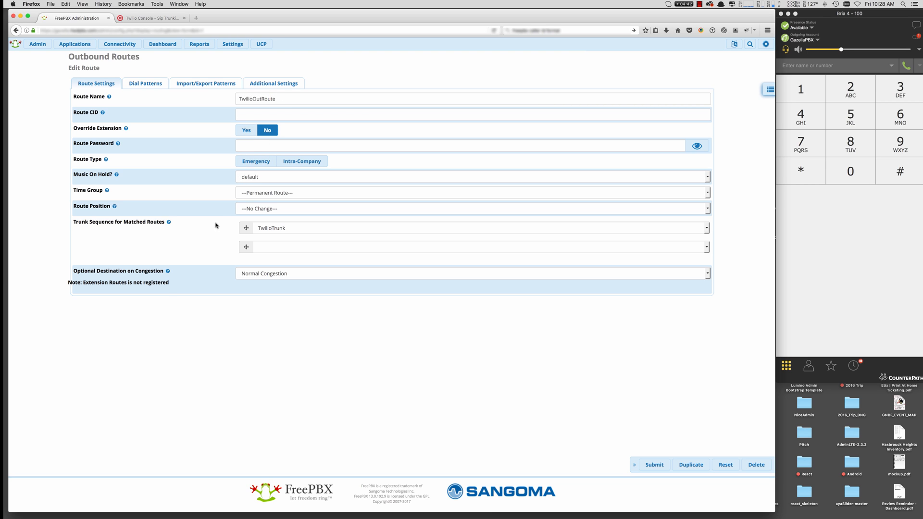
pyautogui.click(477, 228)
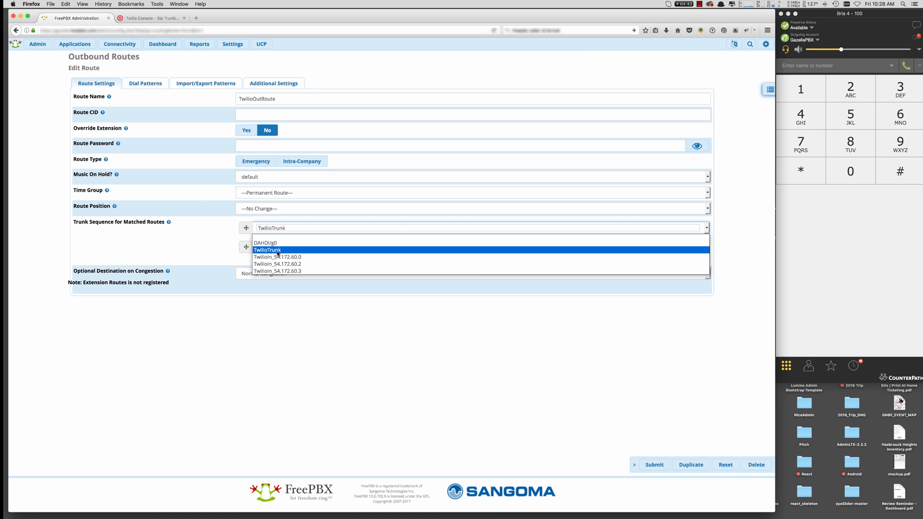
pyautogui.click(266, 250)
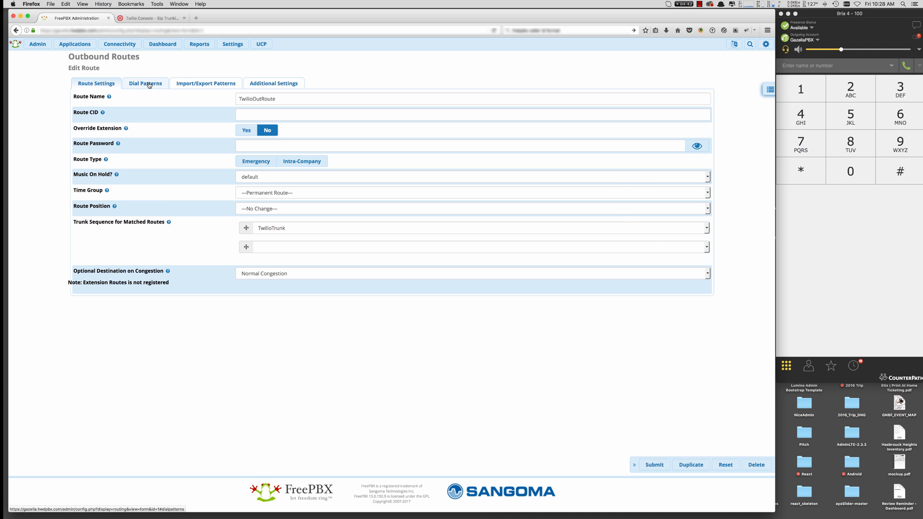
# Review TwilioOutRoute's dial patterns 1NXXNXXXXXX, 911, NXXNXXXXXX (prefix 1), NXXXXXX (prefix 1402), plus import/export and additional settings
pyautogui.click(145, 82)
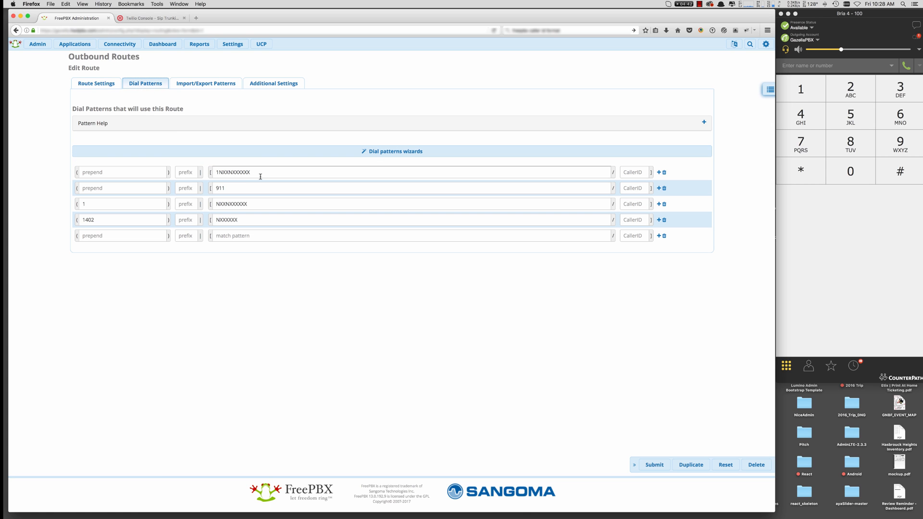
pyautogui.moveTo(271, 170)
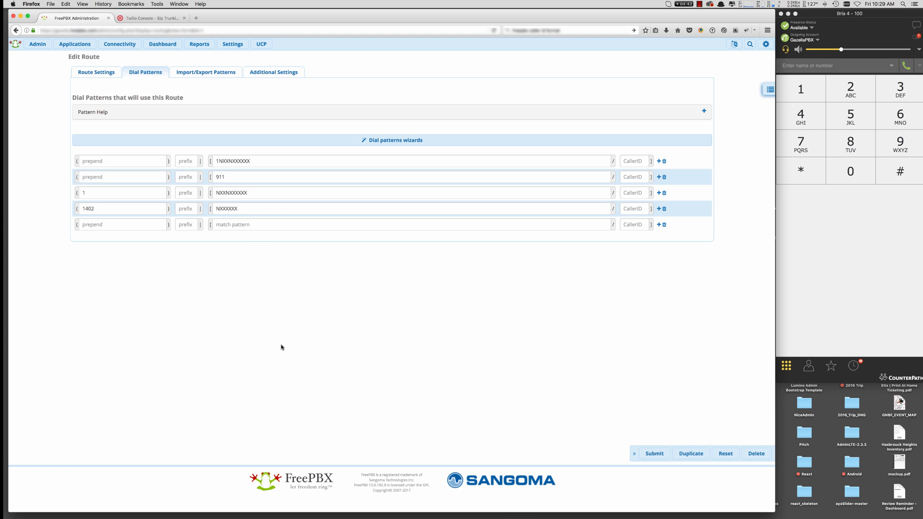
pyautogui.moveTo(651, 449)
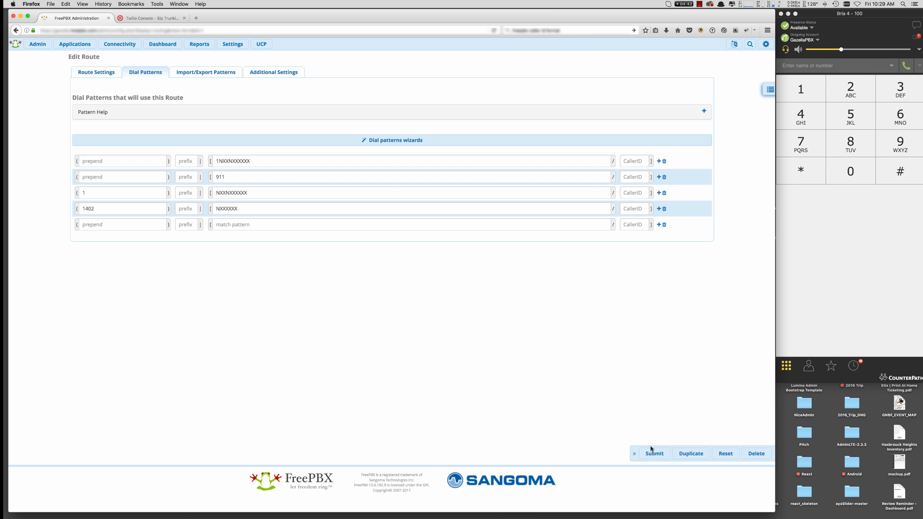
pyautogui.click(206, 72)
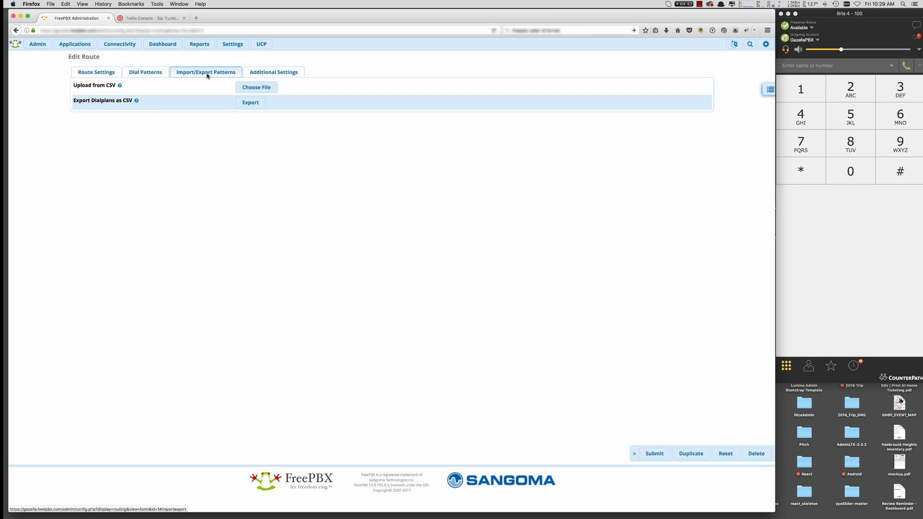
pyautogui.click(273, 72)
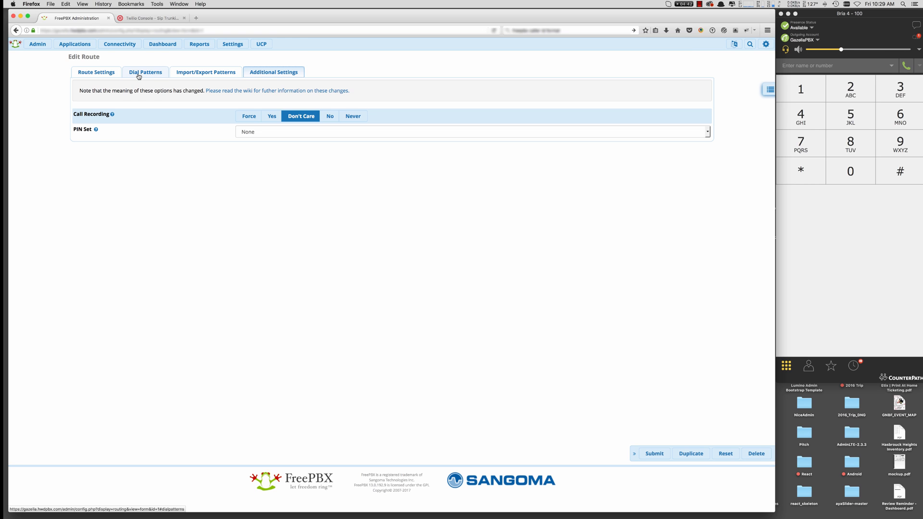
pyautogui.click(145, 73)
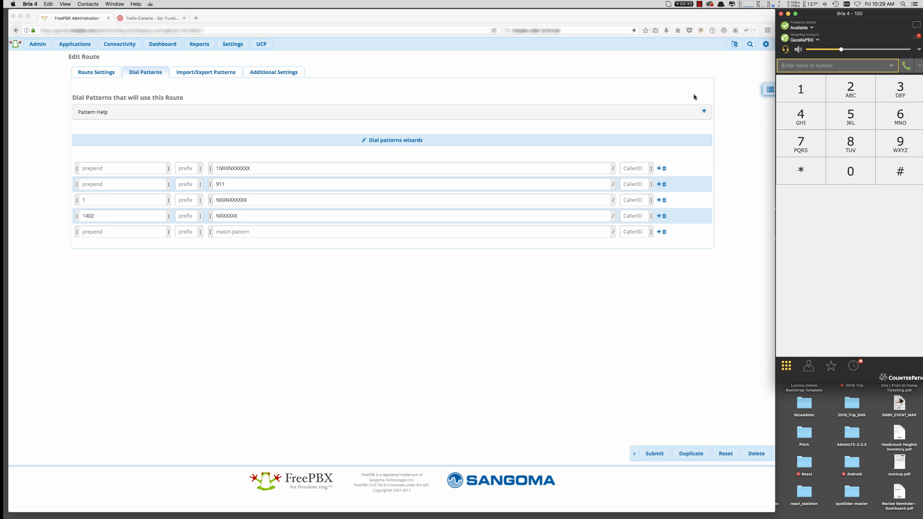
pyautogui.moveTo(704, 79)
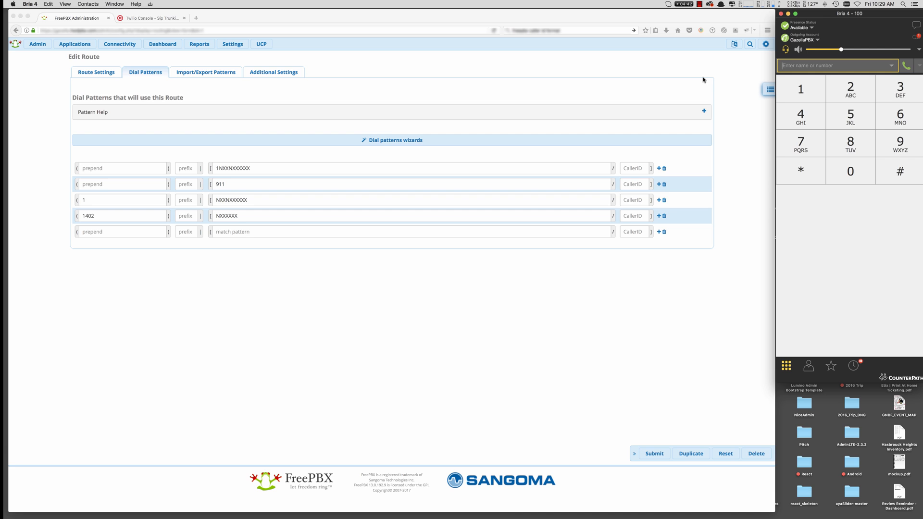
pyautogui.click(851, 89)
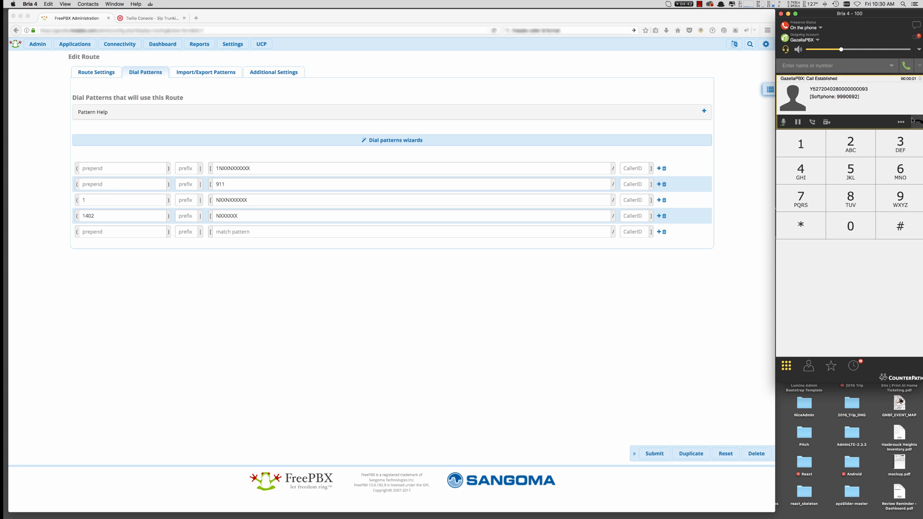
pyautogui.click(812, 122)
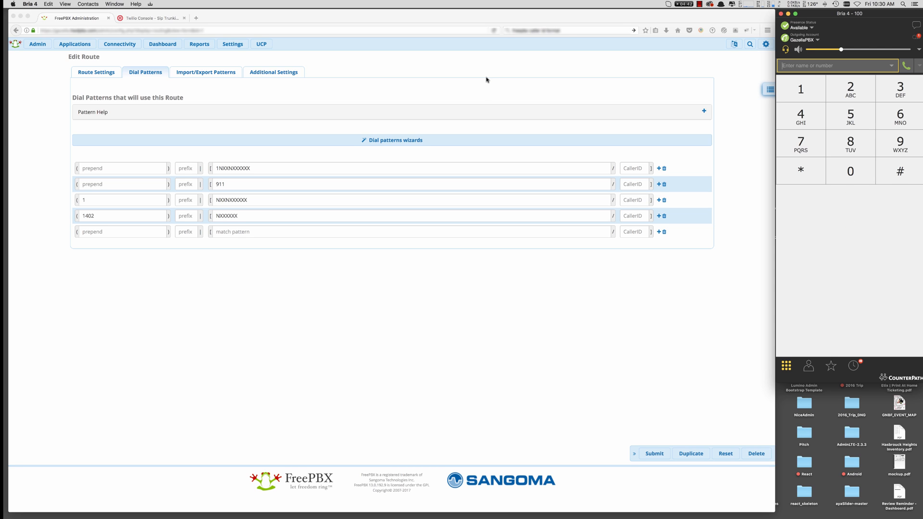
pyautogui.moveTo(434, 93)
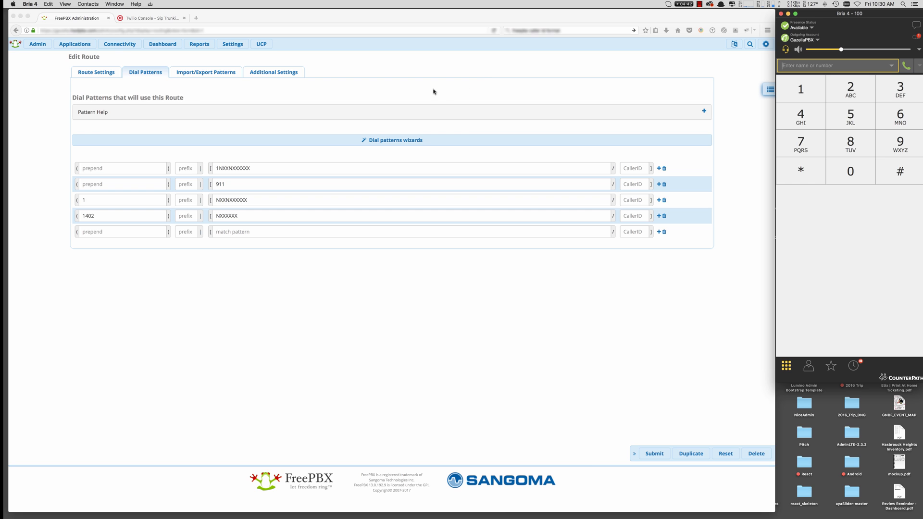
pyautogui.moveTo(120, 43)
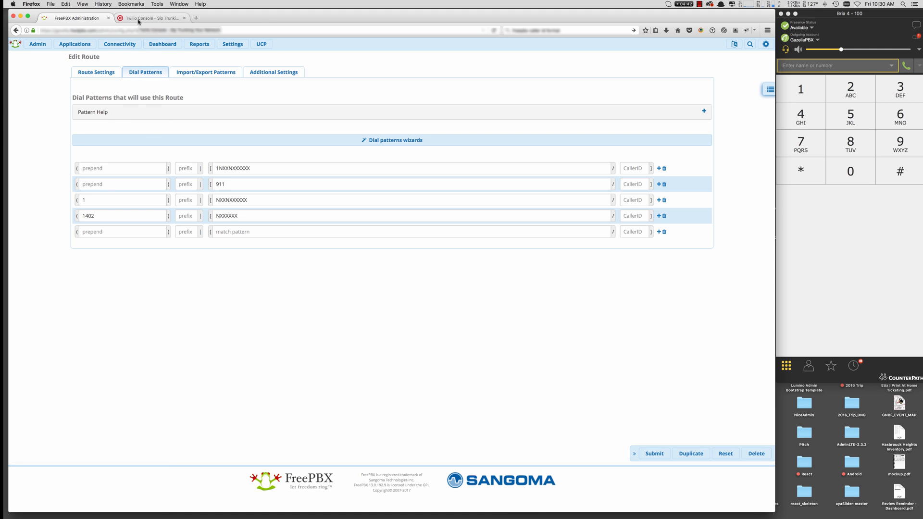
# Return to the Trunks list, check Twilio's networking info, and edit TwilioIn_54.172.60.0
pyautogui.click(119, 43)
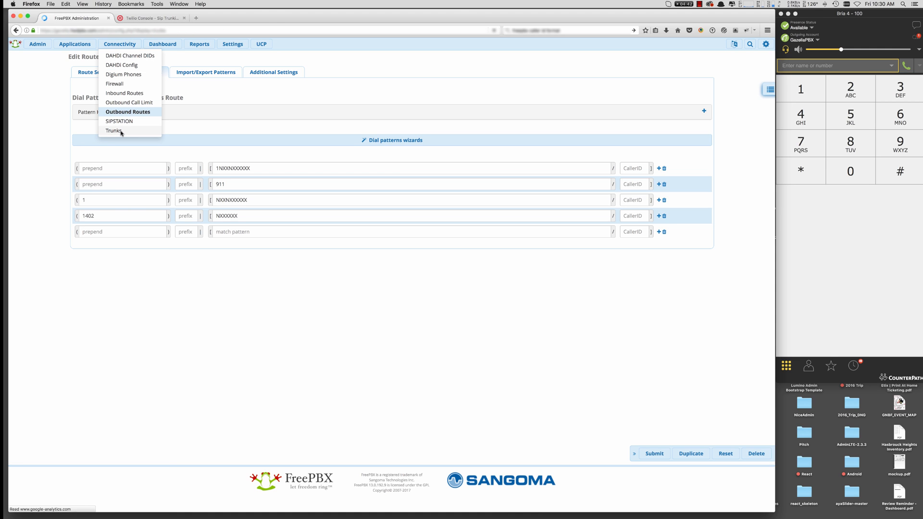
pyautogui.click(113, 131)
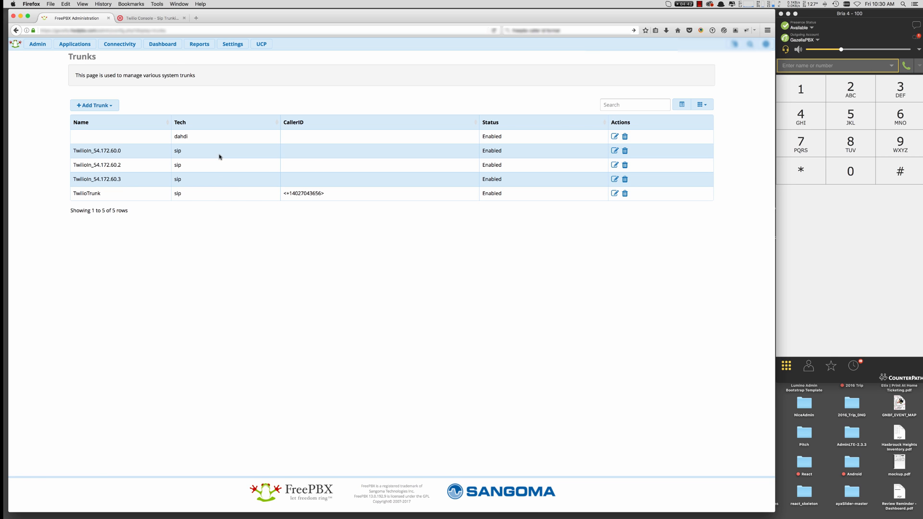
pyautogui.click(150, 17)
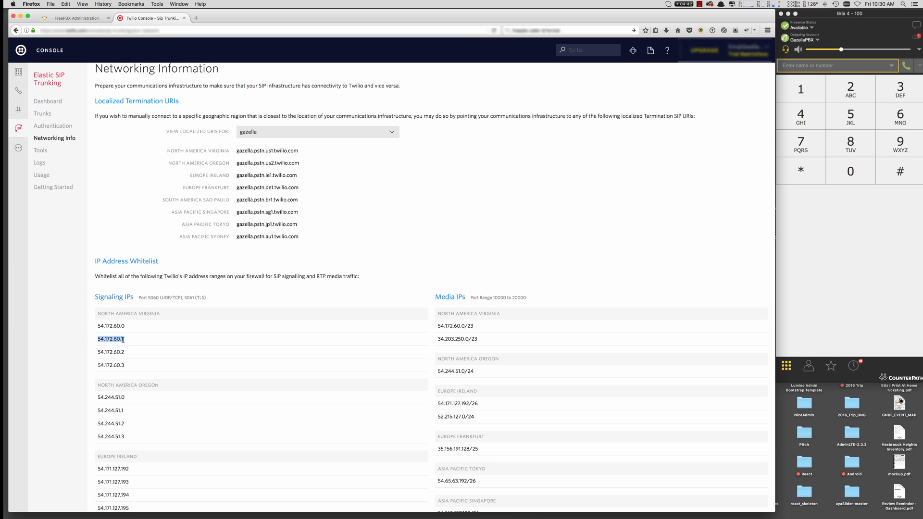
pyautogui.moveTo(122, 333)
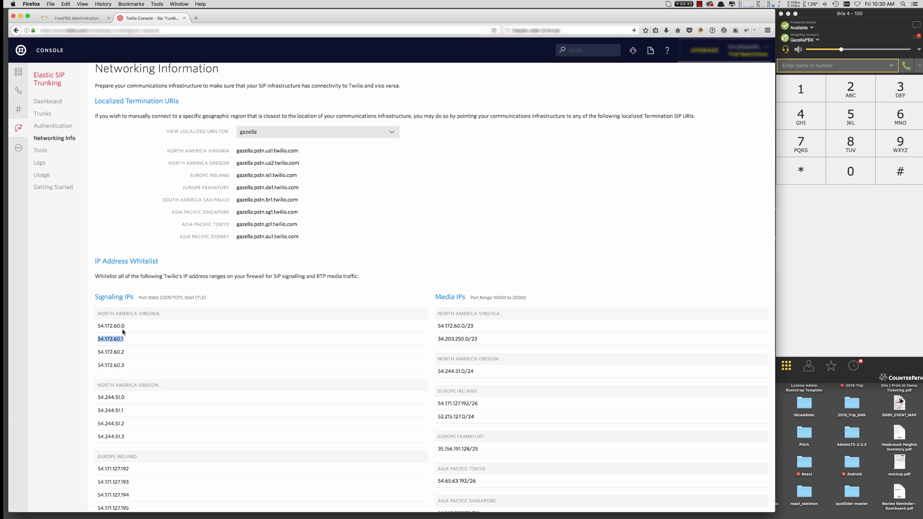
pyautogui.moveTo(125, 368)
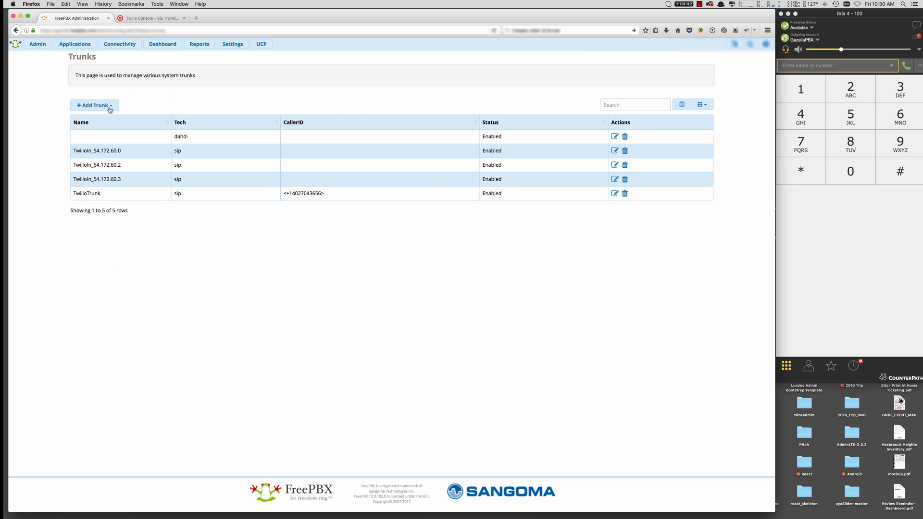
pyautogui.click(93, 105)
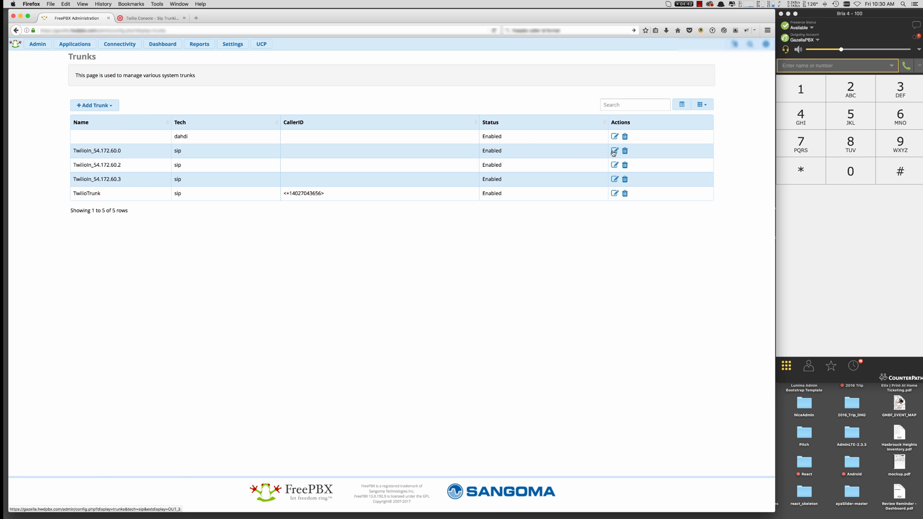
pyautogui.click(615, 151)
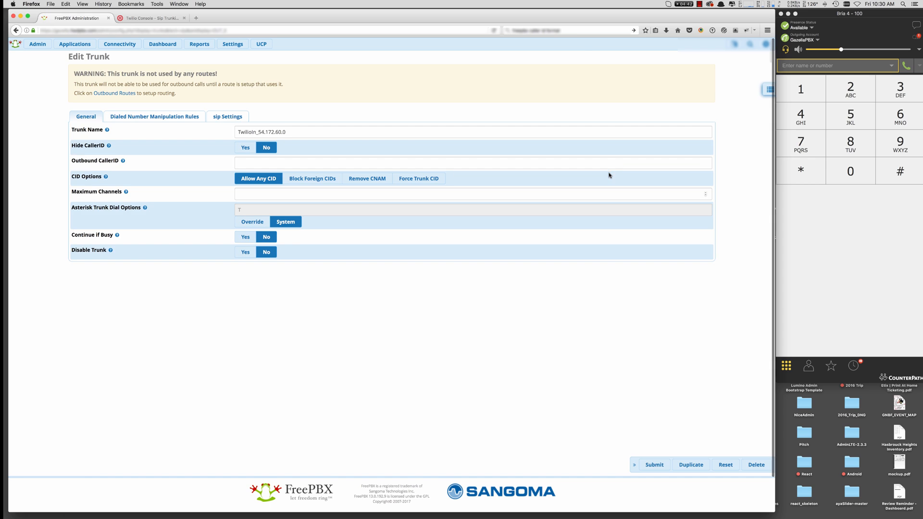
# Review the trunk's SIP settings: outgoing TTOUT2, incoming context TTIN2 with host 54.172.60.0
pyautogui.click(267, 131)
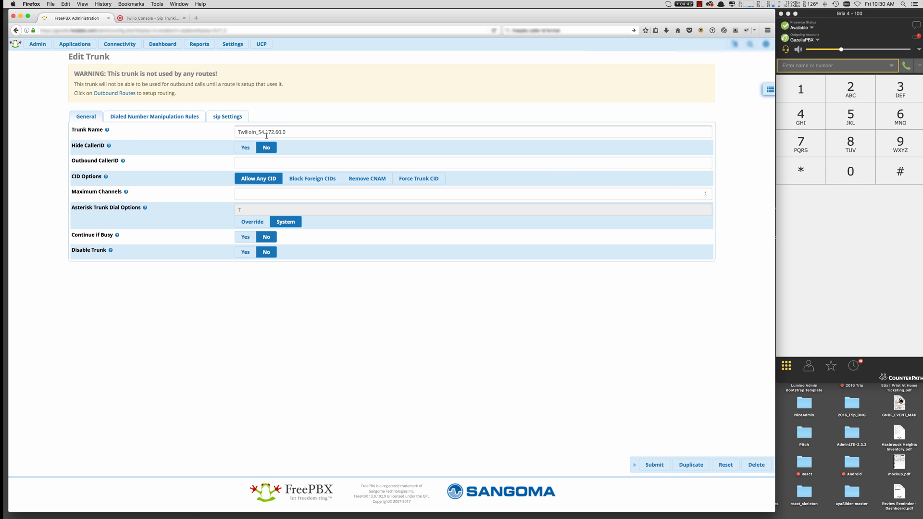
pyautogui.click(227, 117)
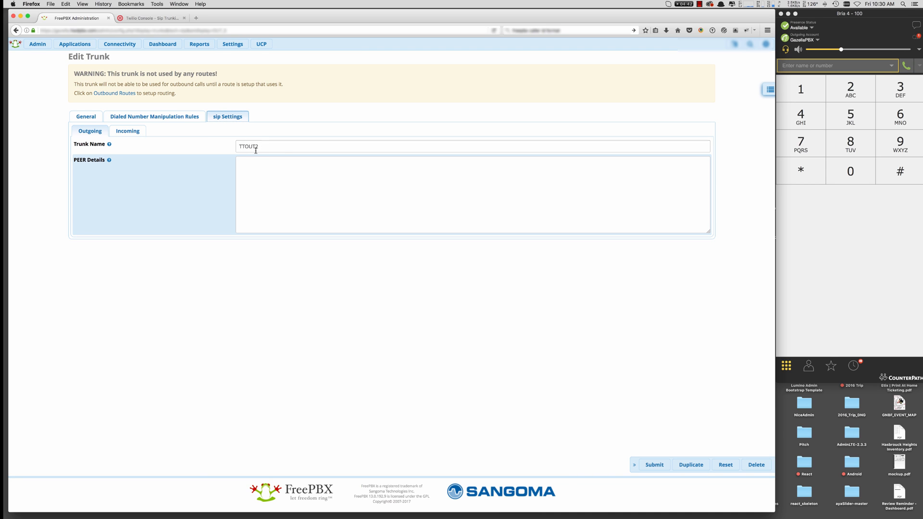
pyautogui.click(127, 131)
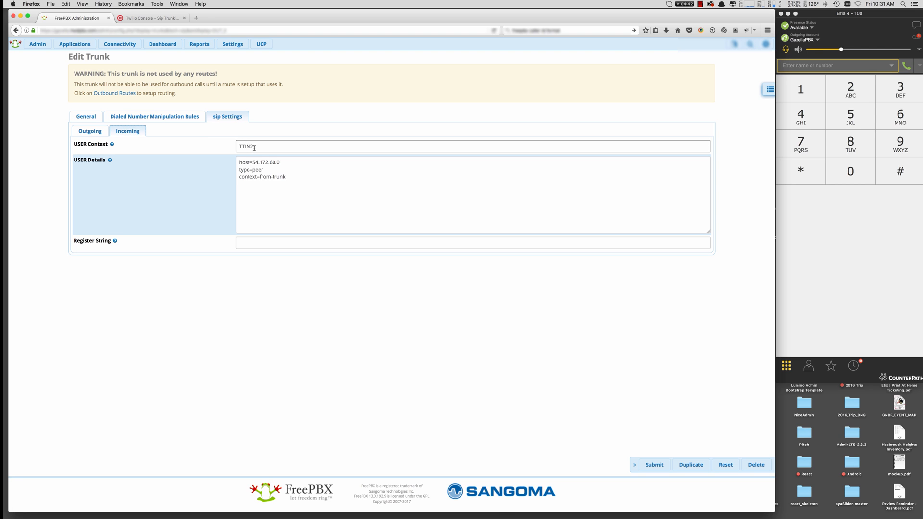
pyautogui.doubleClick(258, 163)
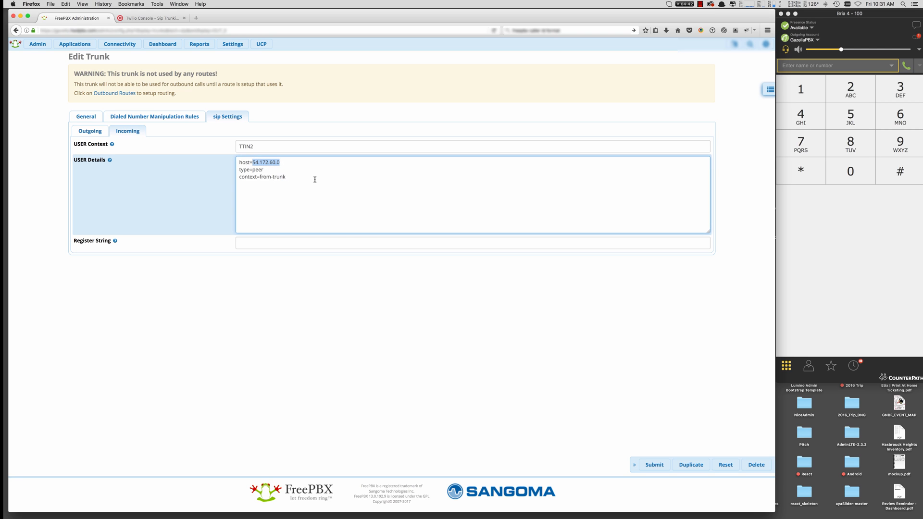
pyautogui.moveTo(712, 94)
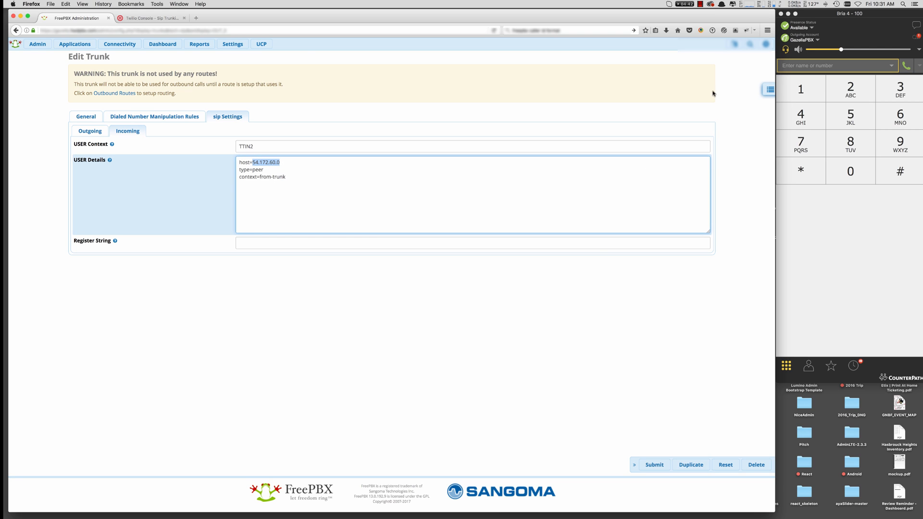
pyautogui.click(119, 44)
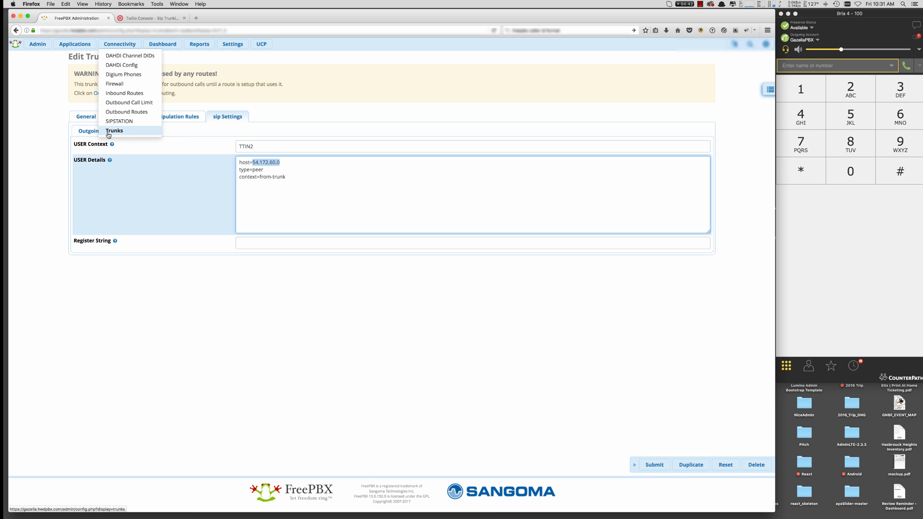
pyautogui.click(115, 131)
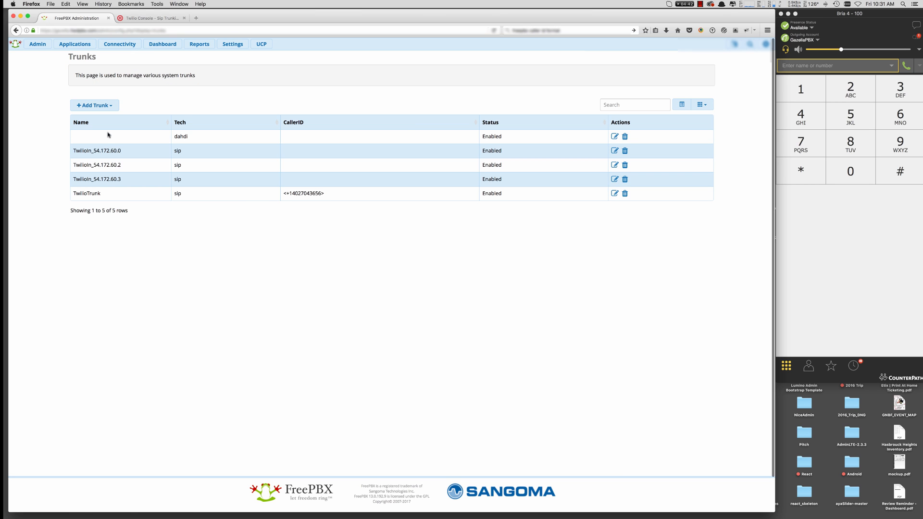
pyautogui.click(151, 17)
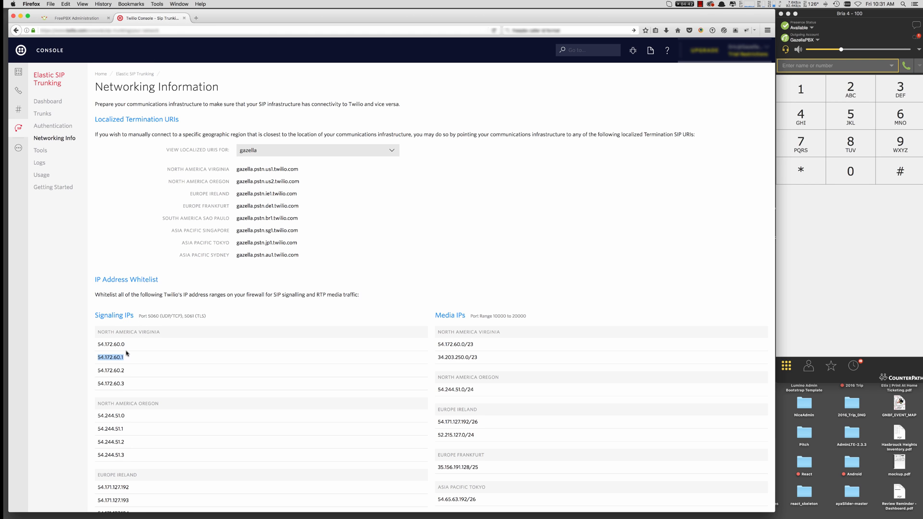
pyautogui.moveTo(125, 388)
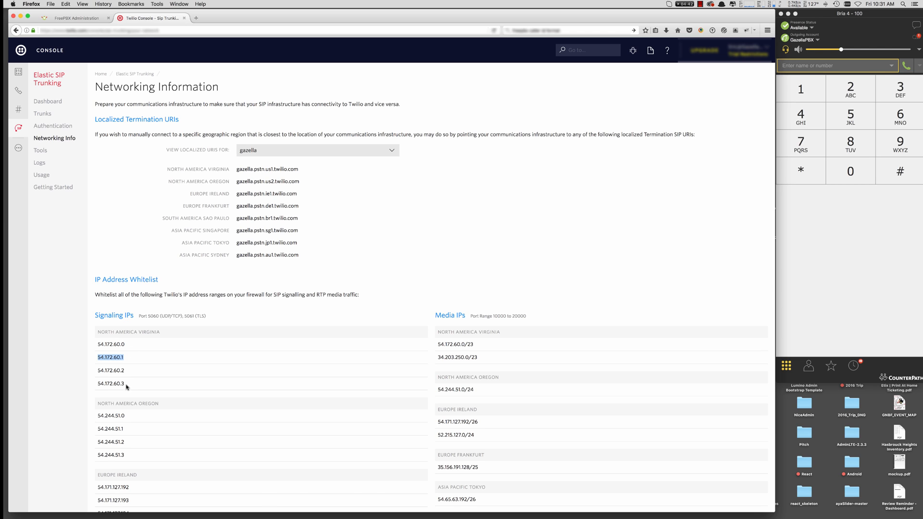
pyautogui.click(75, 18)
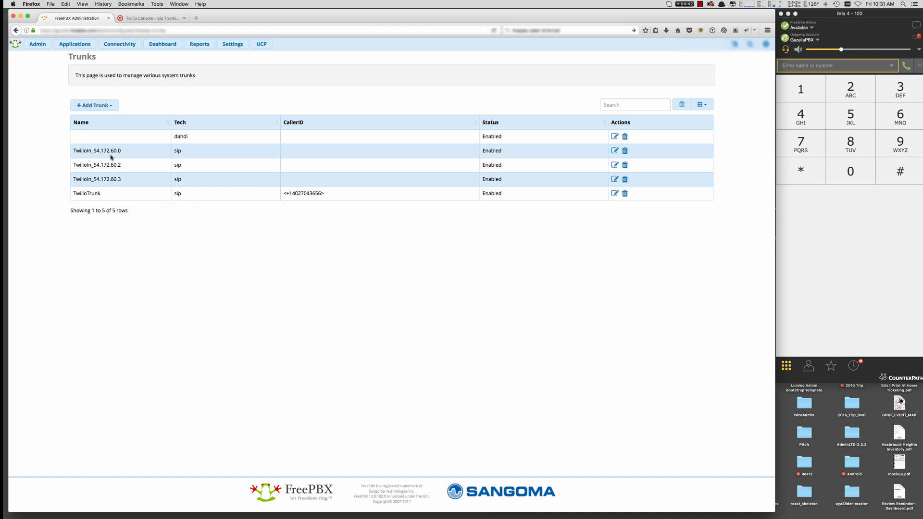
pyautogui.moveTo(122, 164)
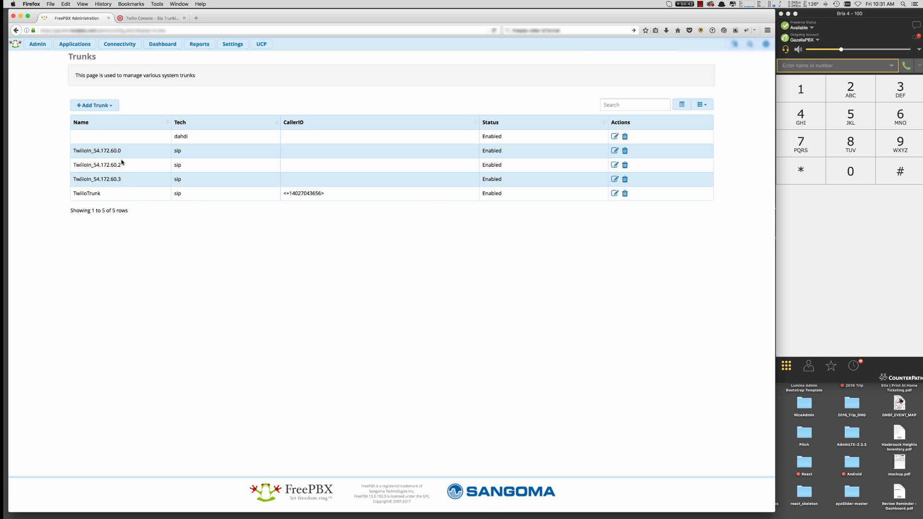
pyautogui.moveTo(183, 297)
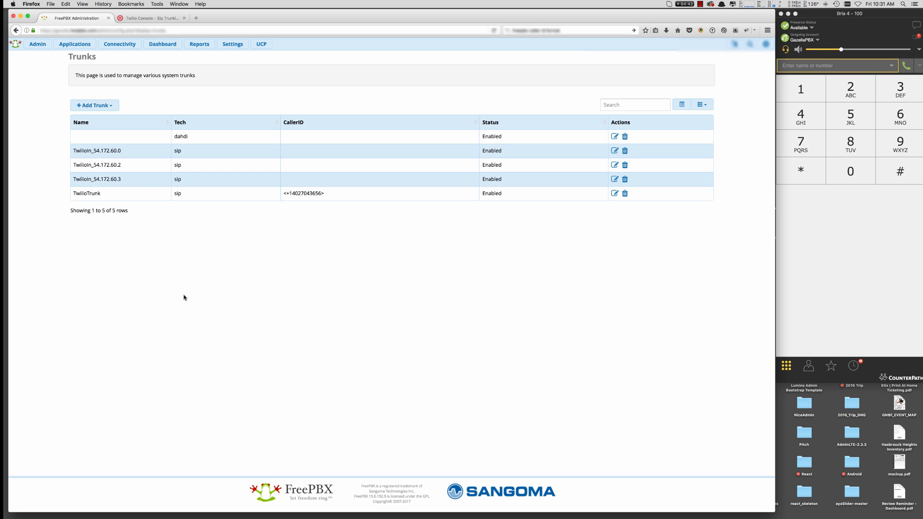
pyautogui.moveTo(221, 260)
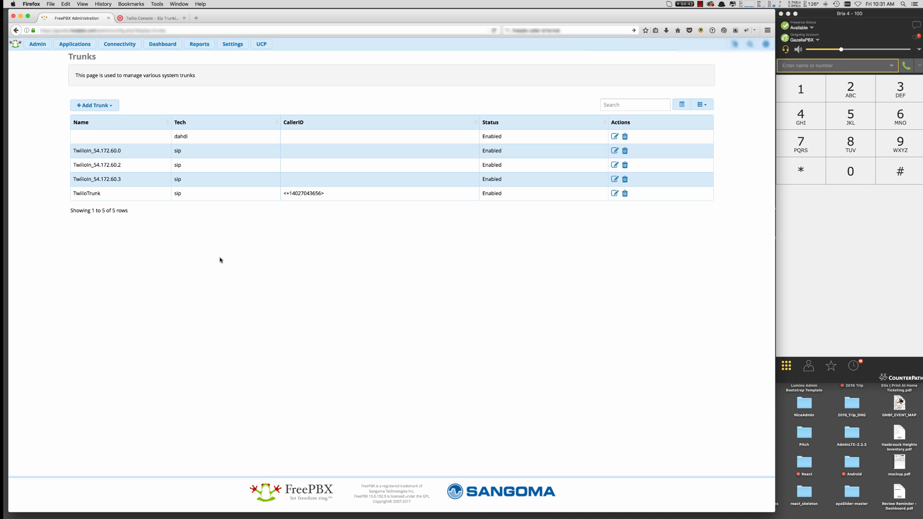
pyautogui.moveTo(163, 43)
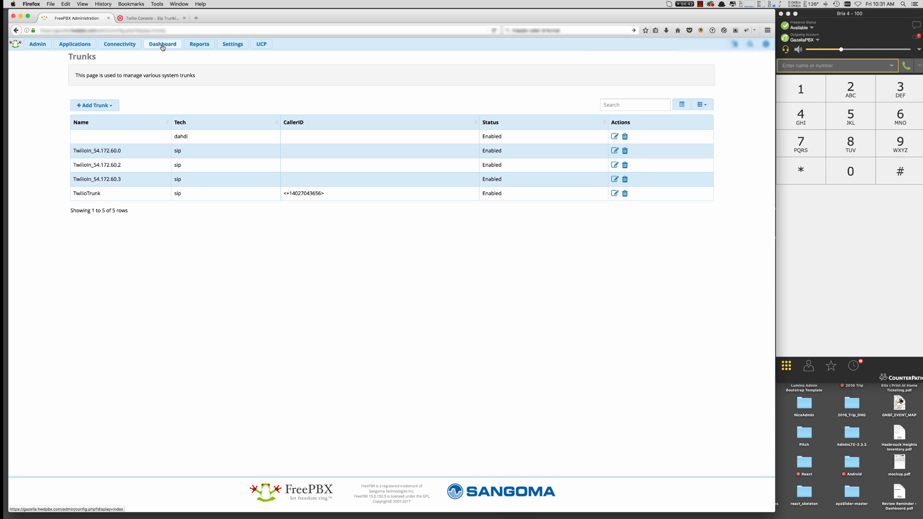
pyautogui.click(119, 43)
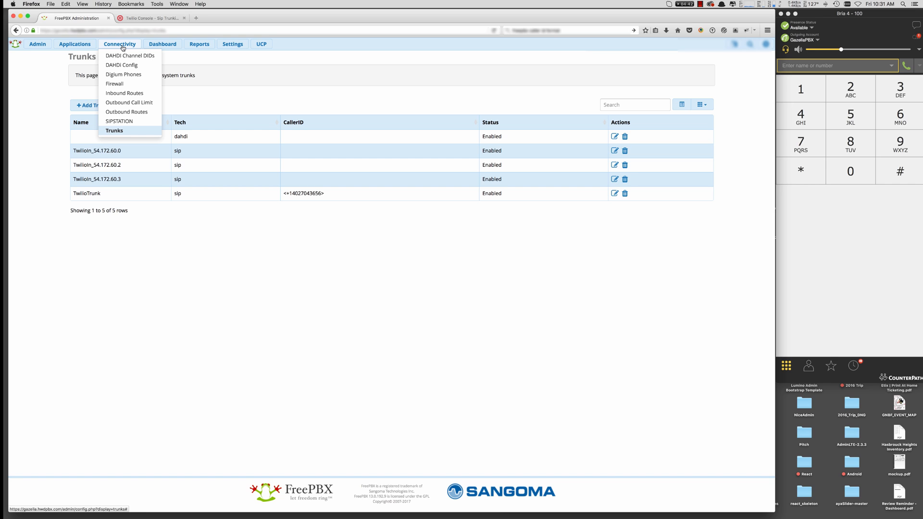
pyautogui.moveTo(124, 93)
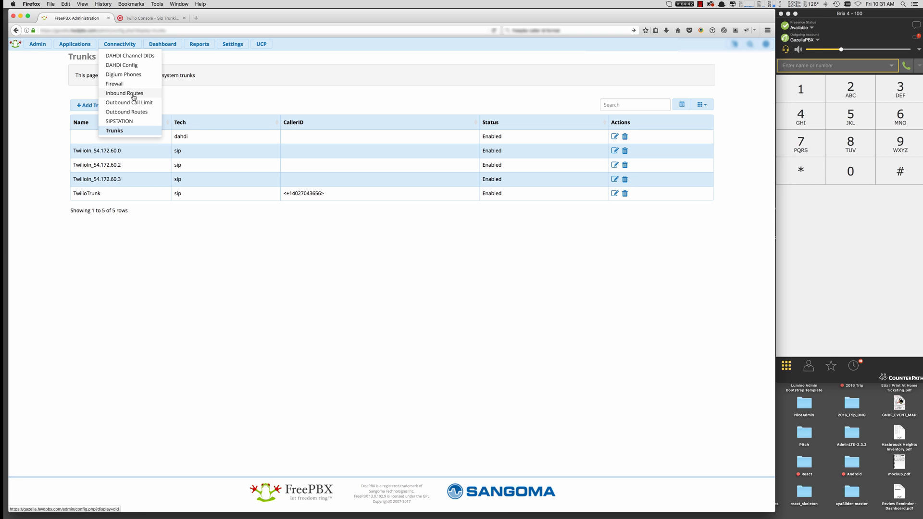
pyautogui.click(124, 93)
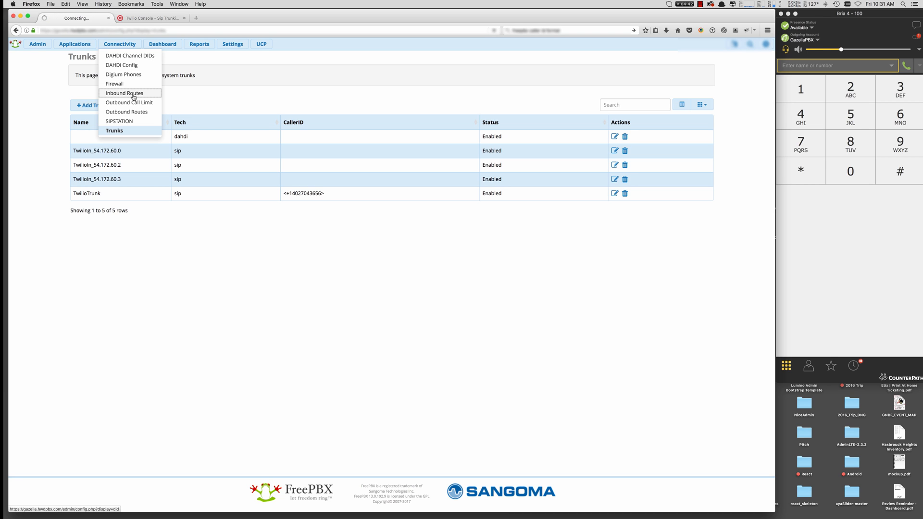
pyautogui.click(124, 93)
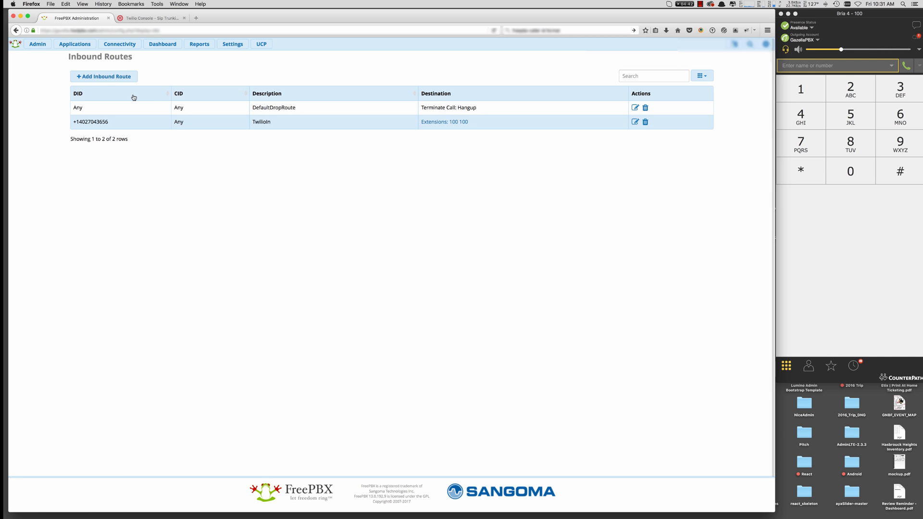
pyautogui.moveTo(118, 119)
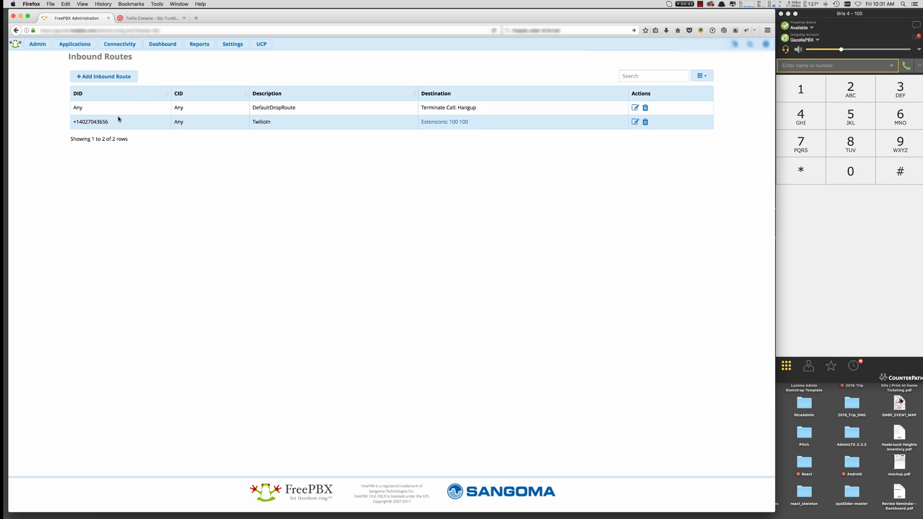
pyautogui.moveTo(560, 118)
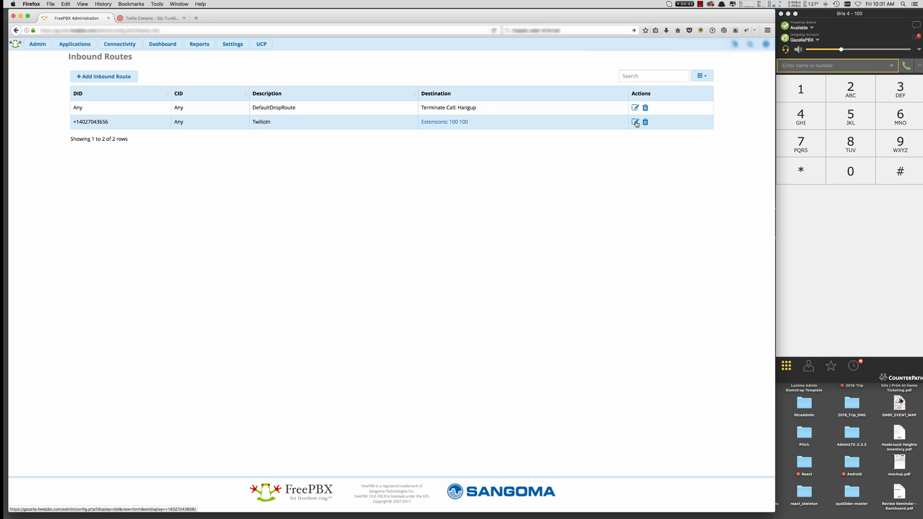
pyautogui.click(636, 122)
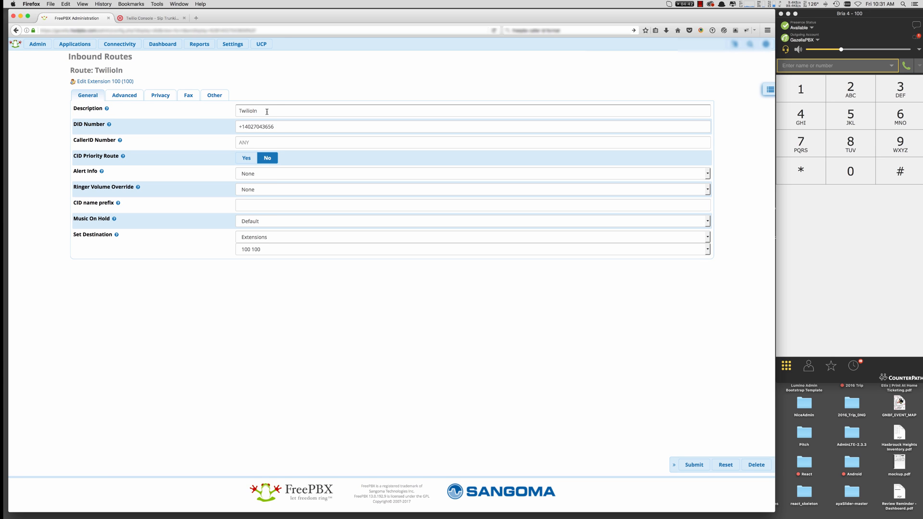
pyautogui.moveTo(113, 125)
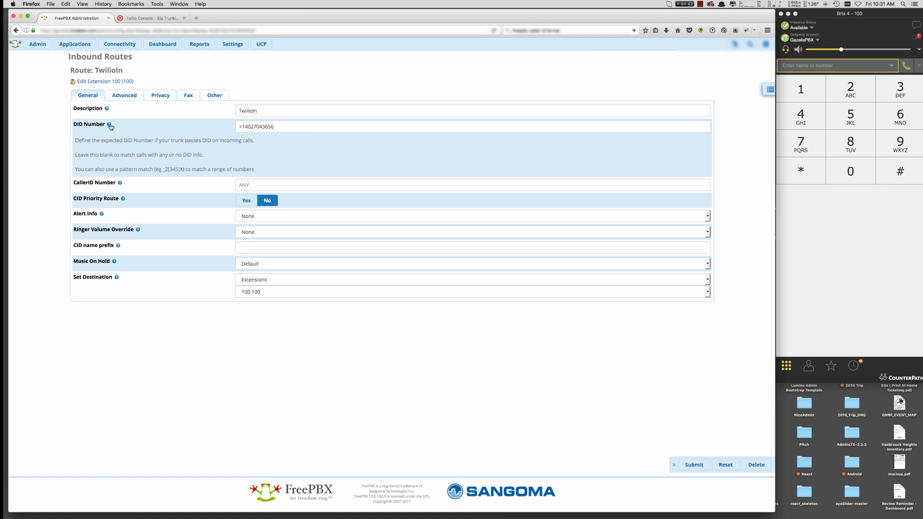
pyautogui.click(291, 127)
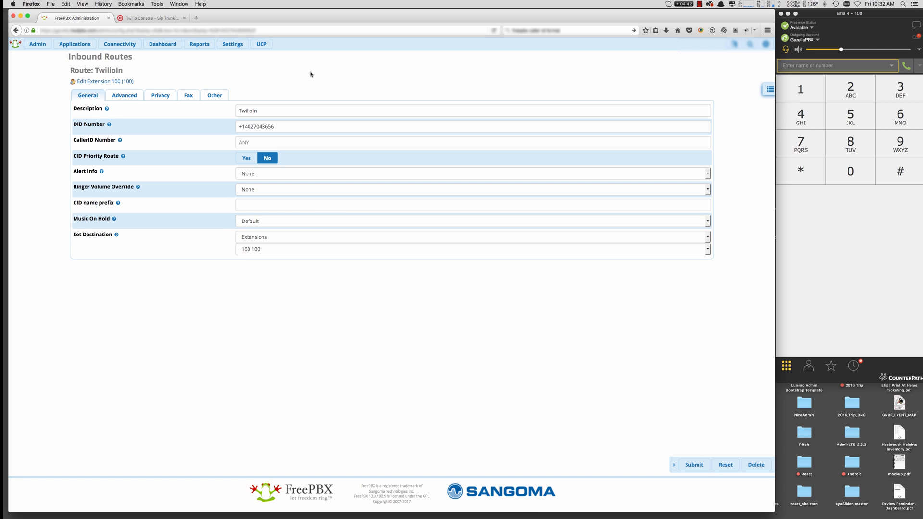
pyautogui.moveTo(308, 239)
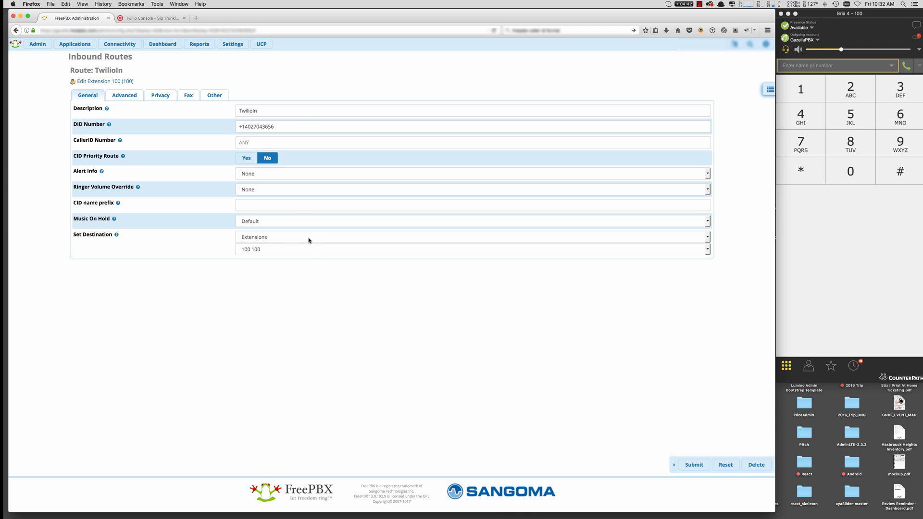
pyautogui.moveTo(435, 306)
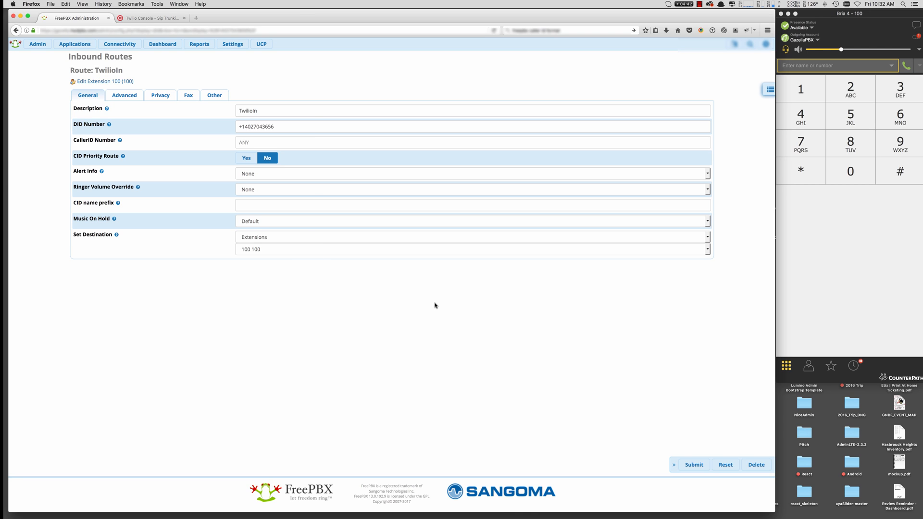
pyautogui.moveTo(149, 186)
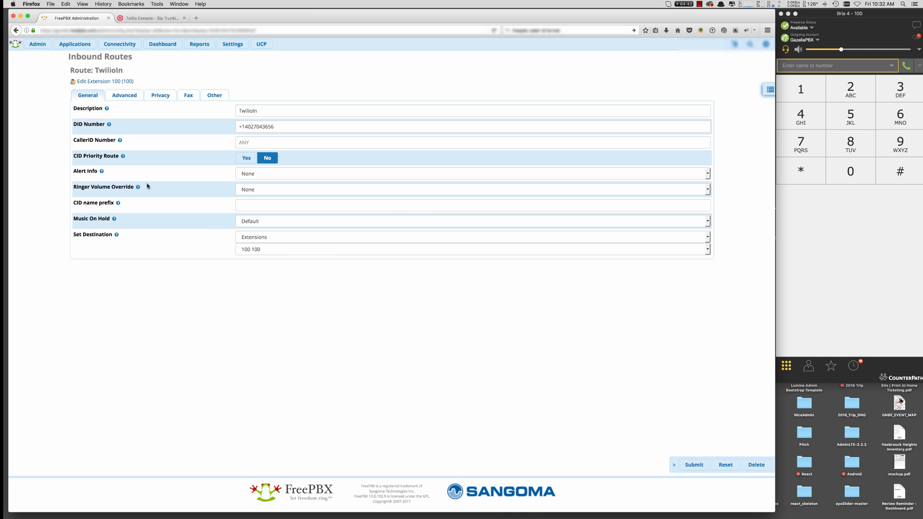
pyautogui.click(124, 95)
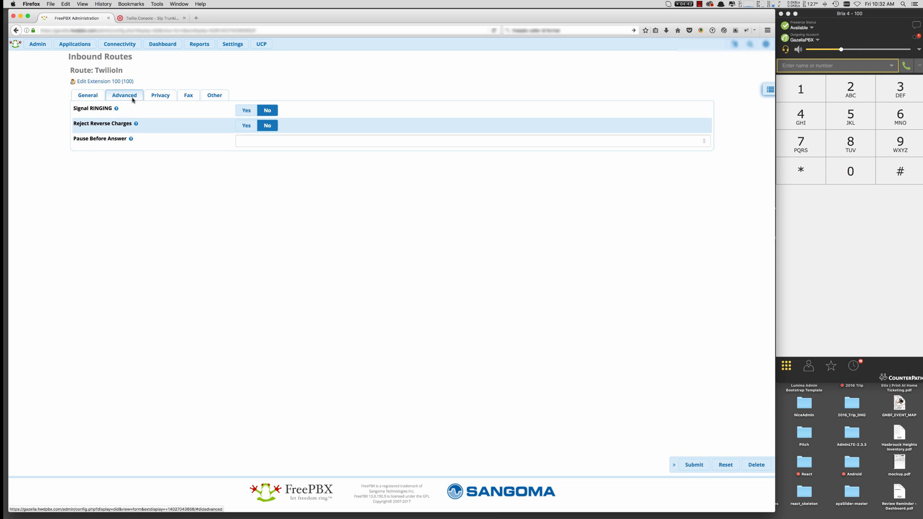
pyautogui.click(160, 96)
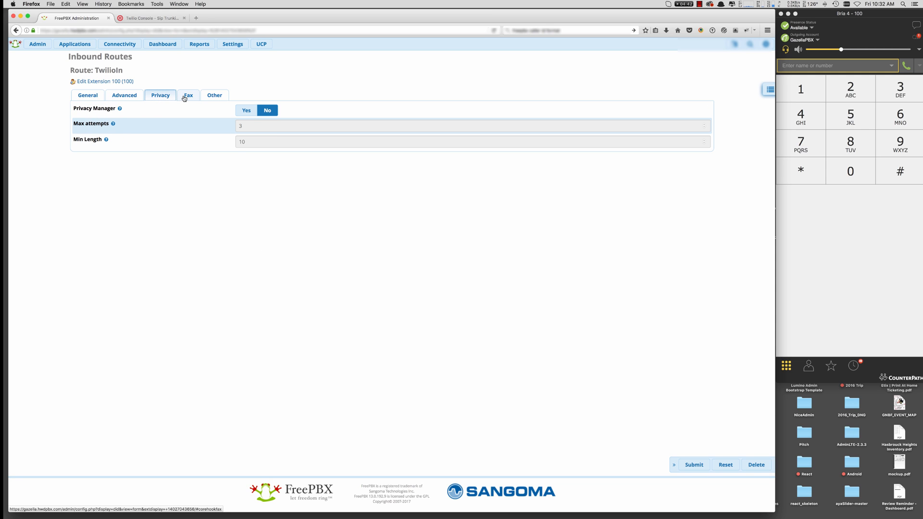
pyautogui.click(188, 96)
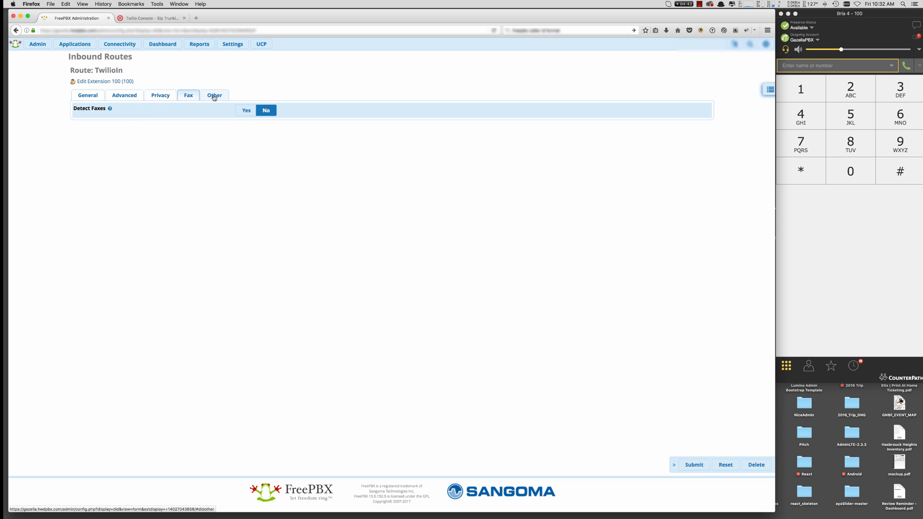
pyautogui.click(215, 96)
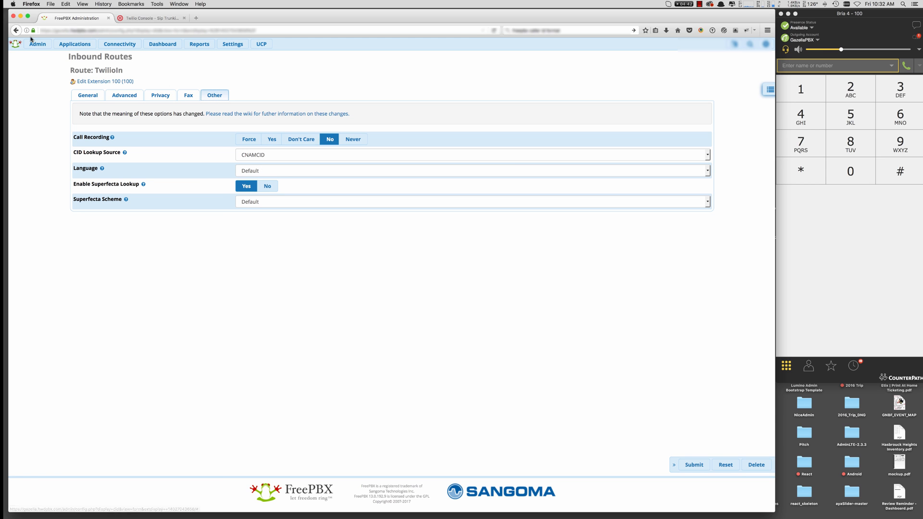
pyautogui.moveTo(264, 128)
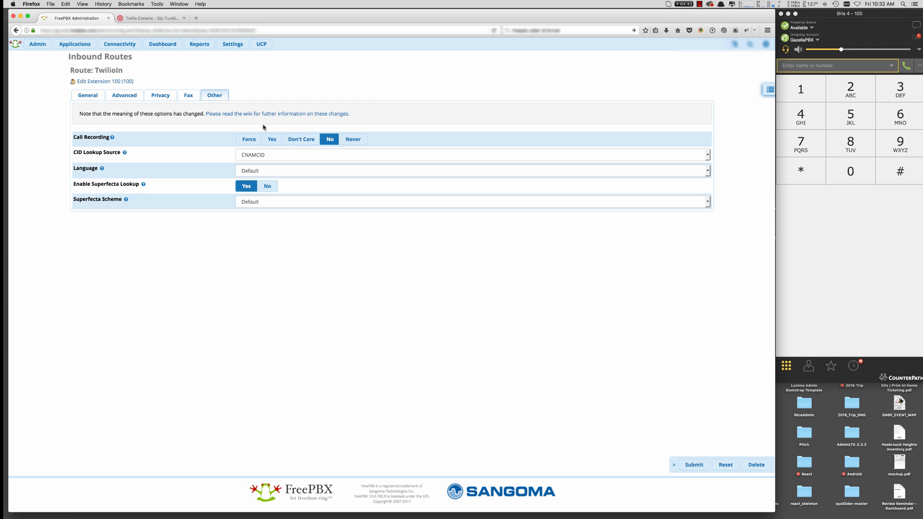
pyautogui.moveTo(100, 111)
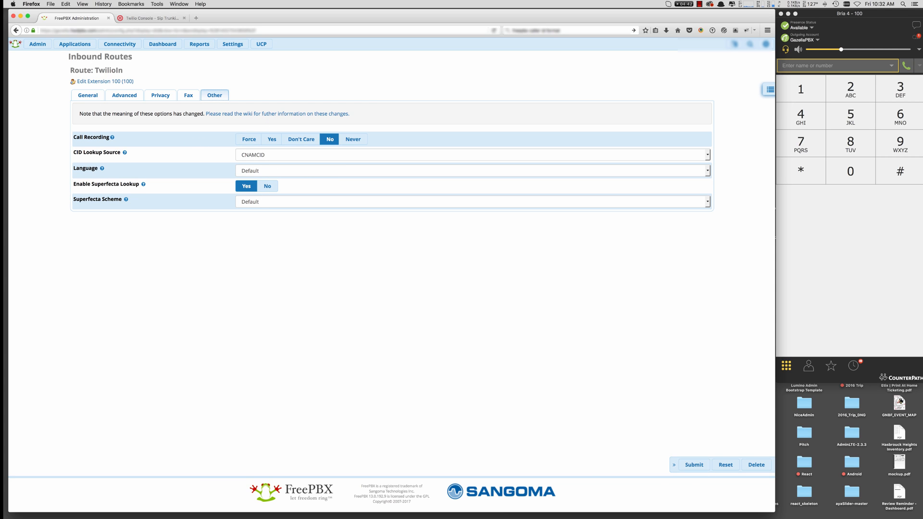
pyautogui.click(119, 43)
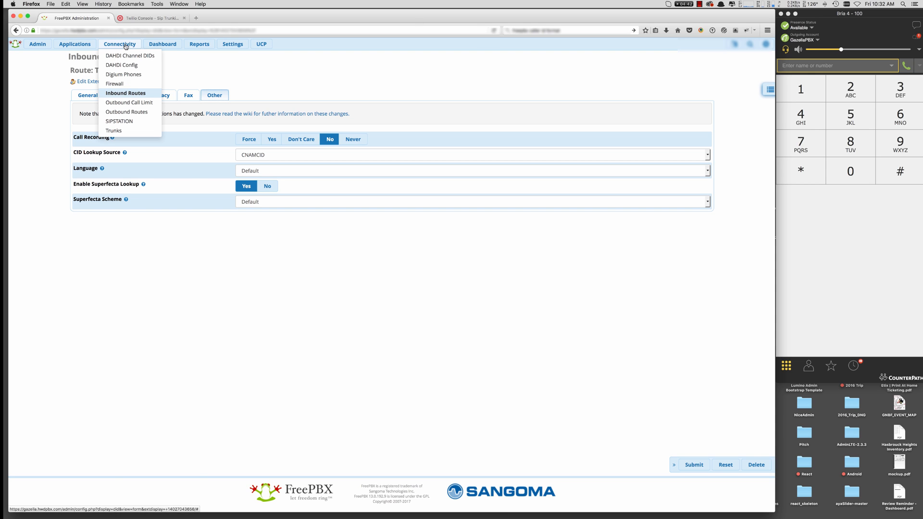
# Go back to the Inbound Routes list without changing the TwilioIn route
pyautogui.click(125, 94)
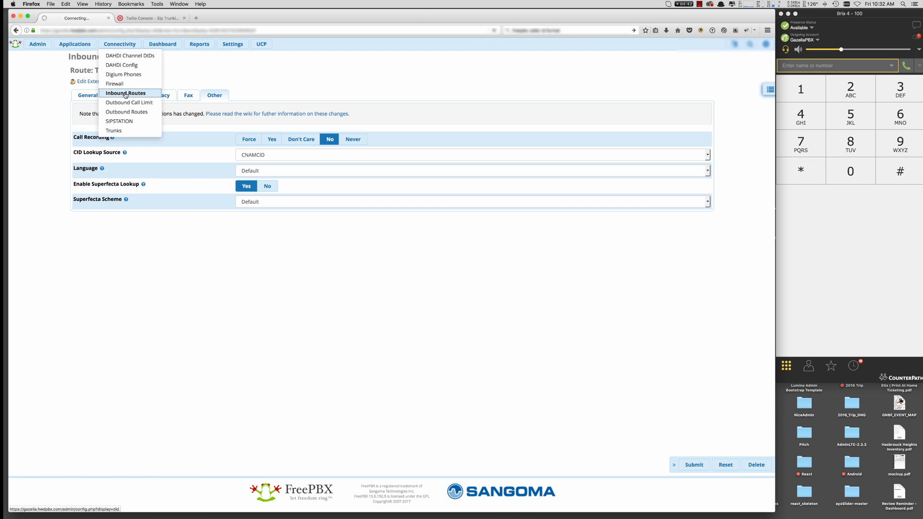
pyautogui.click(126, 94)
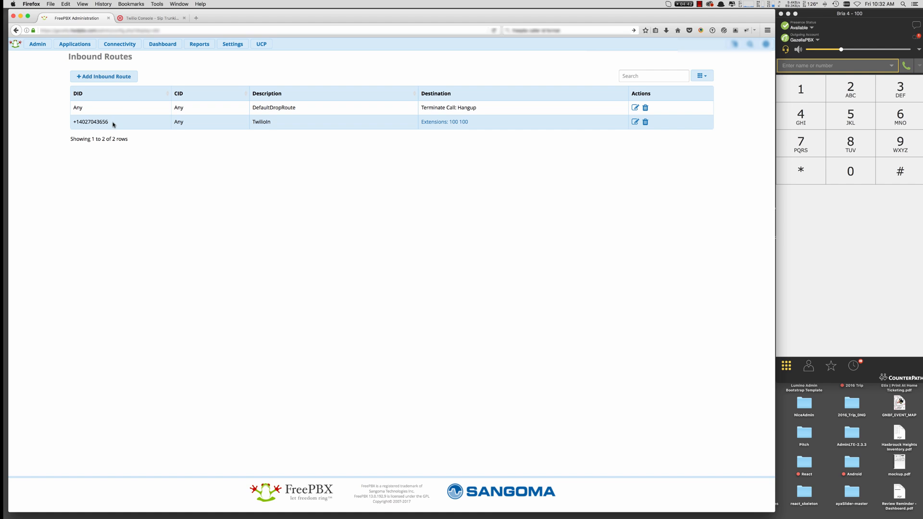
pyautogui.moveTo(110, 124)
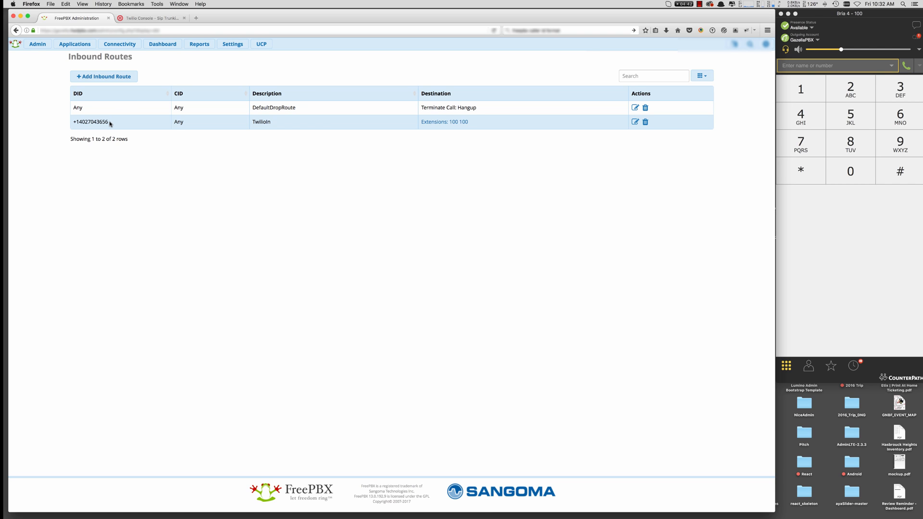